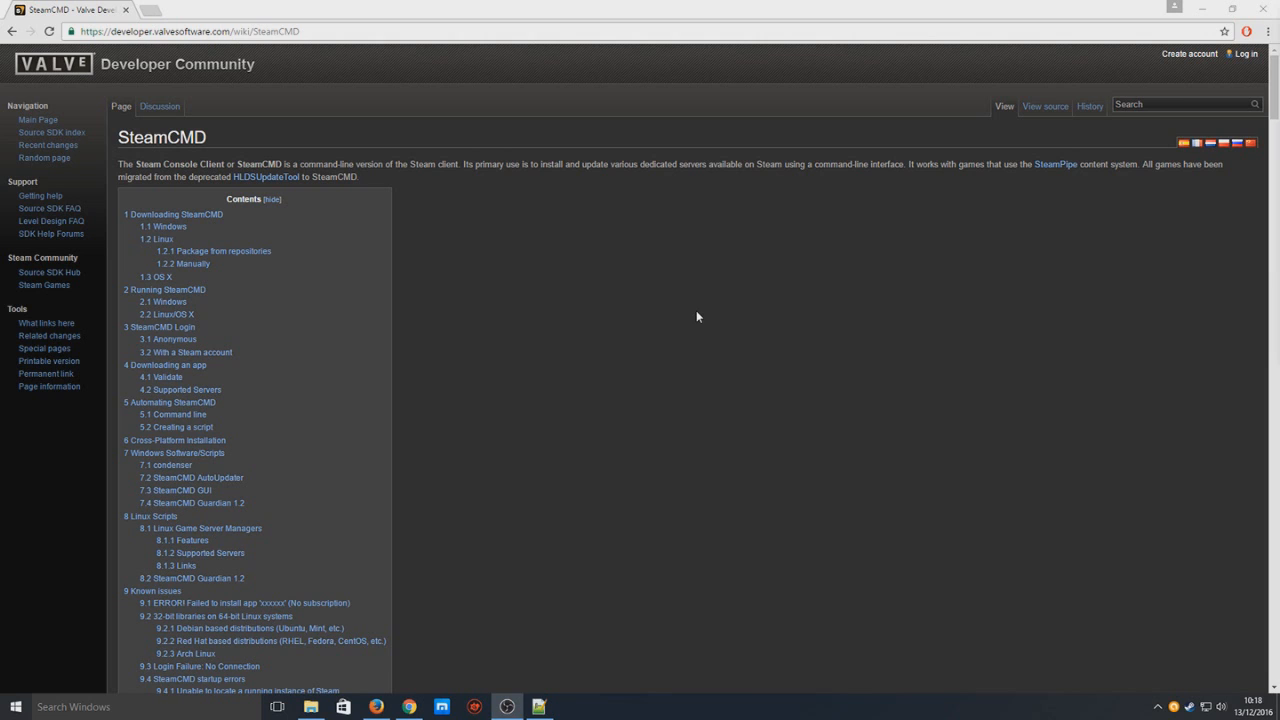
pyautogui.moveTo(878, 368)
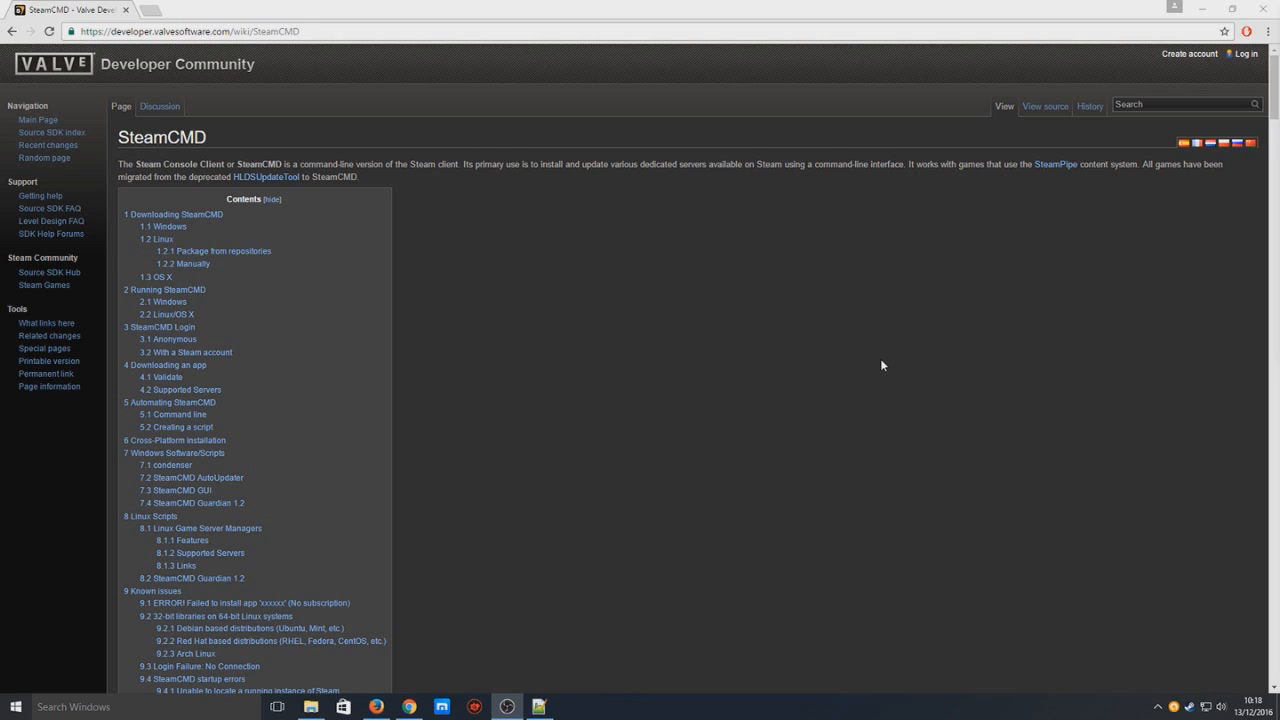
pyautogui.moveTo(307, 139)
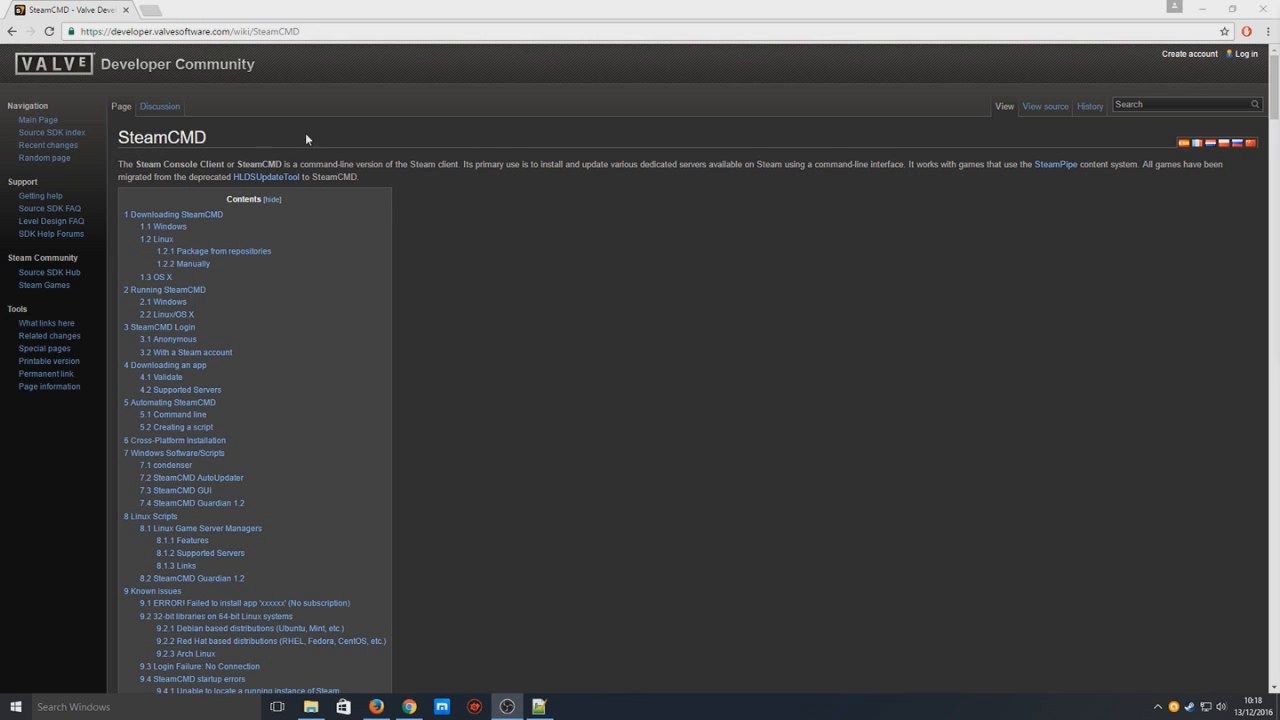
# Download the Windows steamcmd.zip from the wiki's Downloading SteamCMD section.
pyautogui.scroll(-3)
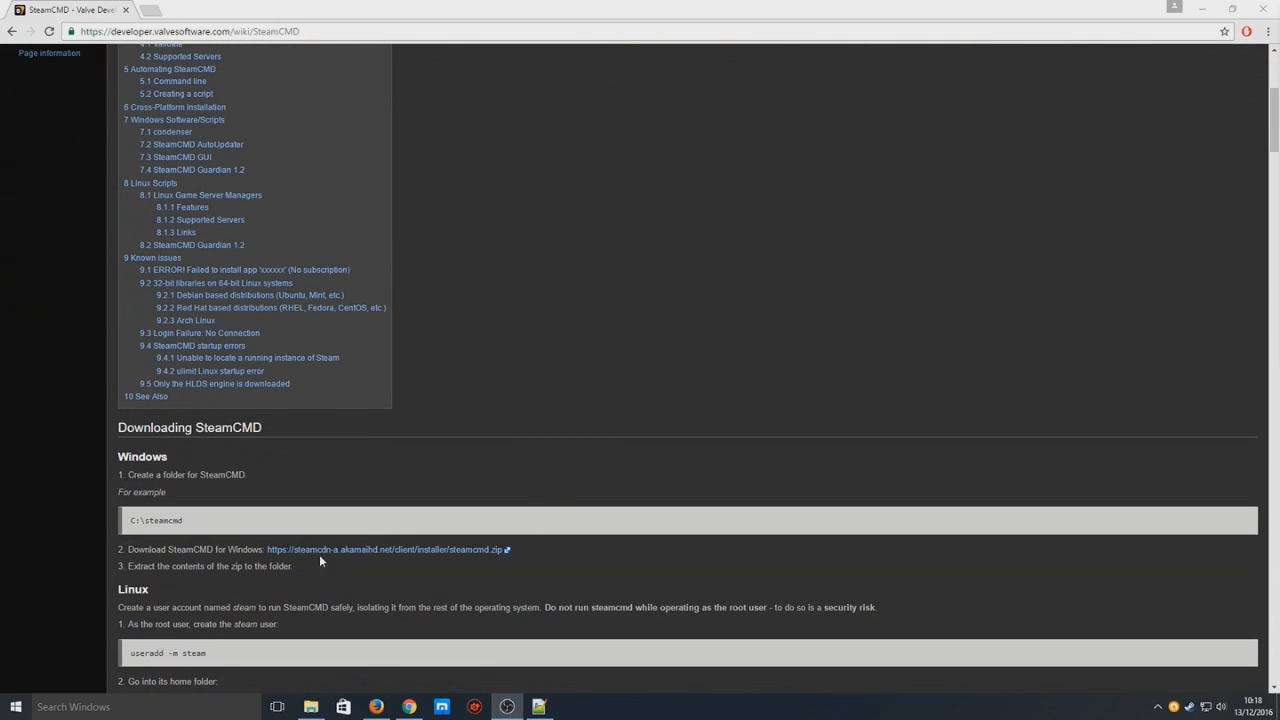
pyautogui.click(386, 549)
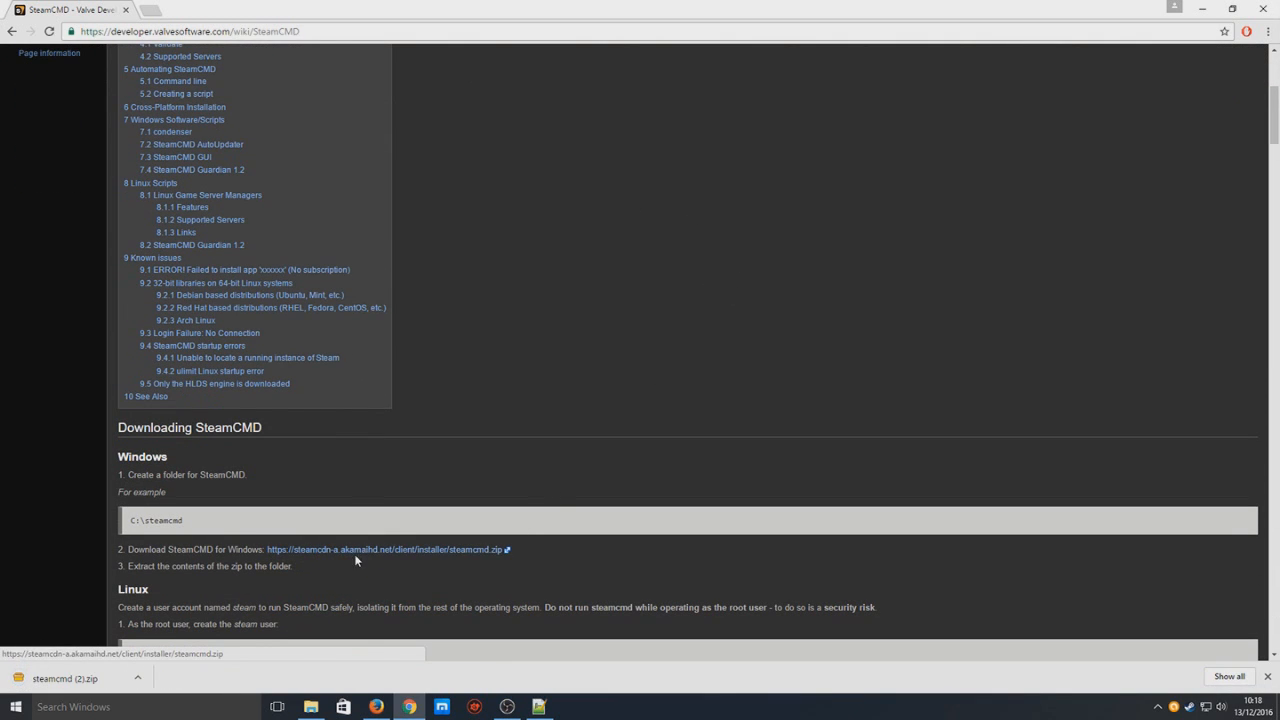
pyautogui.scroll(-3)
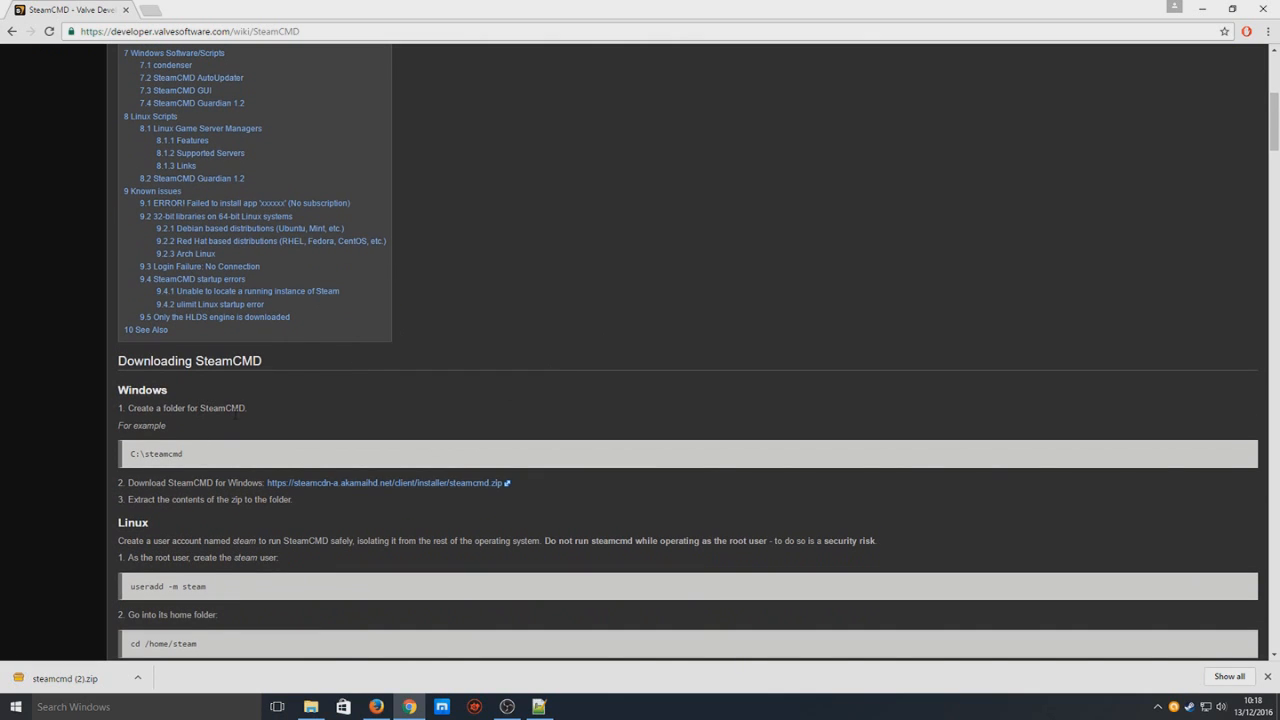
pyautogui.moveTo(234, 397)
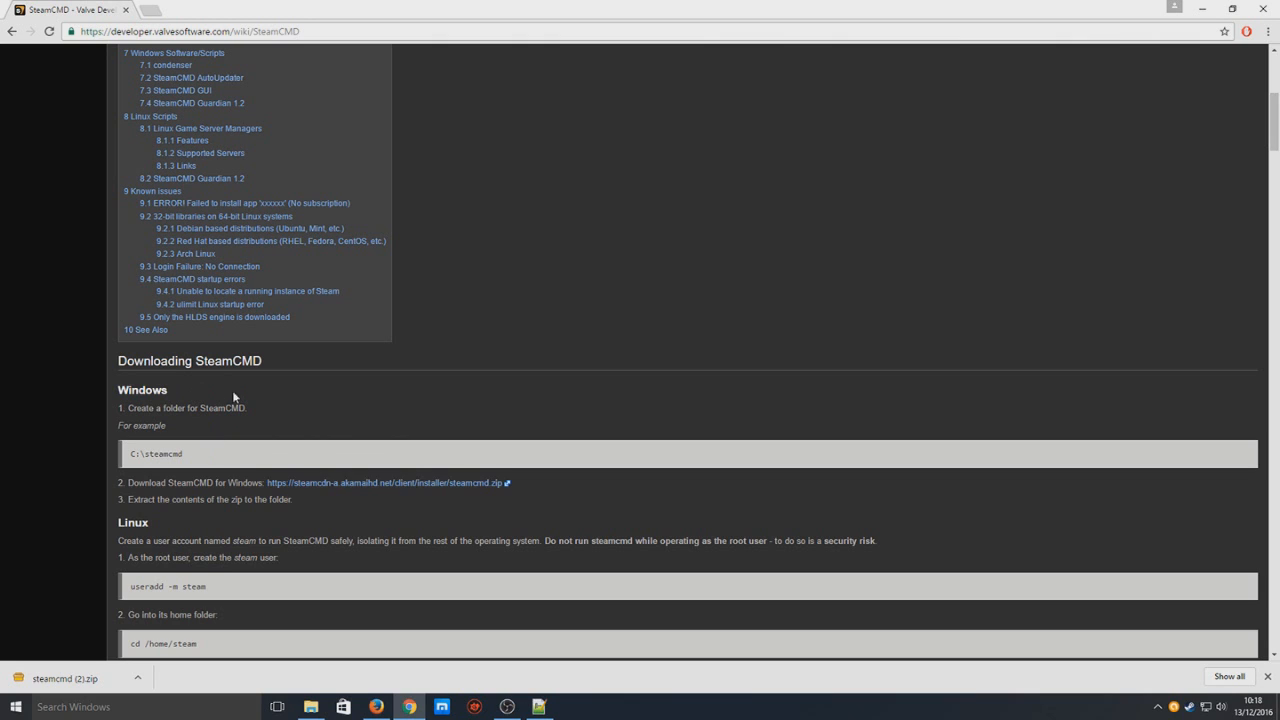
pyautogui.moveTo(88, 667)
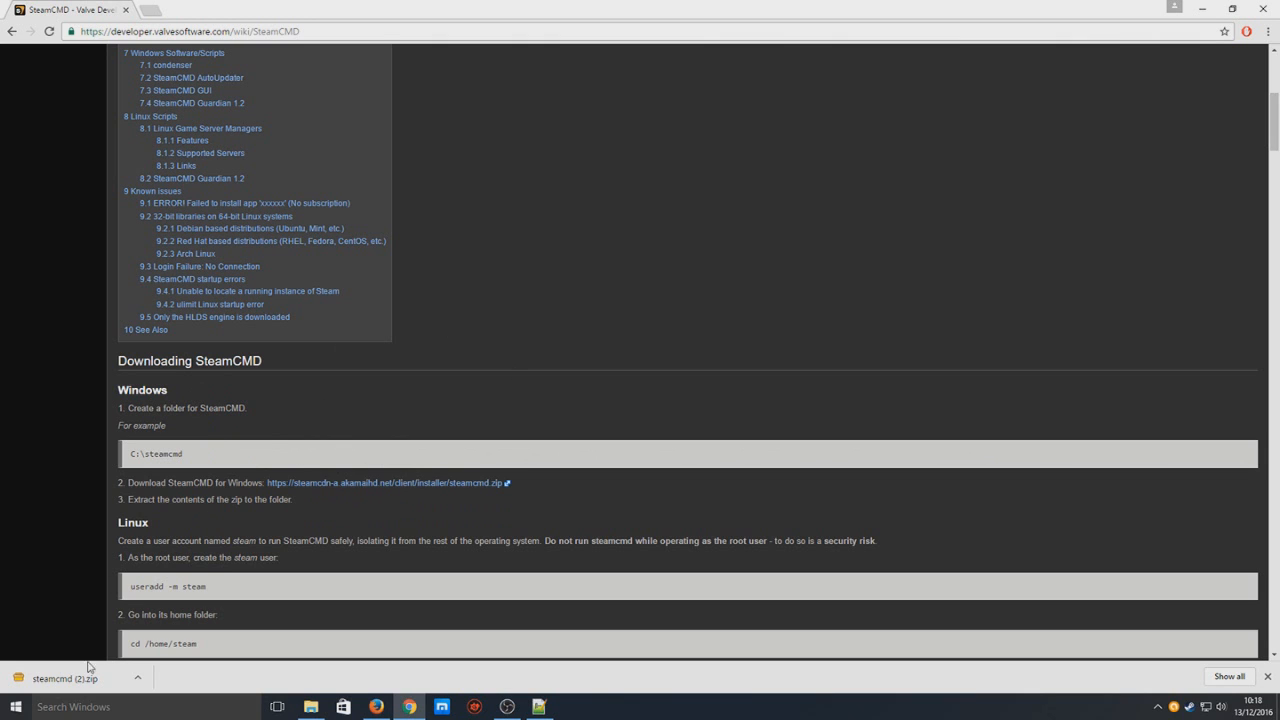
# Open the downloaded SteamCMD zip and bring up the C: drive in File Explorer.
pyautogui.click(65, 678)
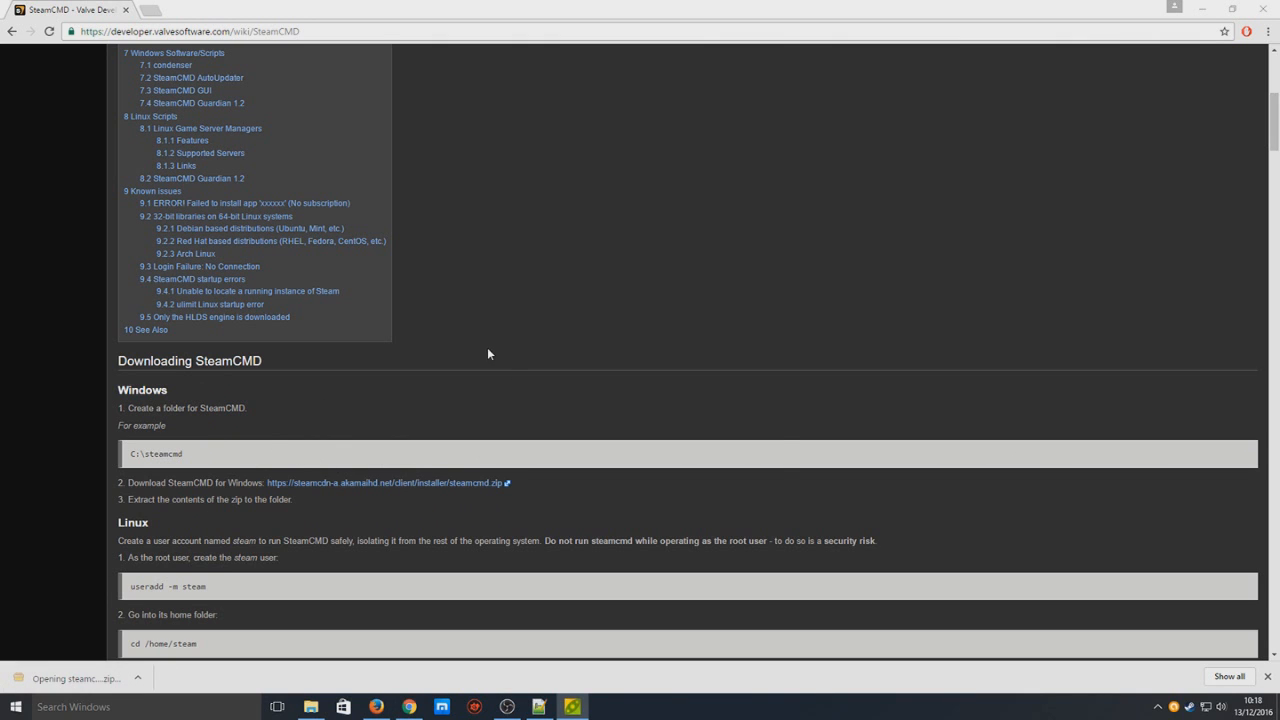
pyautogui.click(75, 678)
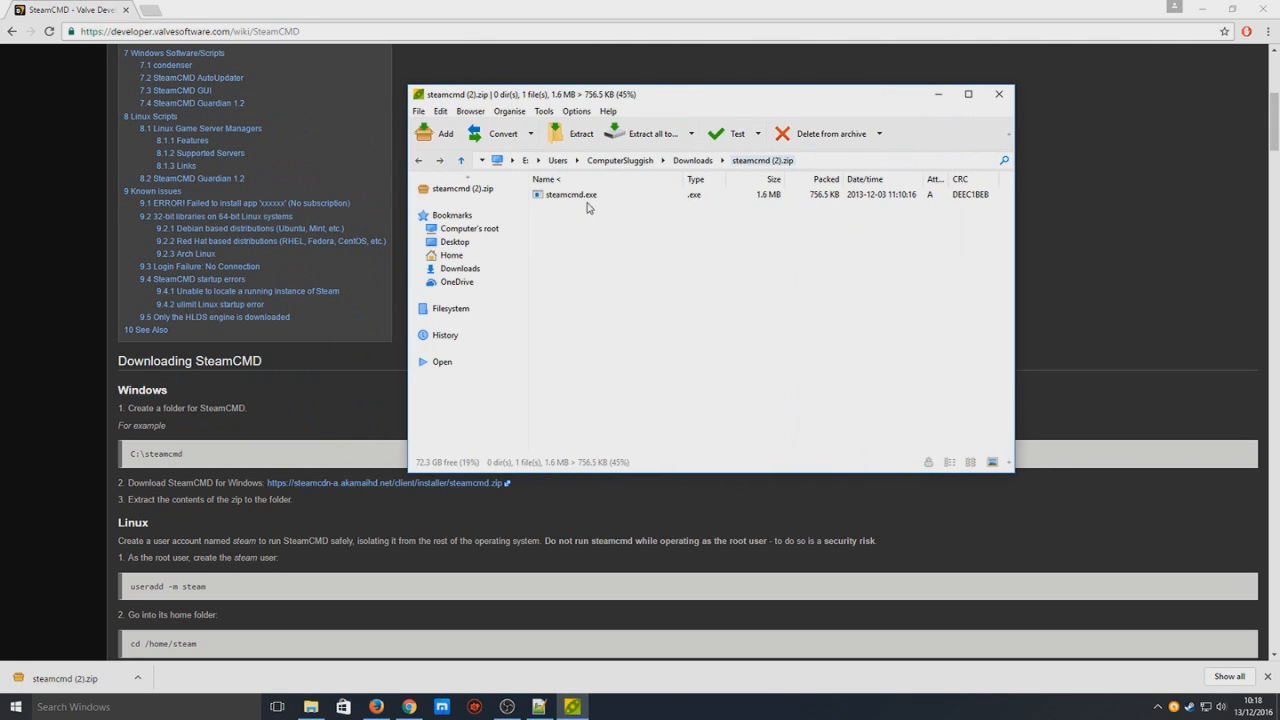
pyautogui.click(311, 707)
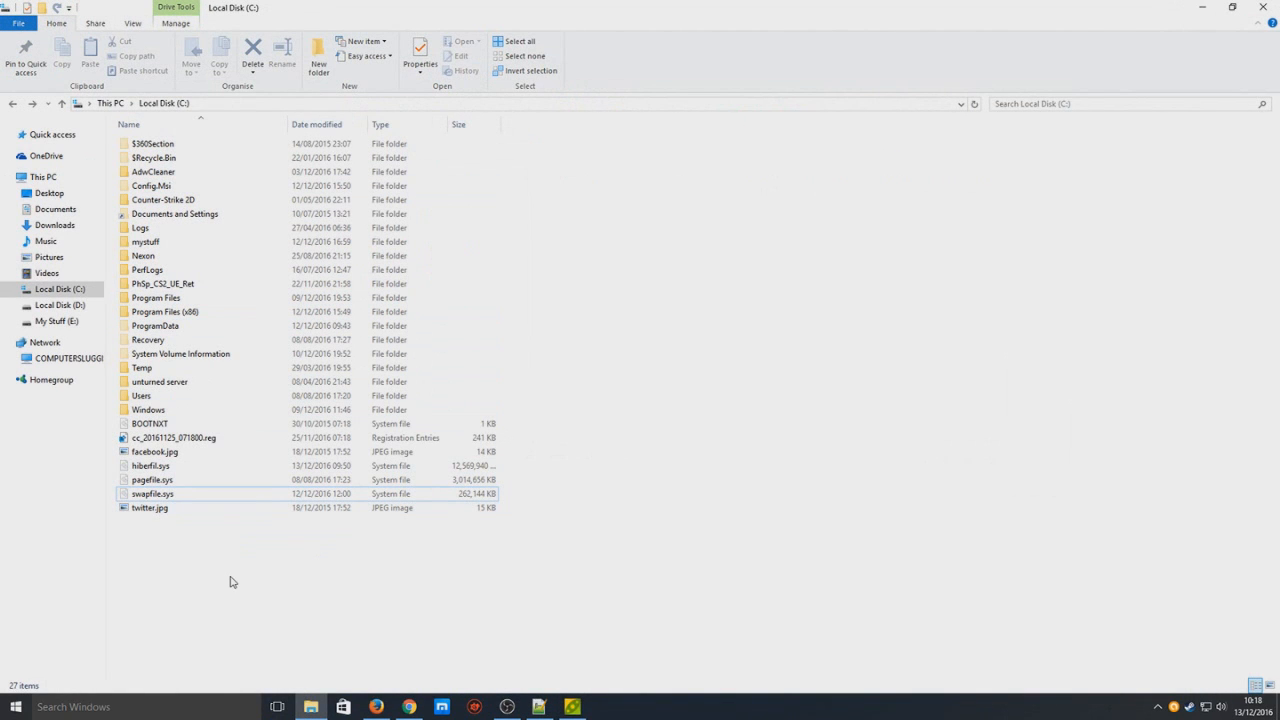
# Create a 'steamcmd' folder on C:, move steamcmd.exe into it, and close the archive.
pyautogui.rightClick(232, 582)
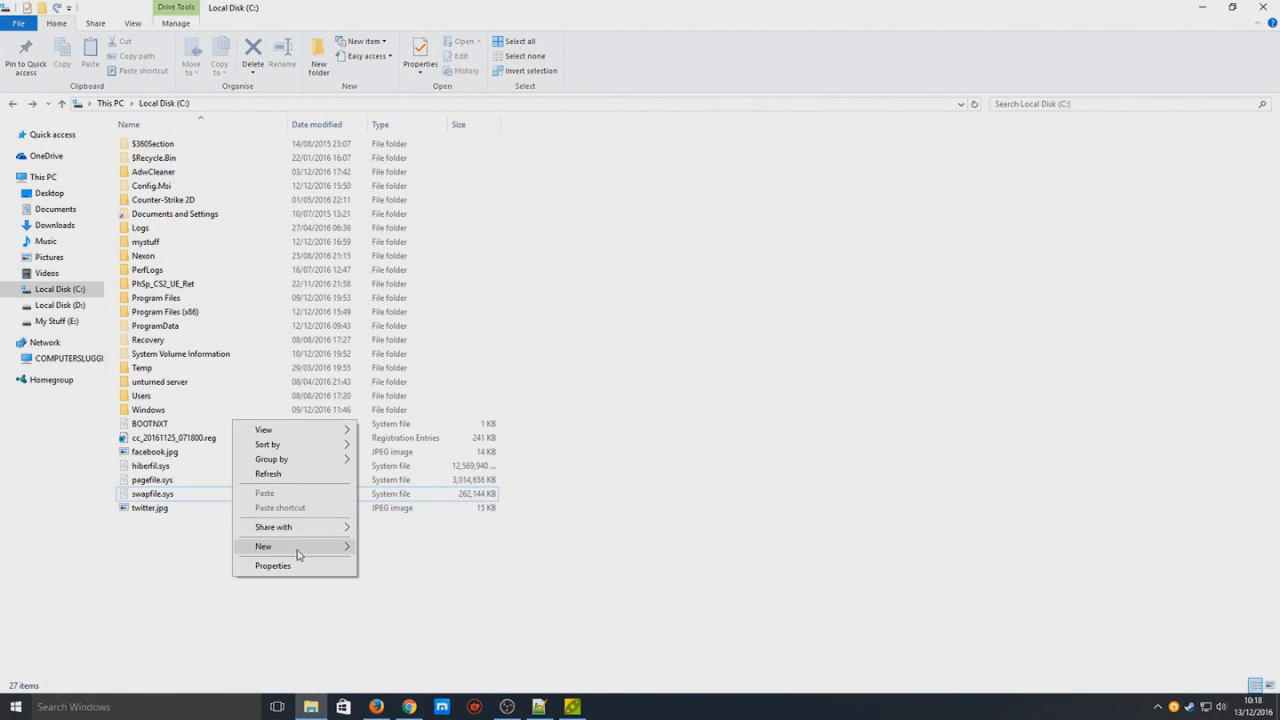
pyautogui.click(263, 546)
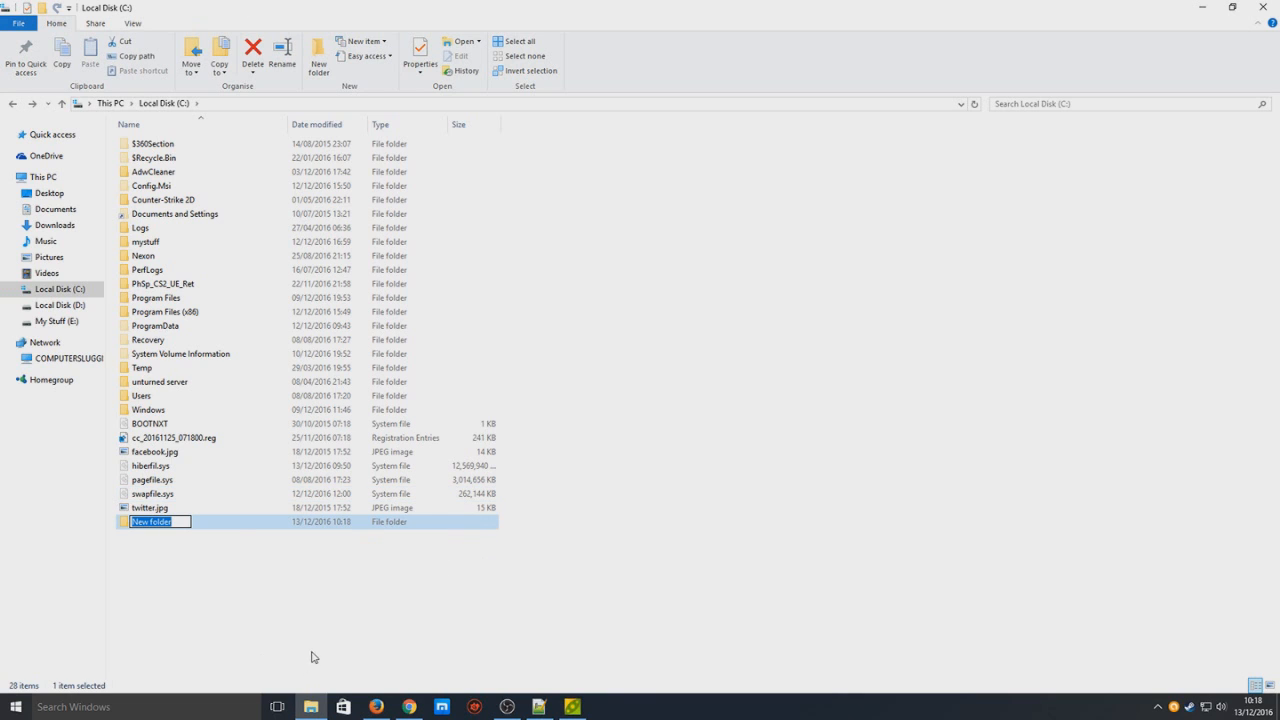
pyautogui.write('steamcmd')
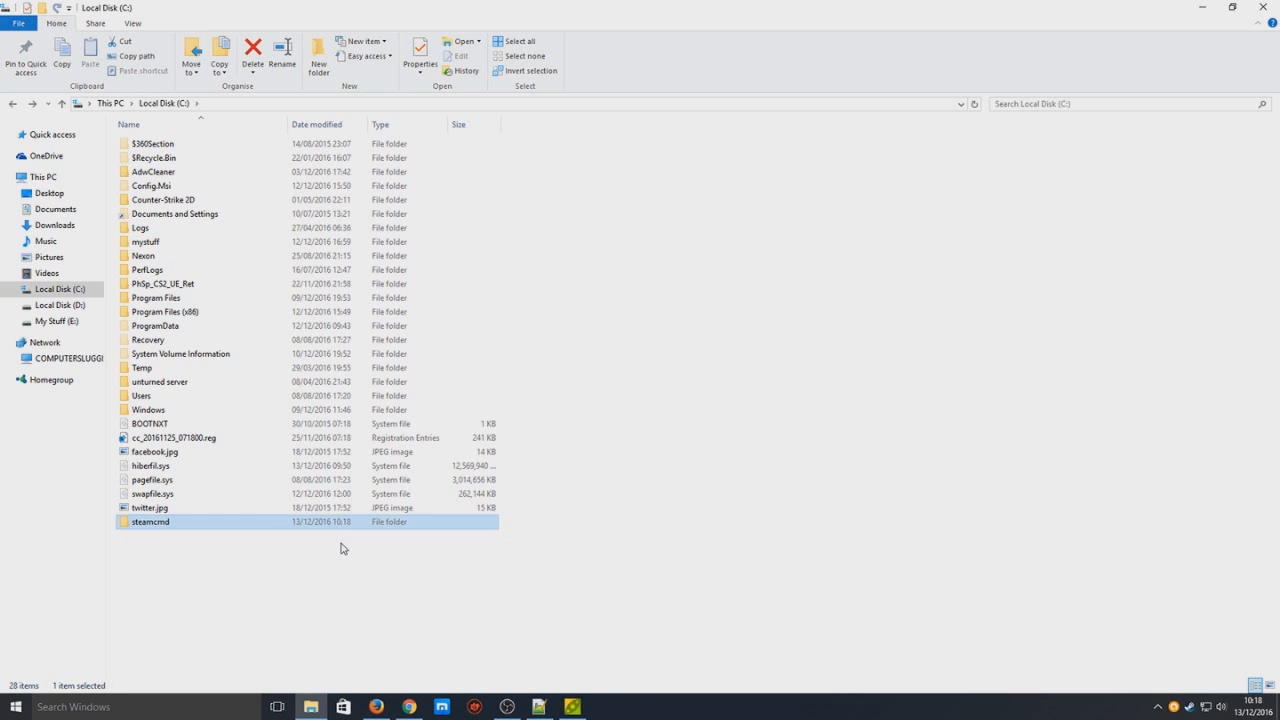
pyautogui.doubleClick(150, 521)
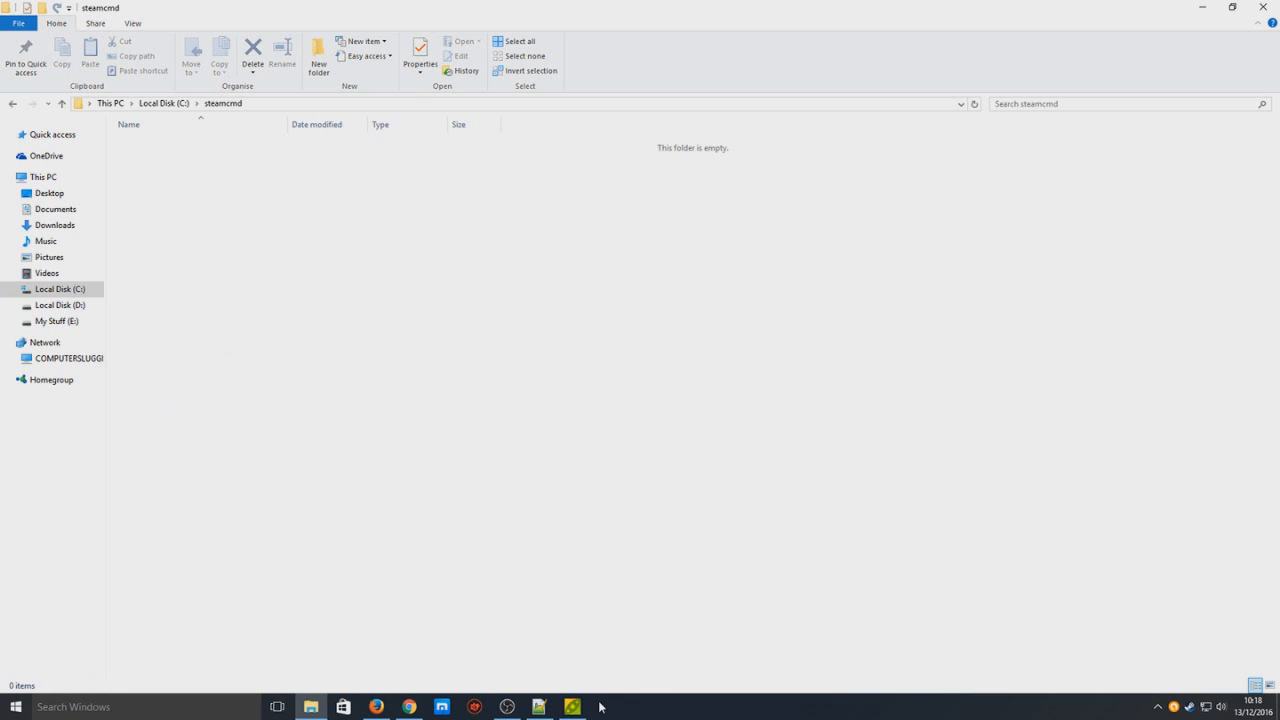
pyautogui.click(571, 707)
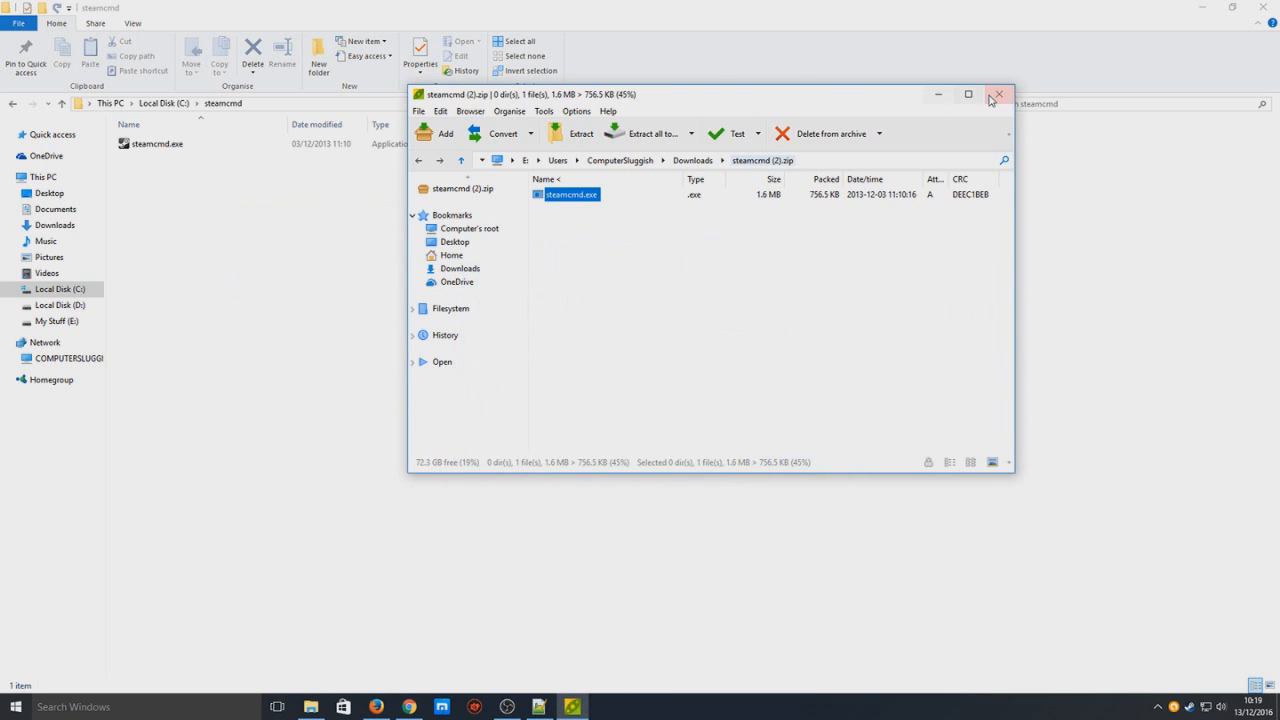
pyautogui.click(998, 94)
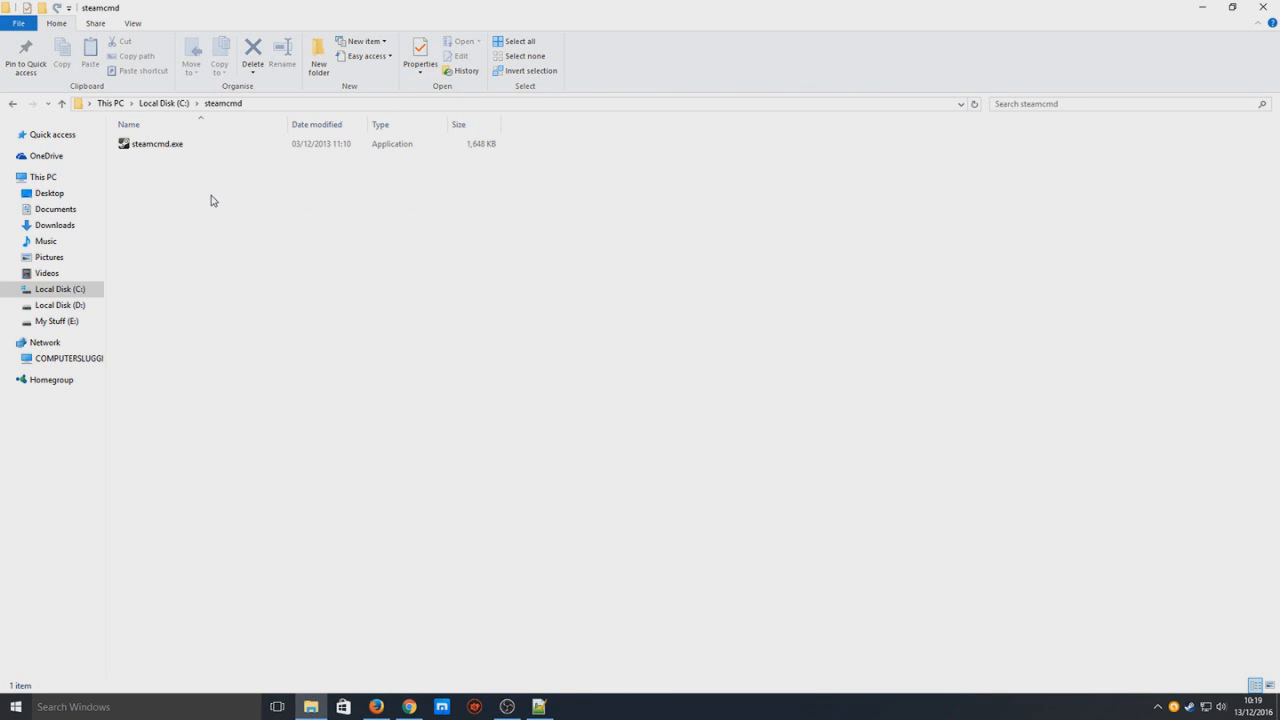
pyautogui.moveTo(265, 200)
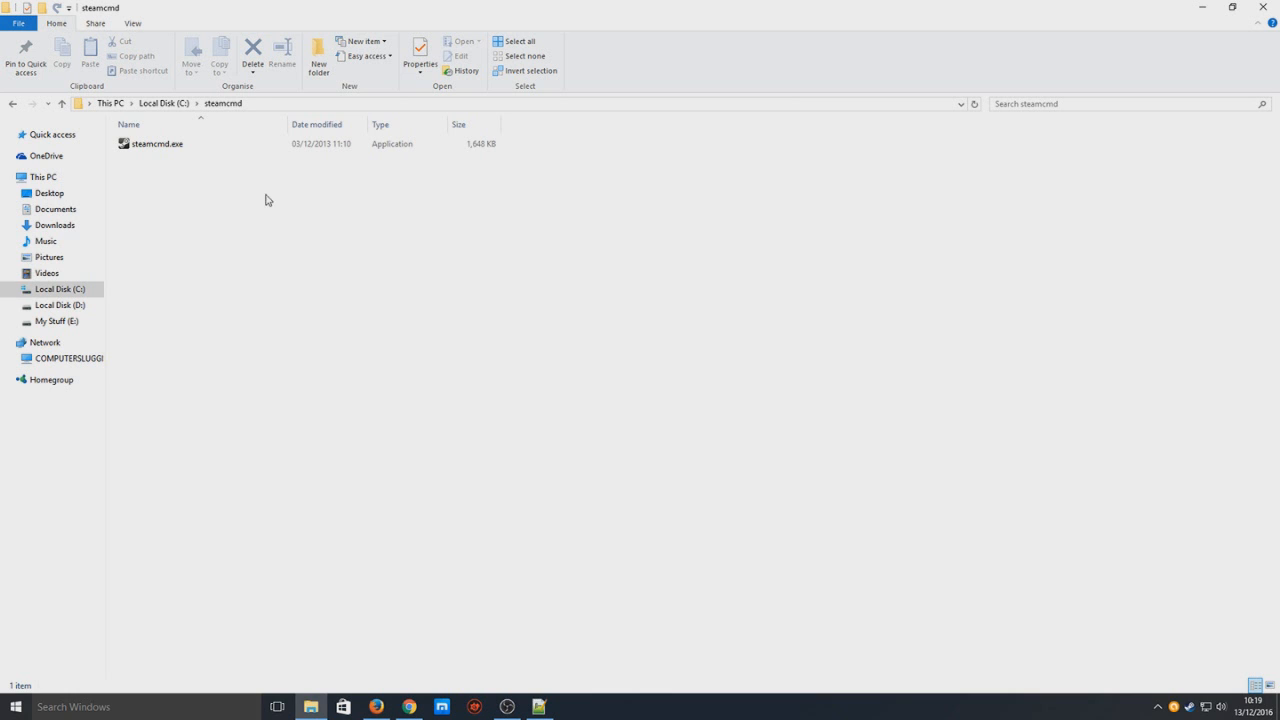
# Run steamcmd.exe and let its first-time update reach the Steam> prompt.
pyautogui.doubleClick(157, 143)
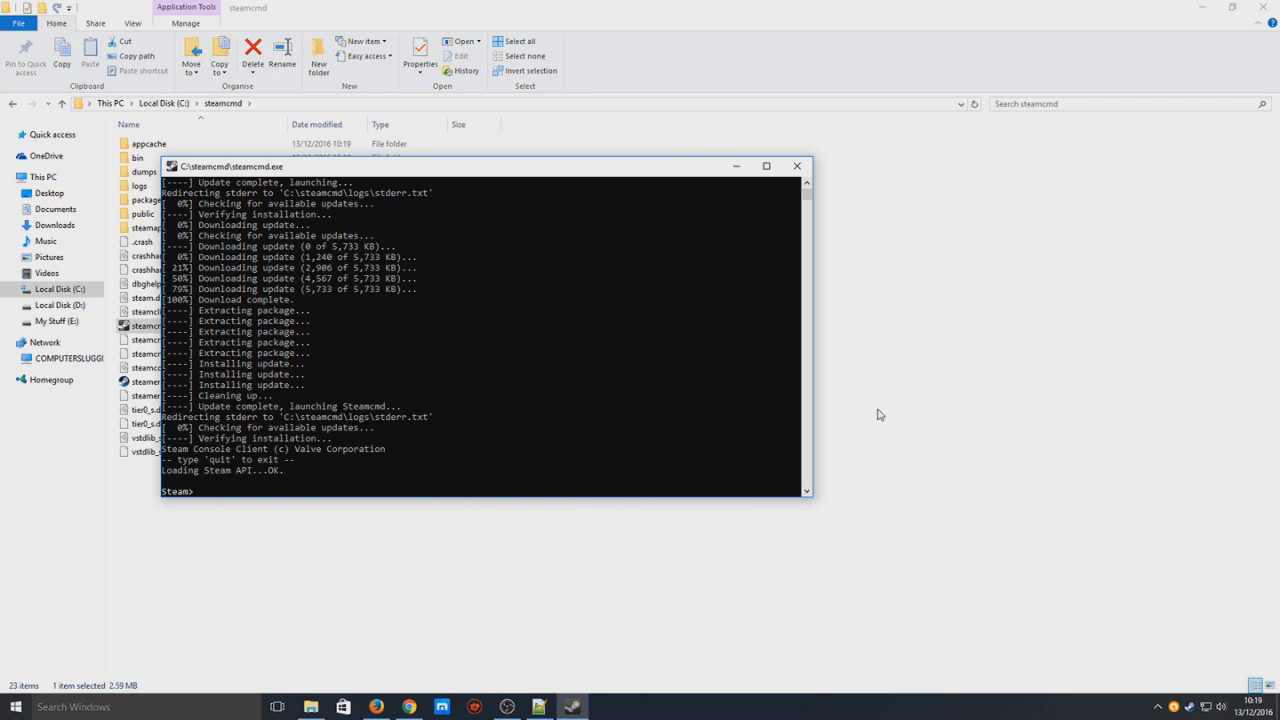
pyautogui.moveTo(607, 392)
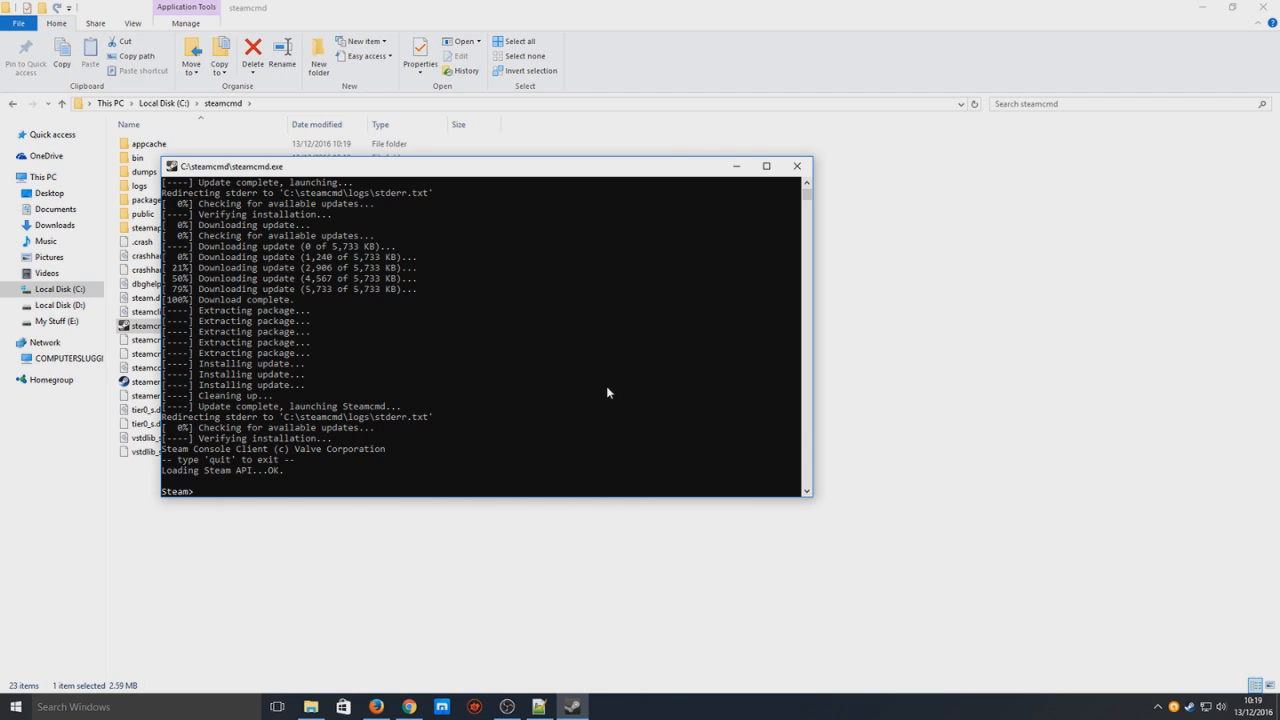
pyautogui.moveTo(798, 166)
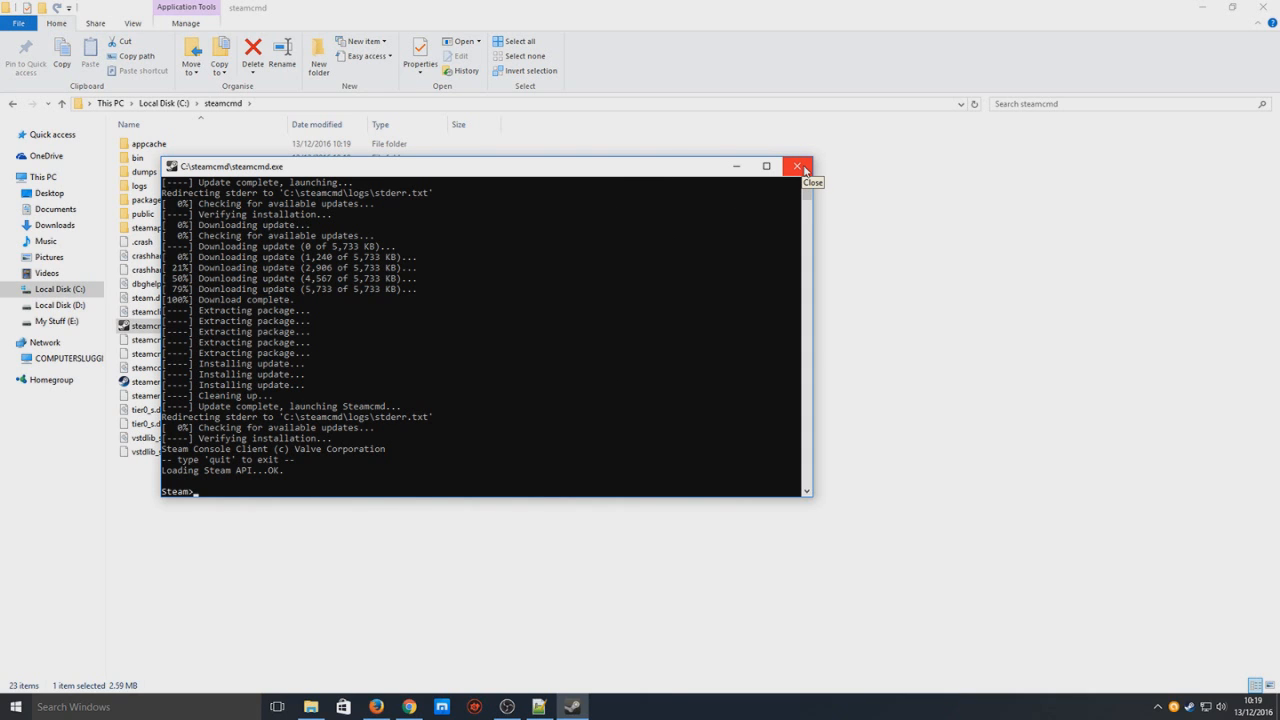
pyautogui.moveTo(791, 175)
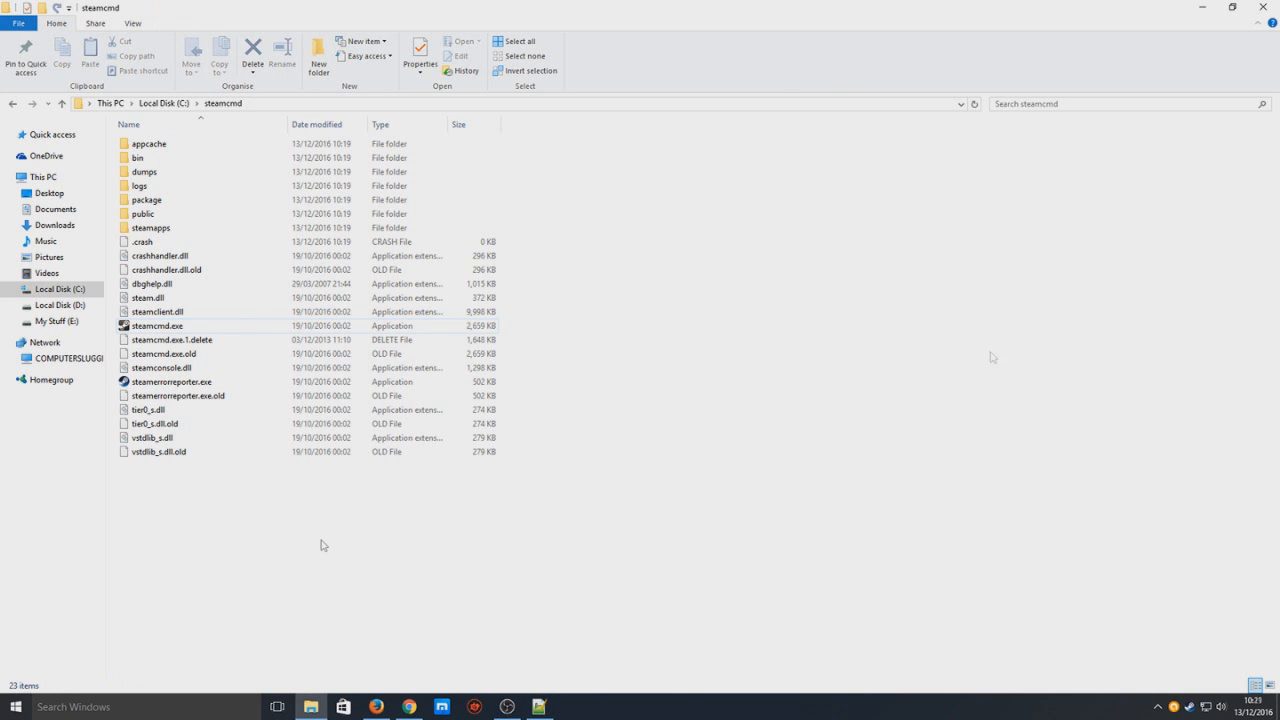
# Add a New Text Document to the steamcmd folder and bring up its context menu.
pyautogui.rightClick(323, 545)
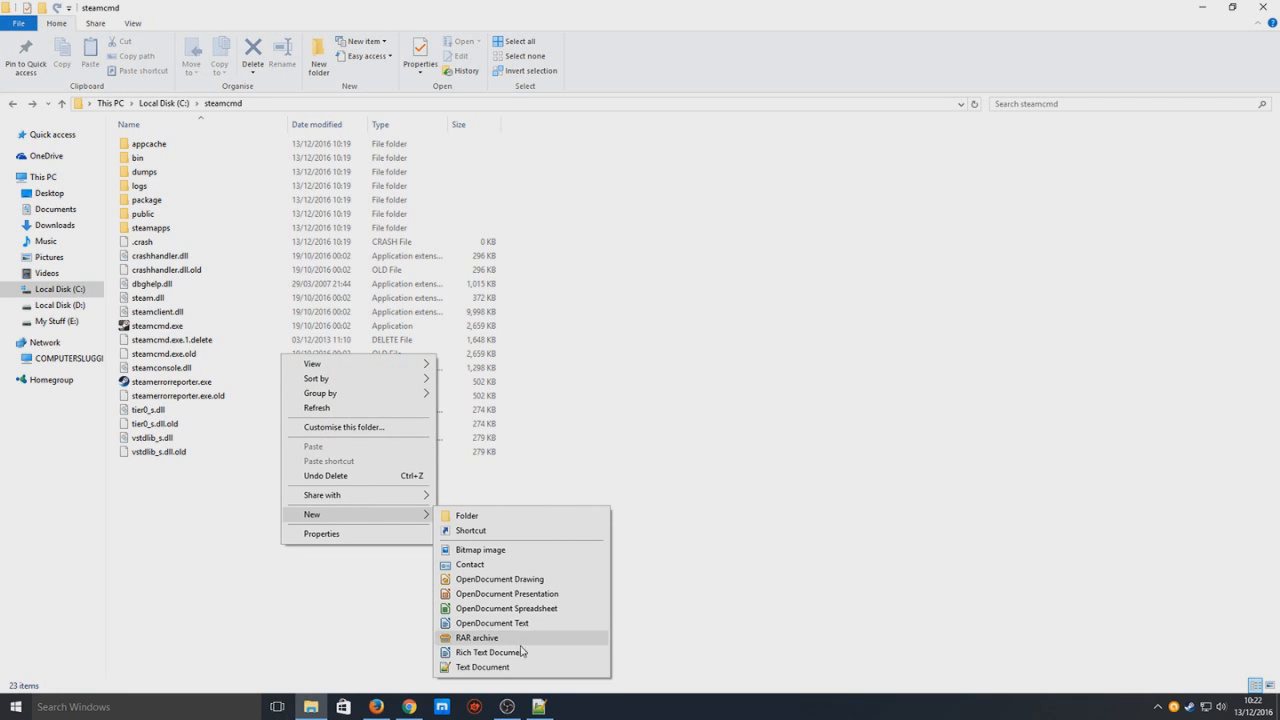
pyautogui.click(483, 667)
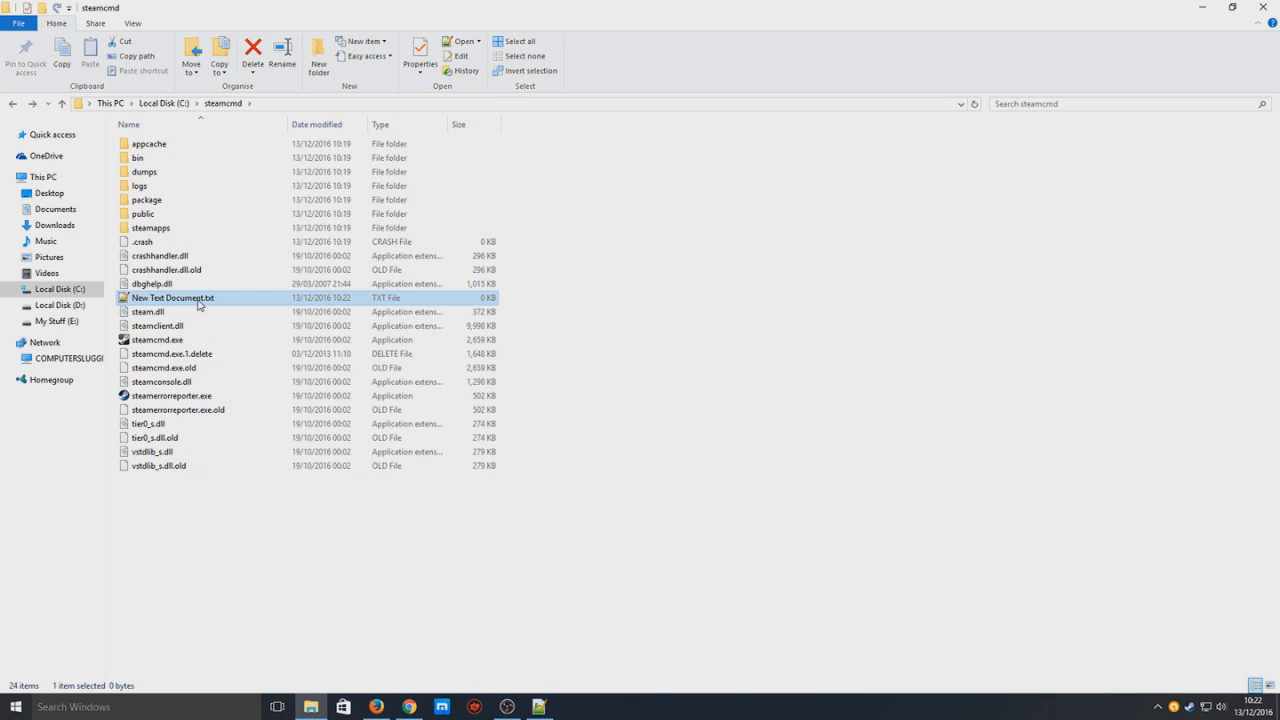
pyautogui.rightClick(172, 298)
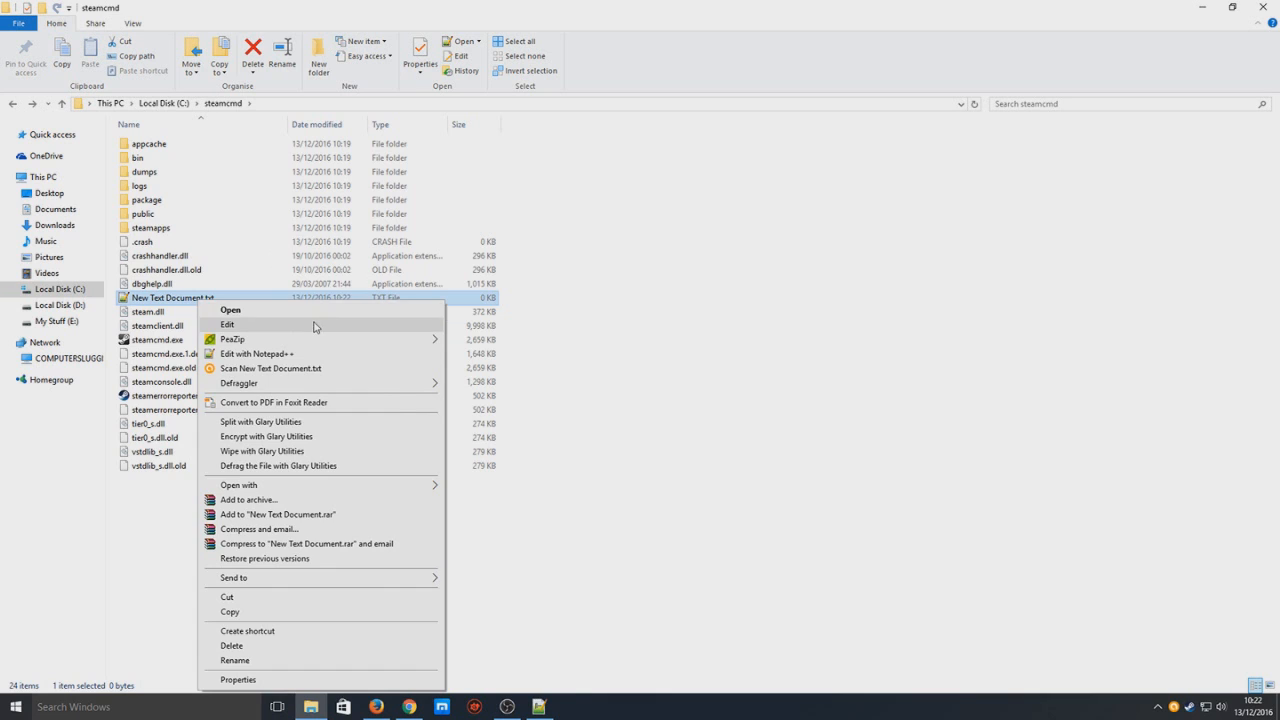
# Write the +login anonymous +force_install_dir RustServer +app_update 258550 +quit line, selecting the drive letter.
pyautogui.click(227, 324)
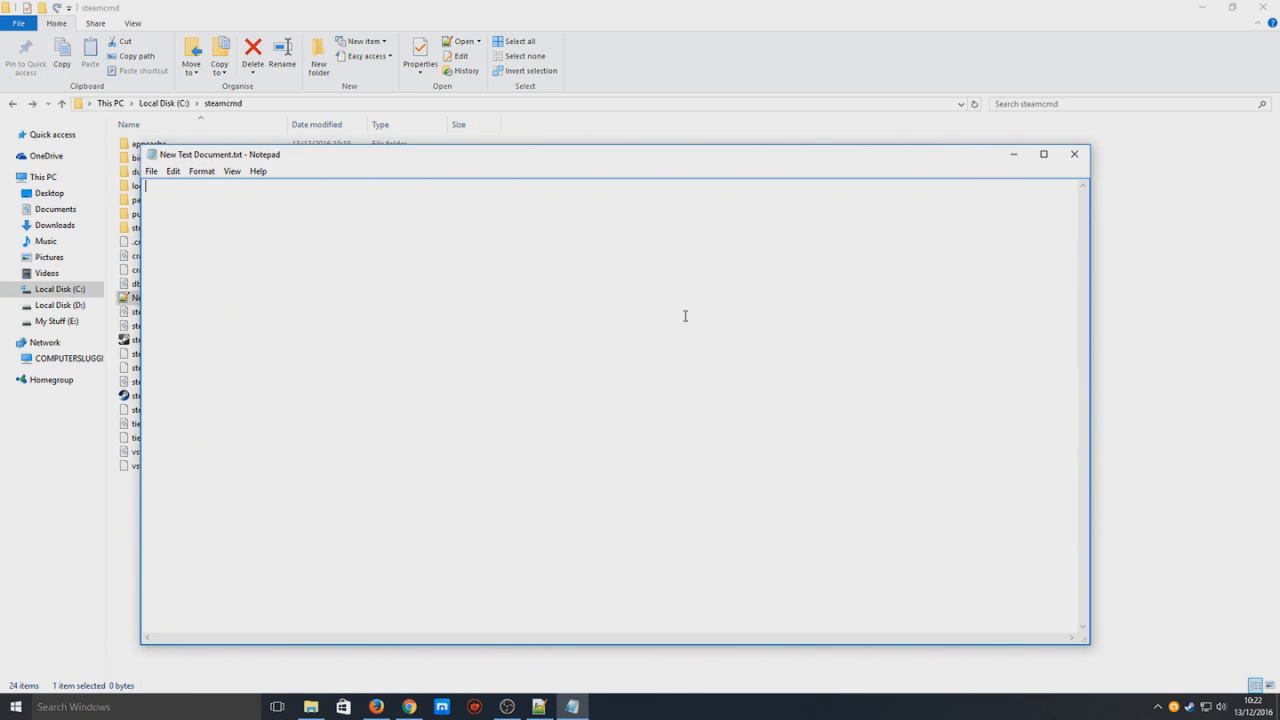
pyautogui.moveTo(501, 416)
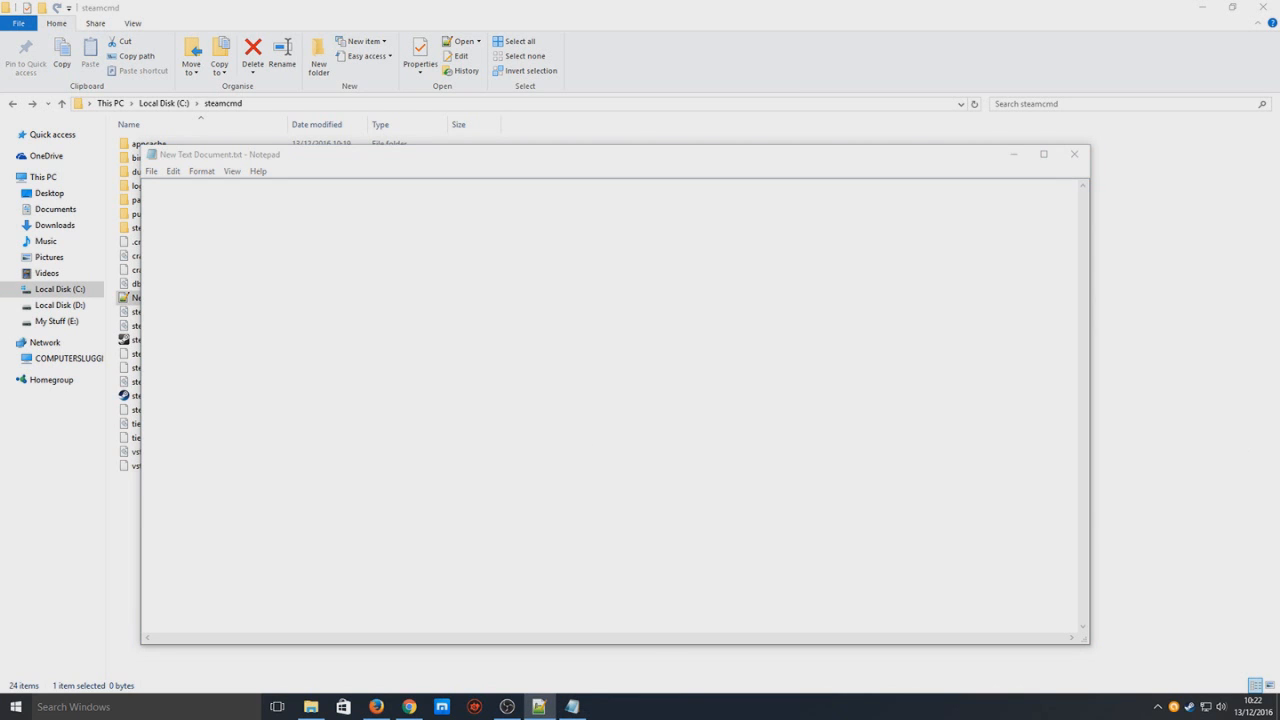
pyautogui.write('C:\\steamCMD\\steamcmd.exe +login anonymous +force_install_dir C:\\RustServer\\ +app_update 258550 +quit')
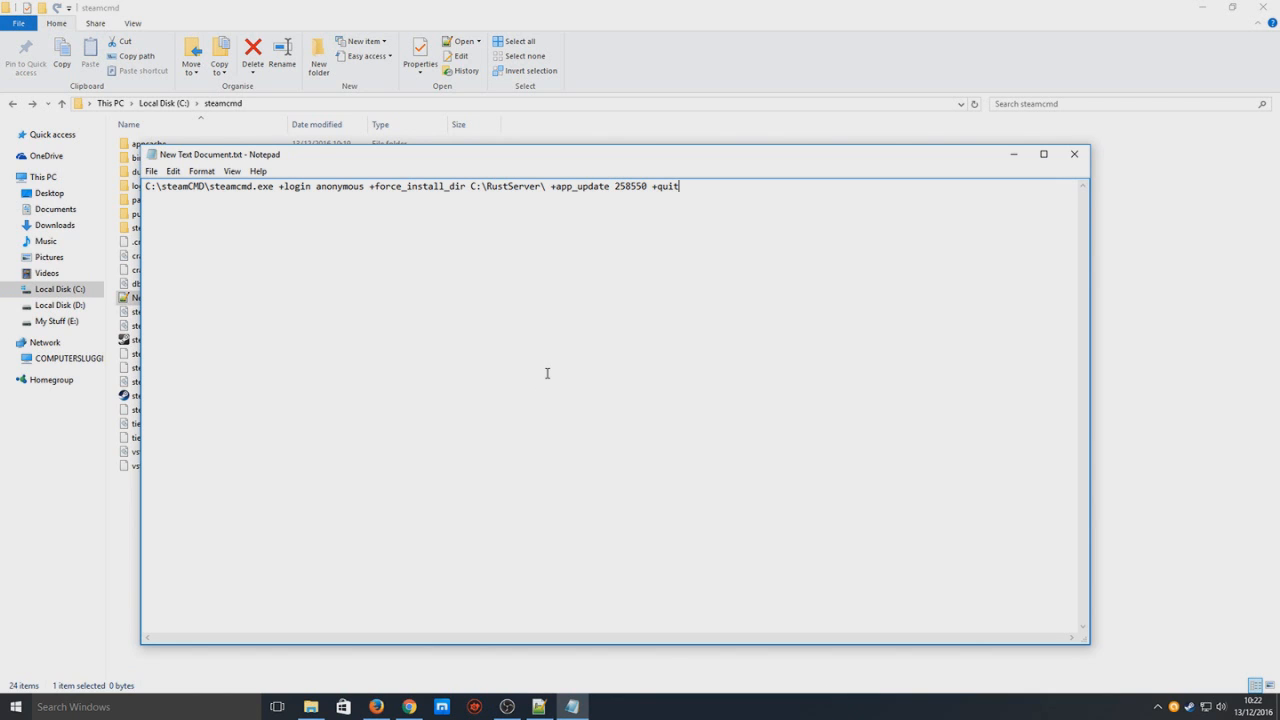
pyautogui.moveTo(454, 338)
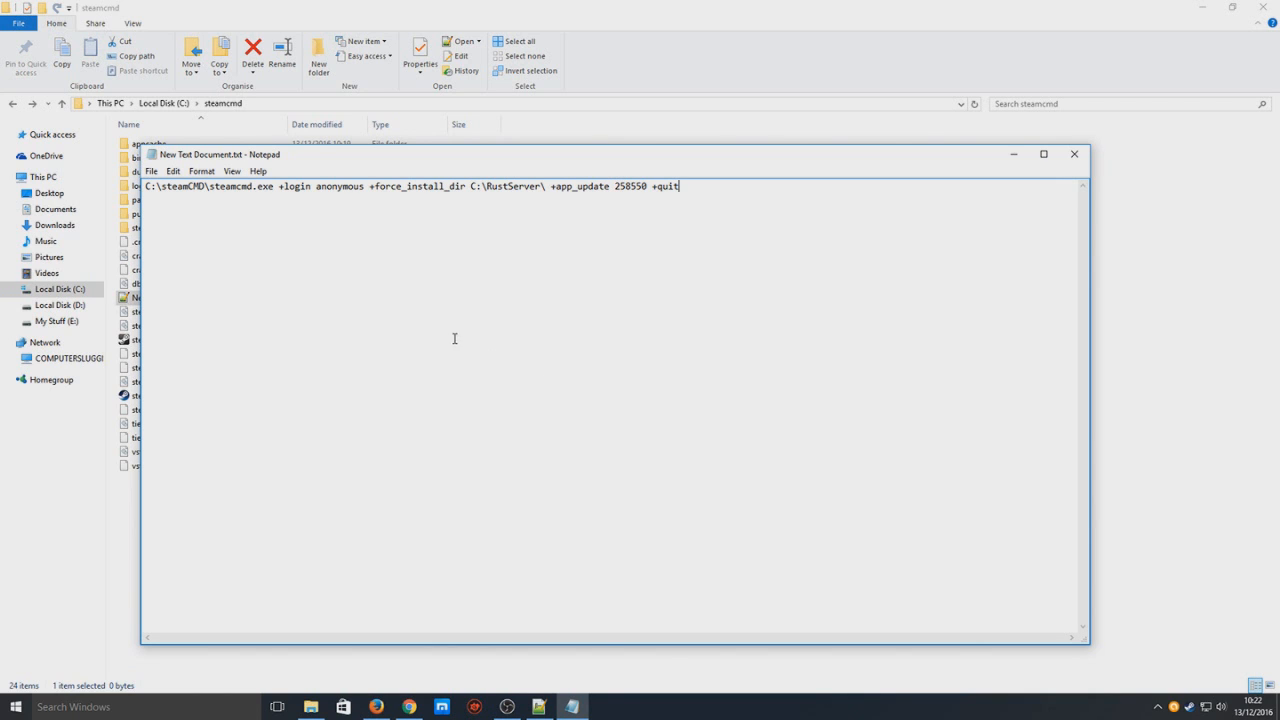
pyautogui.moveTo(461, 209)
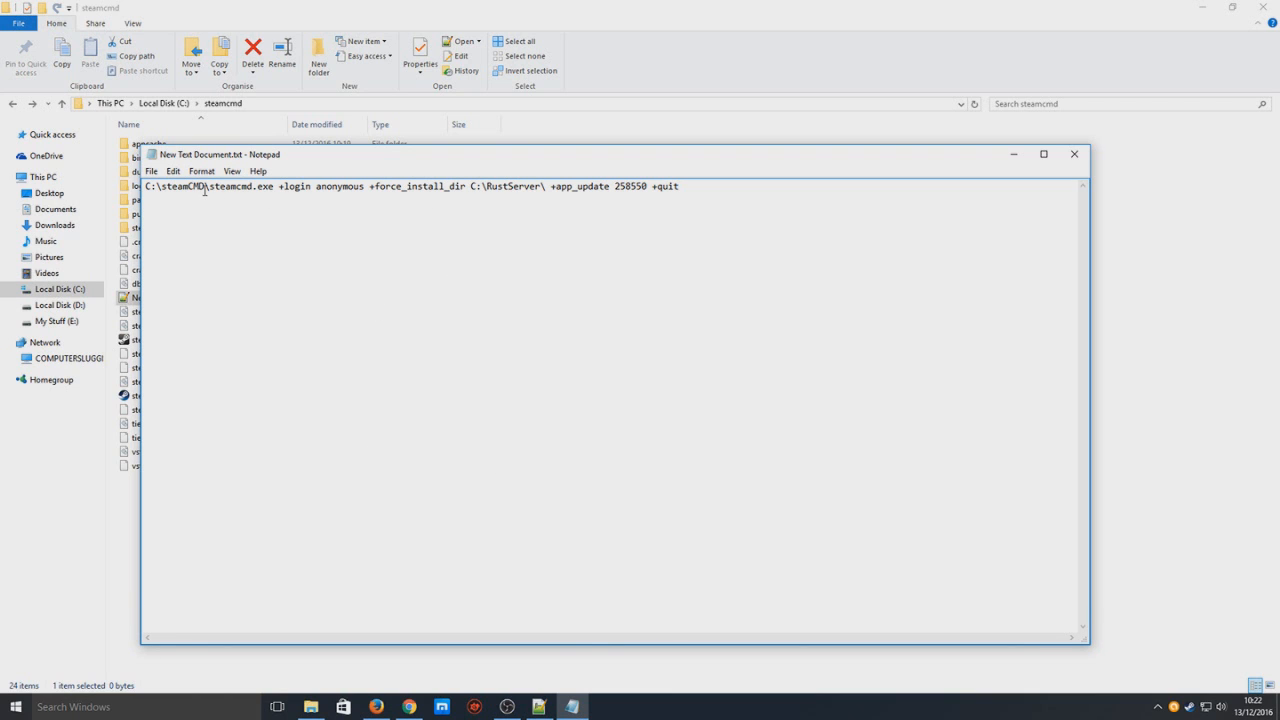
pyautogui.moveTo(309, 304)
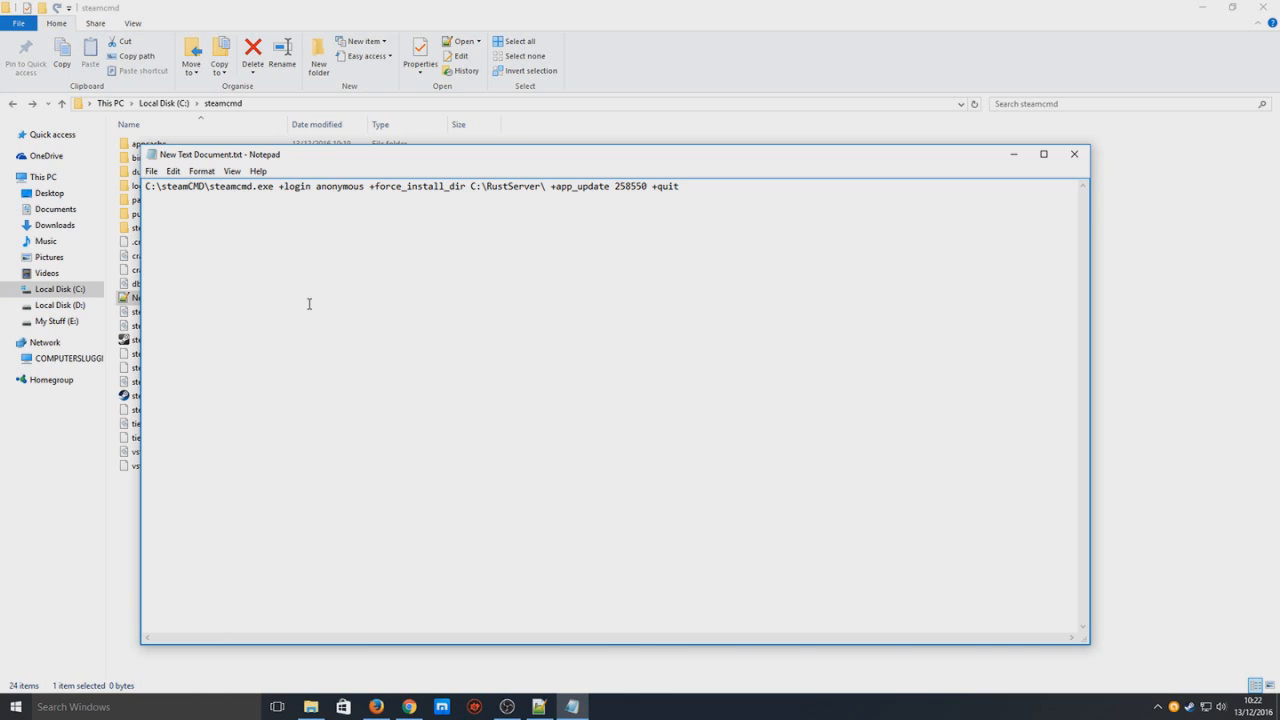
pyautogui.doubleClick(237, 186)
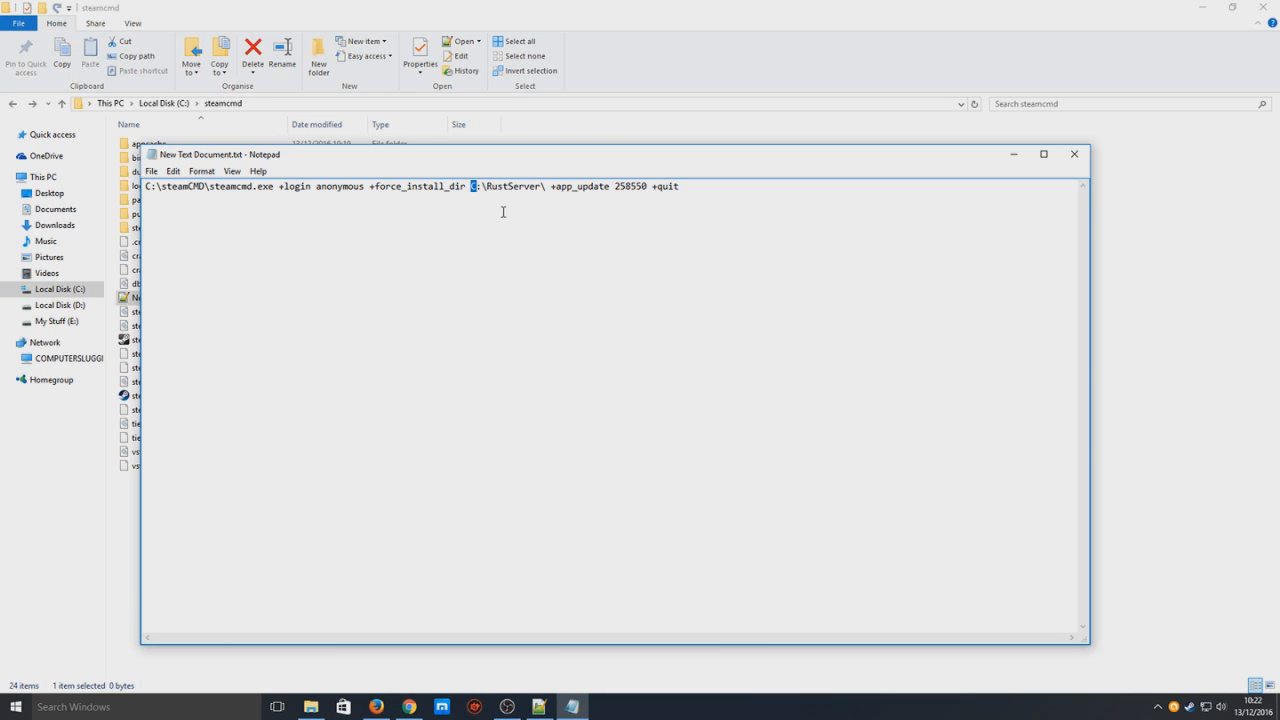
pyautogui.moveTo(550, 271)
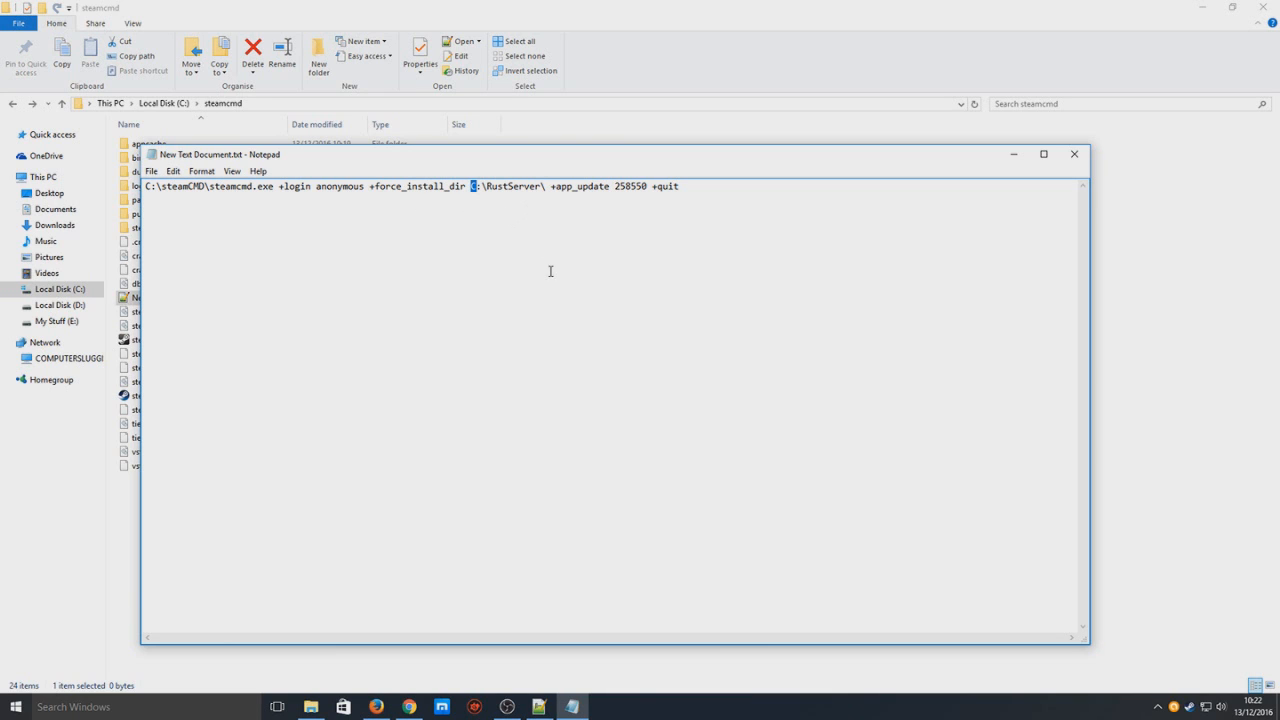
pyautogui.moveTo(381, 307)
pyautogui.write('E')
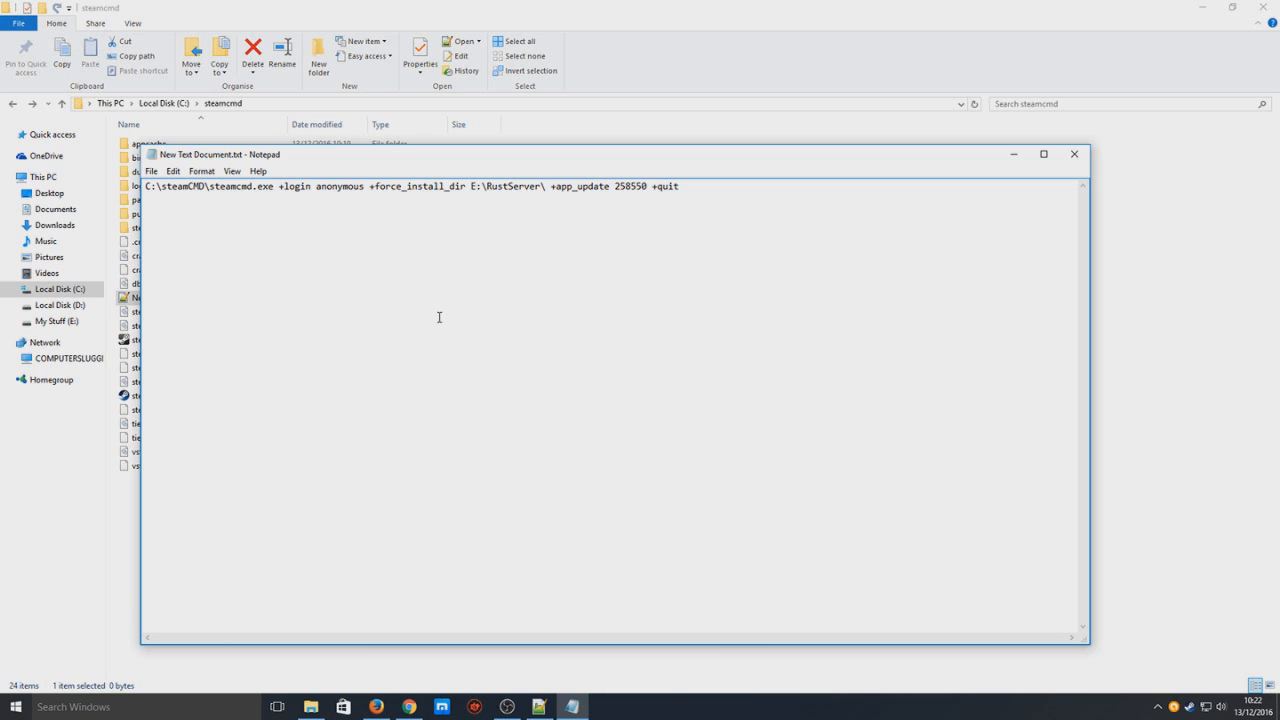
pyautogui.moveTo(554, 291)
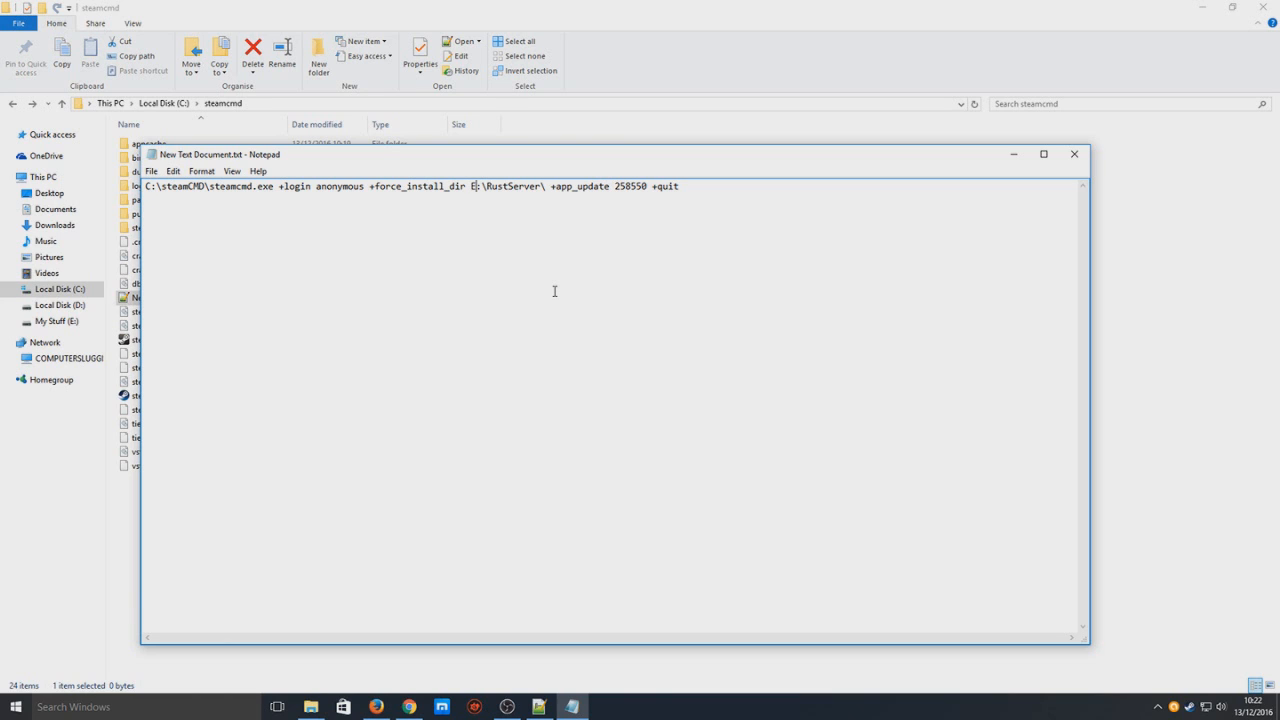
pyautogui.moveTo(273, 301)
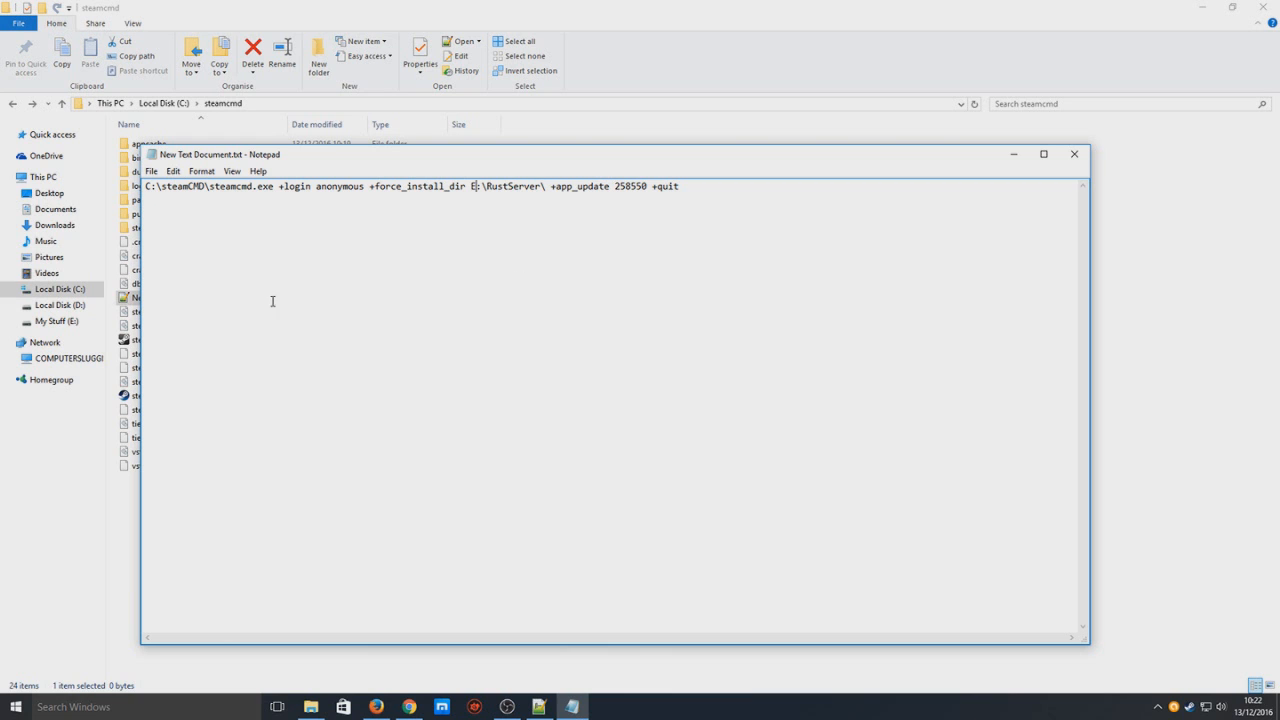
# Save the command as startcmd.bat with All Files type, then close Notepad.
pyautogui.click(151, 171)
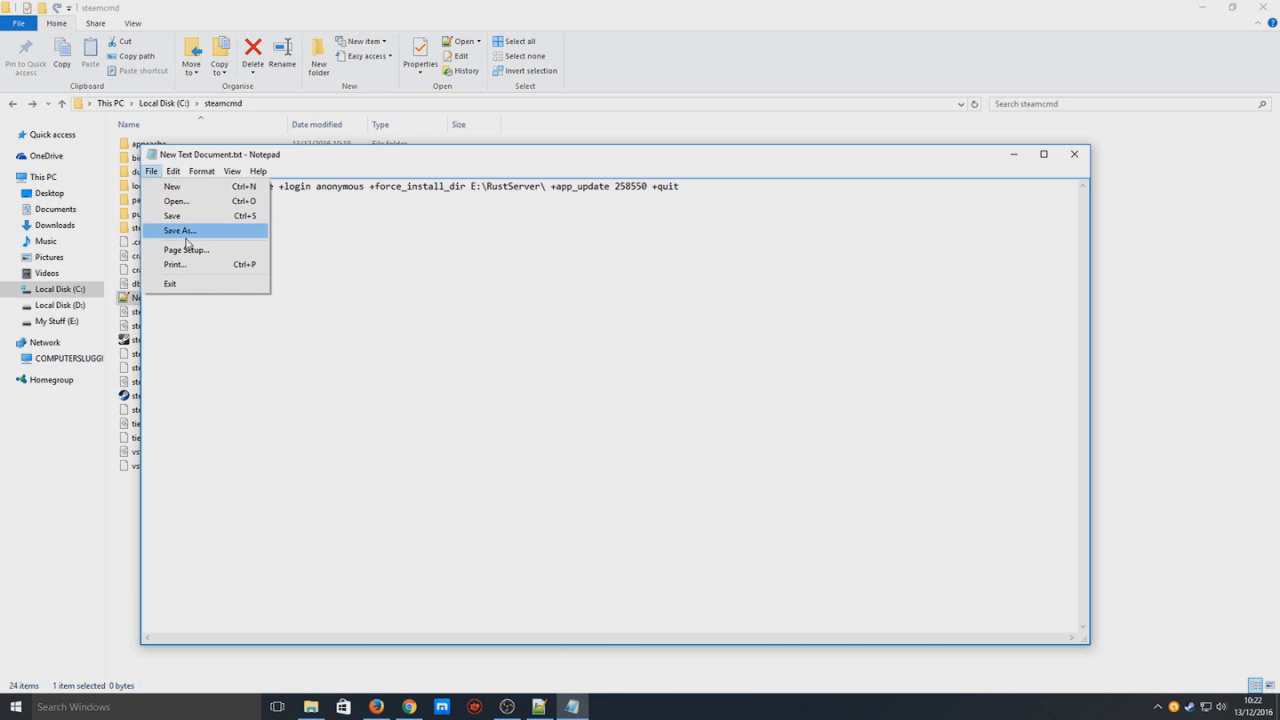
pyautogui.click(178, 230)
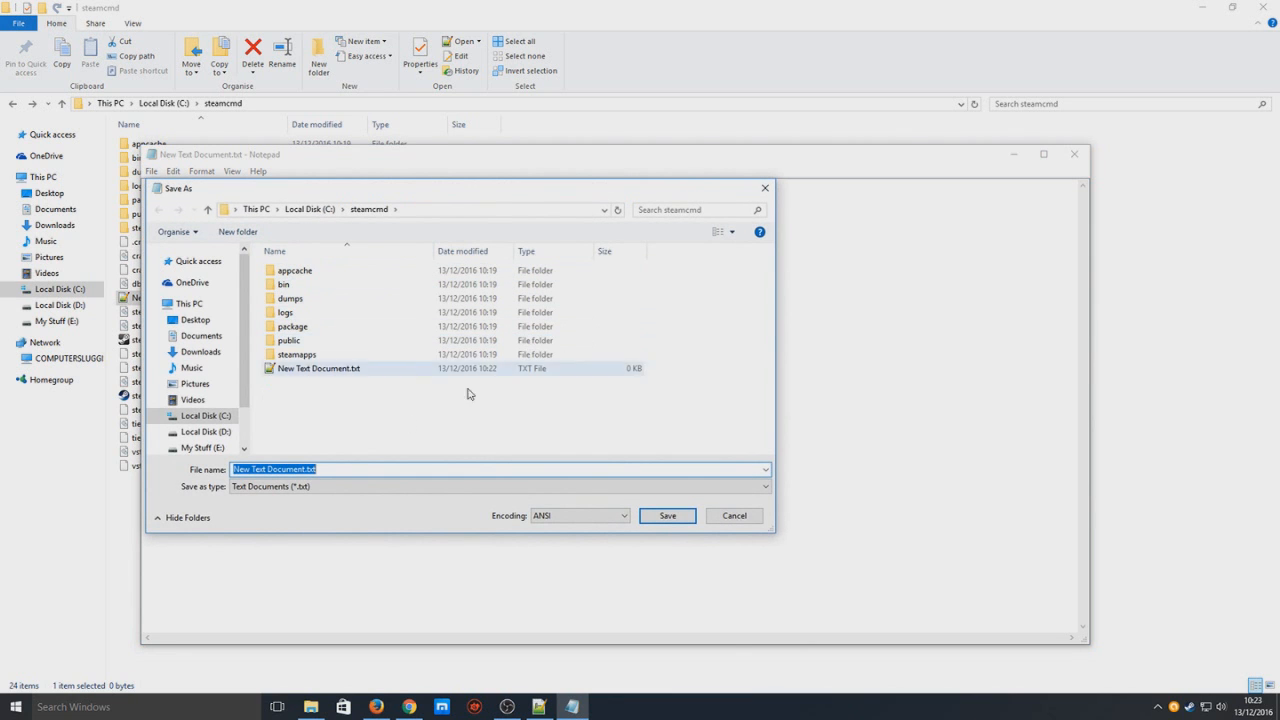
pyautogui.click(763, 486)
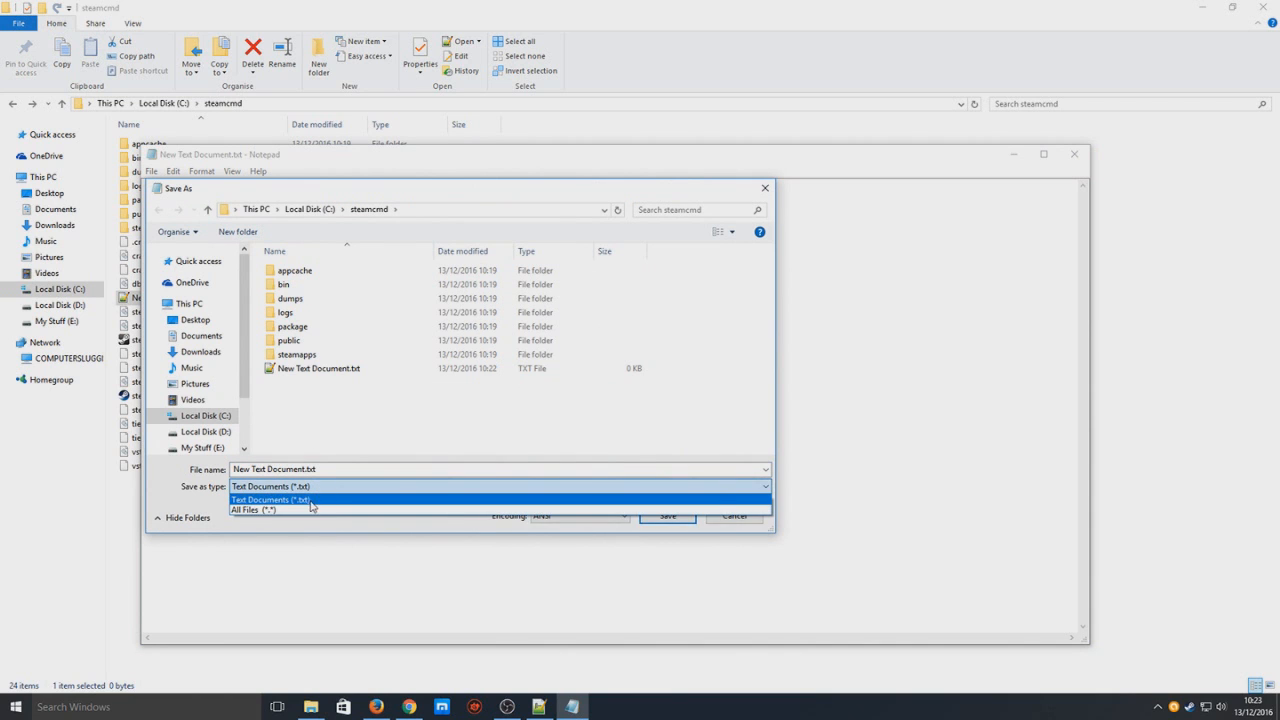
pyautogui.click(253, 510)
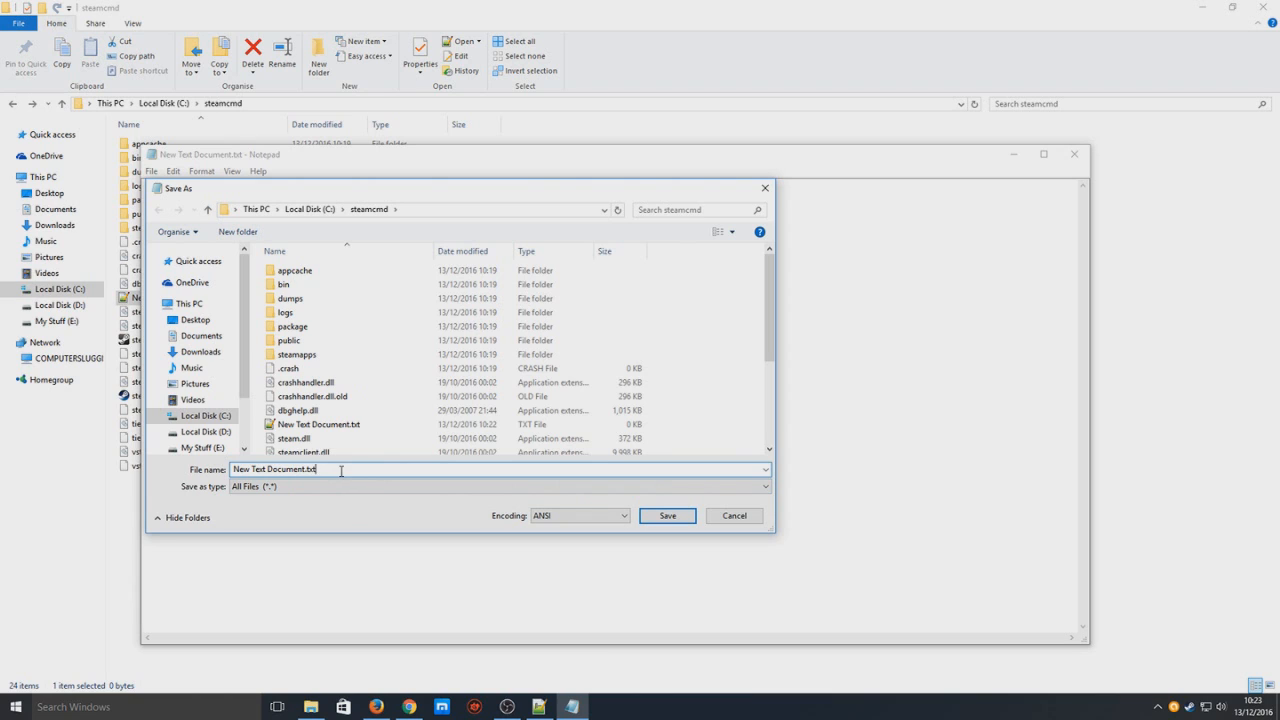
pyautogui.doubleClick(275, 469)
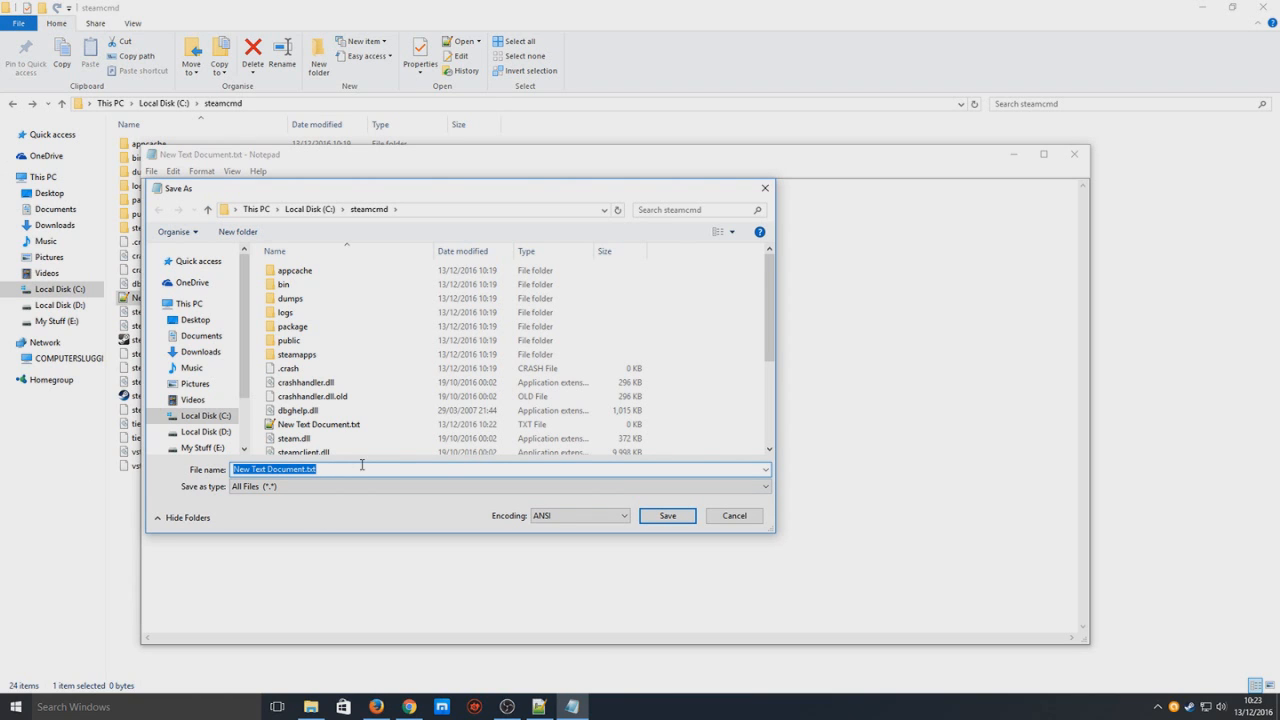
pyautogui.write('start')
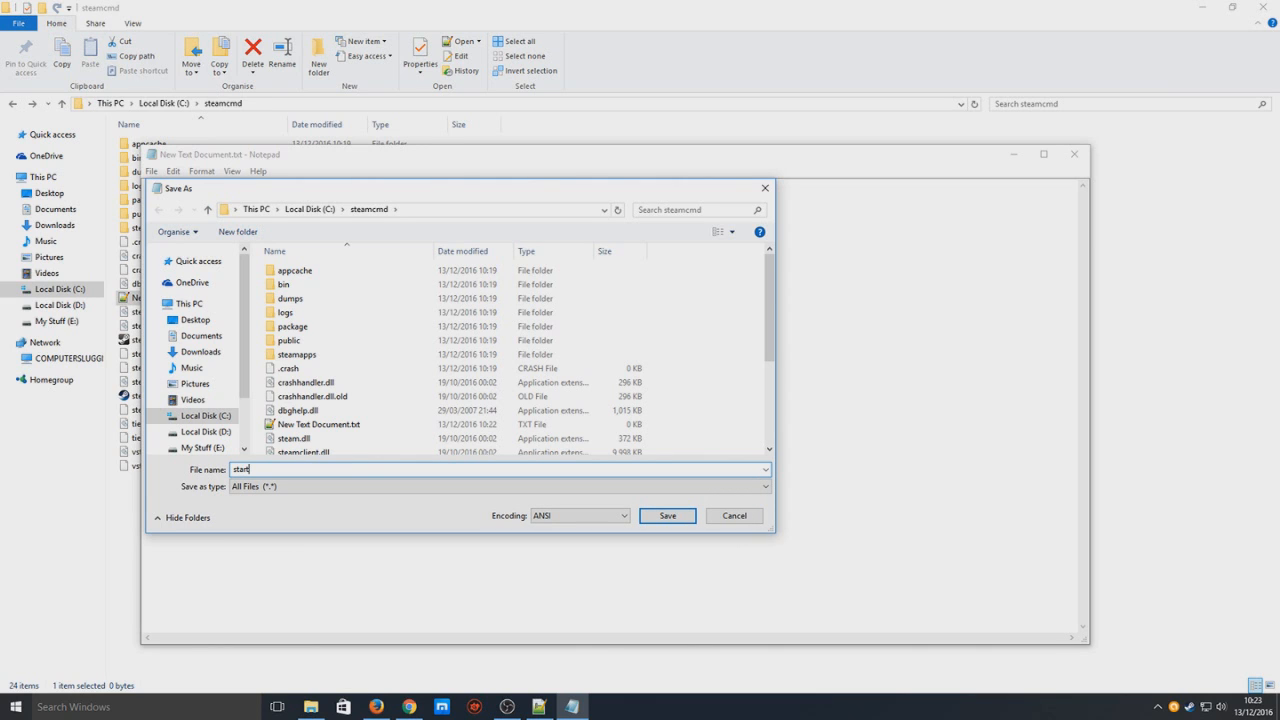
pyautogui.write('cmd')
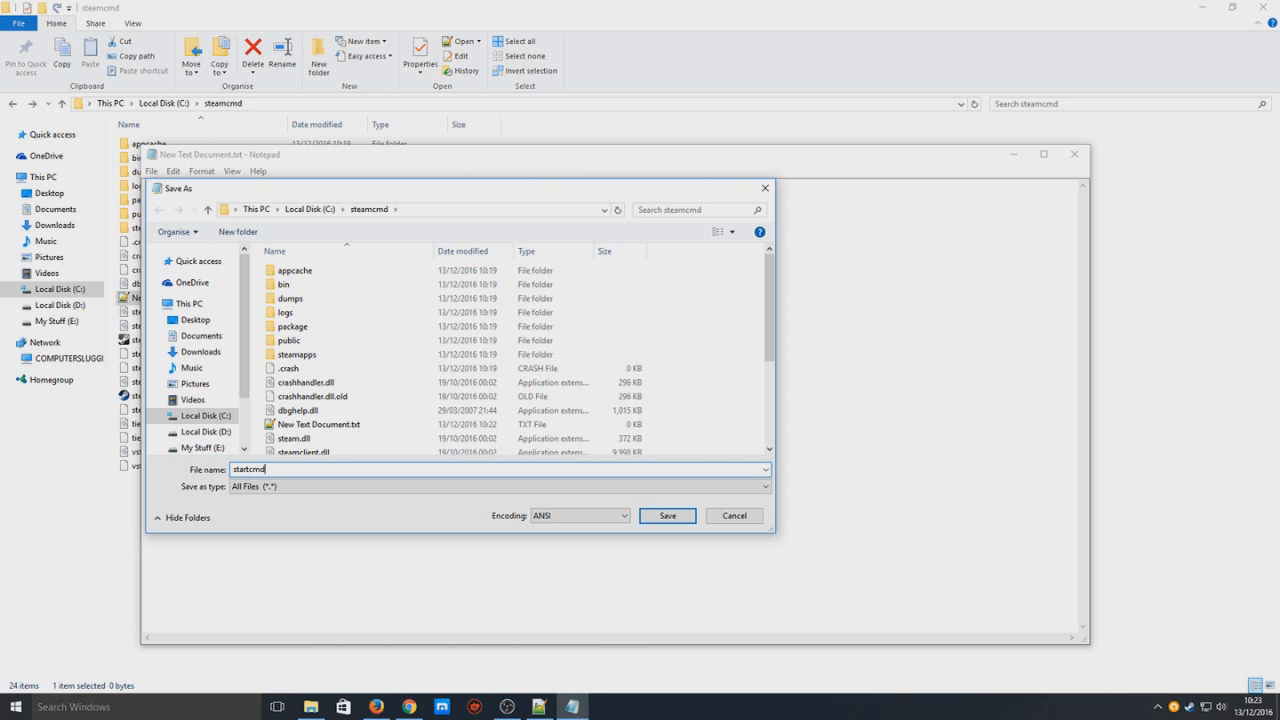
pyautogui.write('.bat')
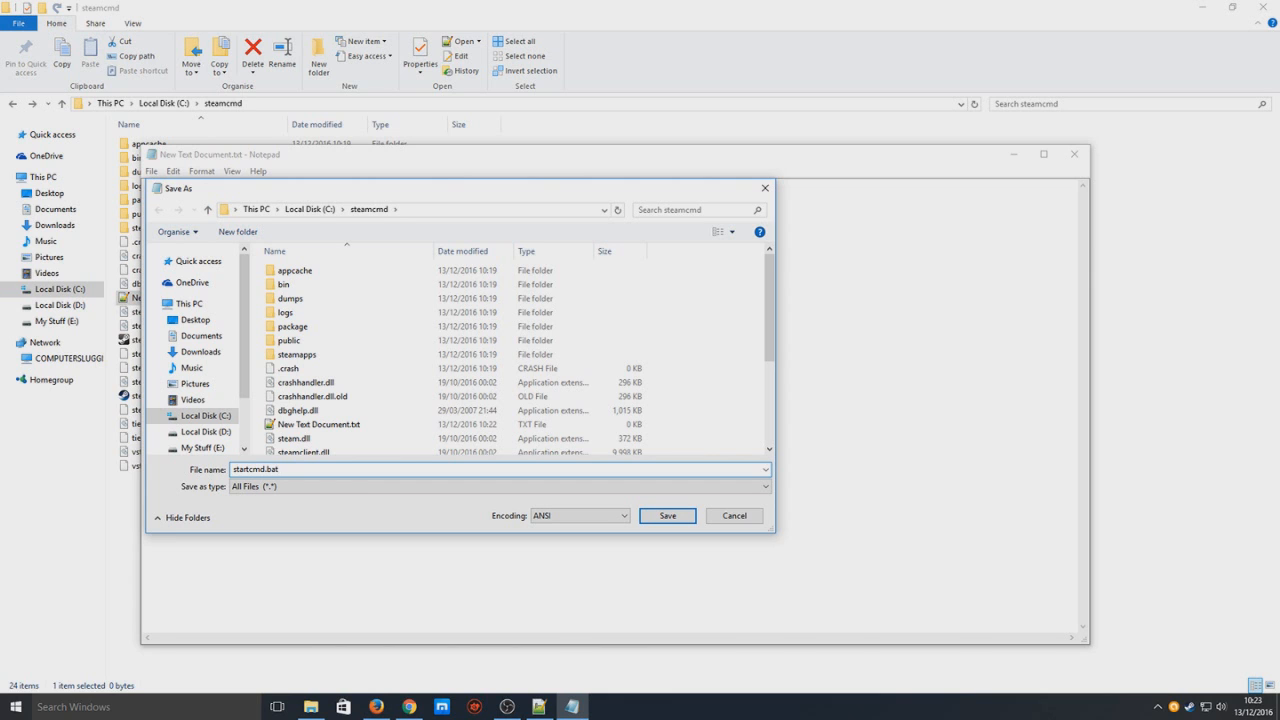
pyautogui.click(667, 515)
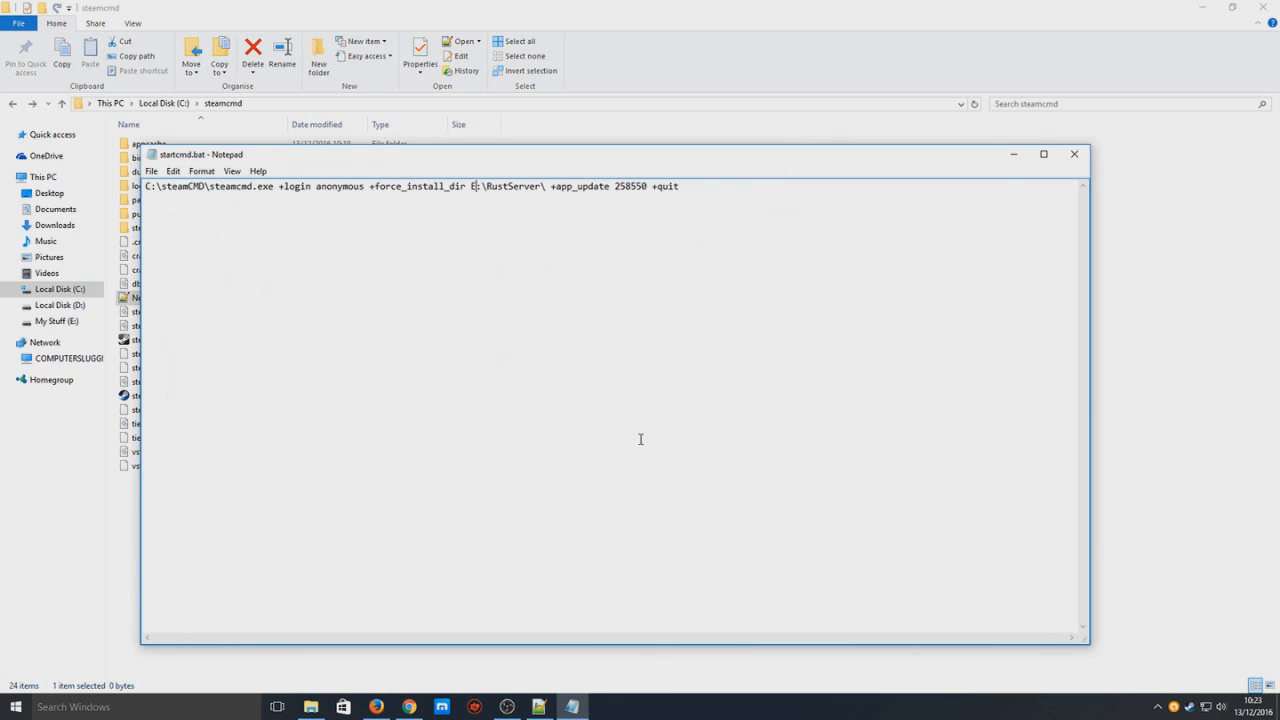
pyautogui.click(1074, 154)
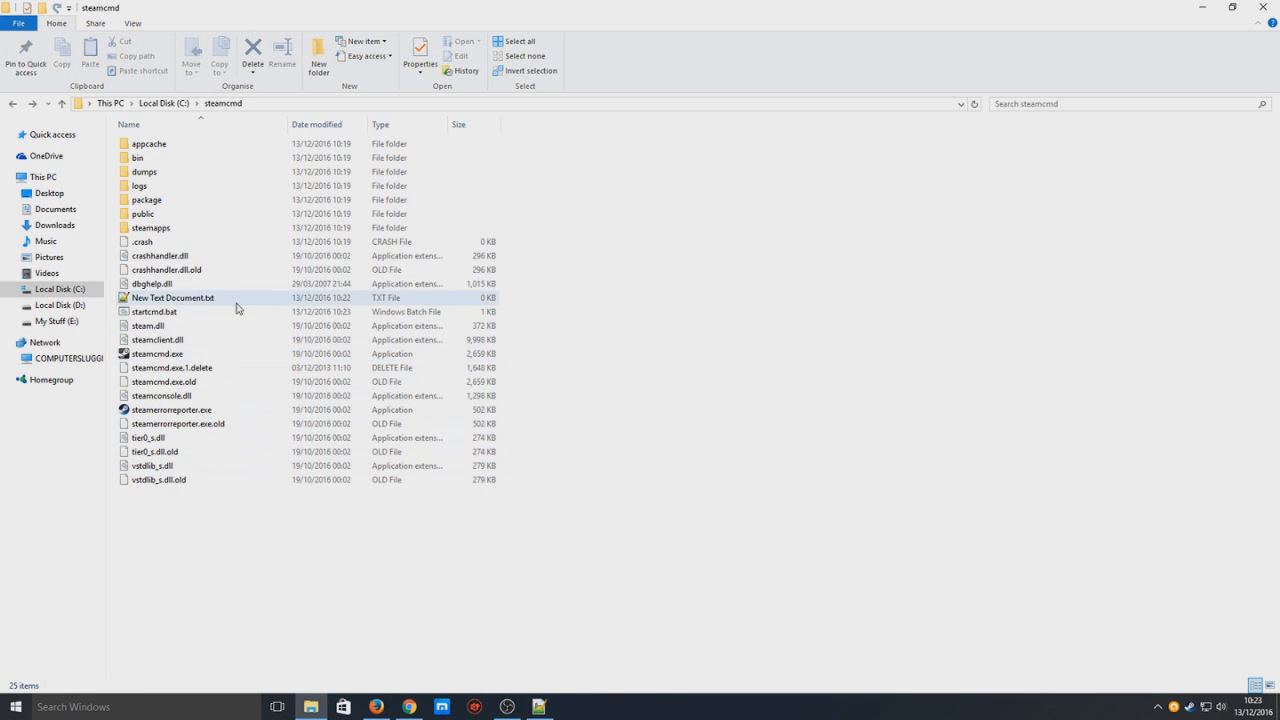
# Run startcmd.bat so SteamCMD installs the Rust server into E:\rustserver.
pyautogui.click(154, 311)
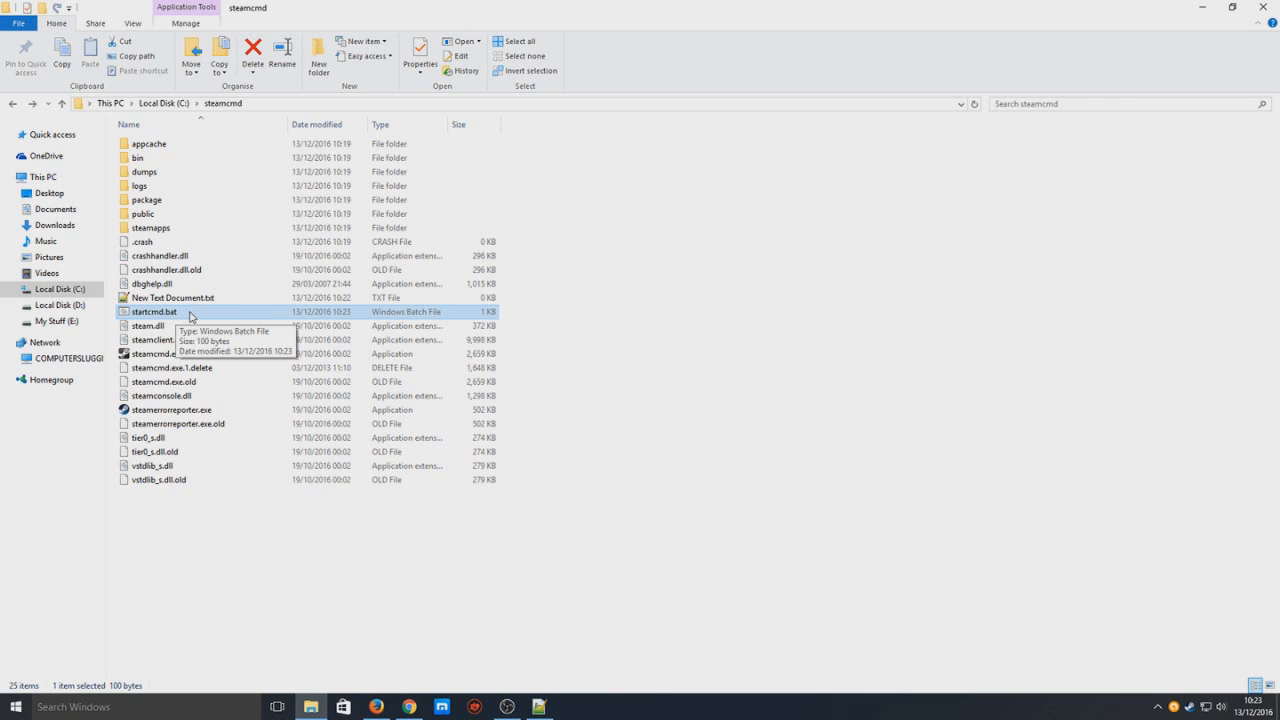
pyautogui.doubleClick(153, 311)
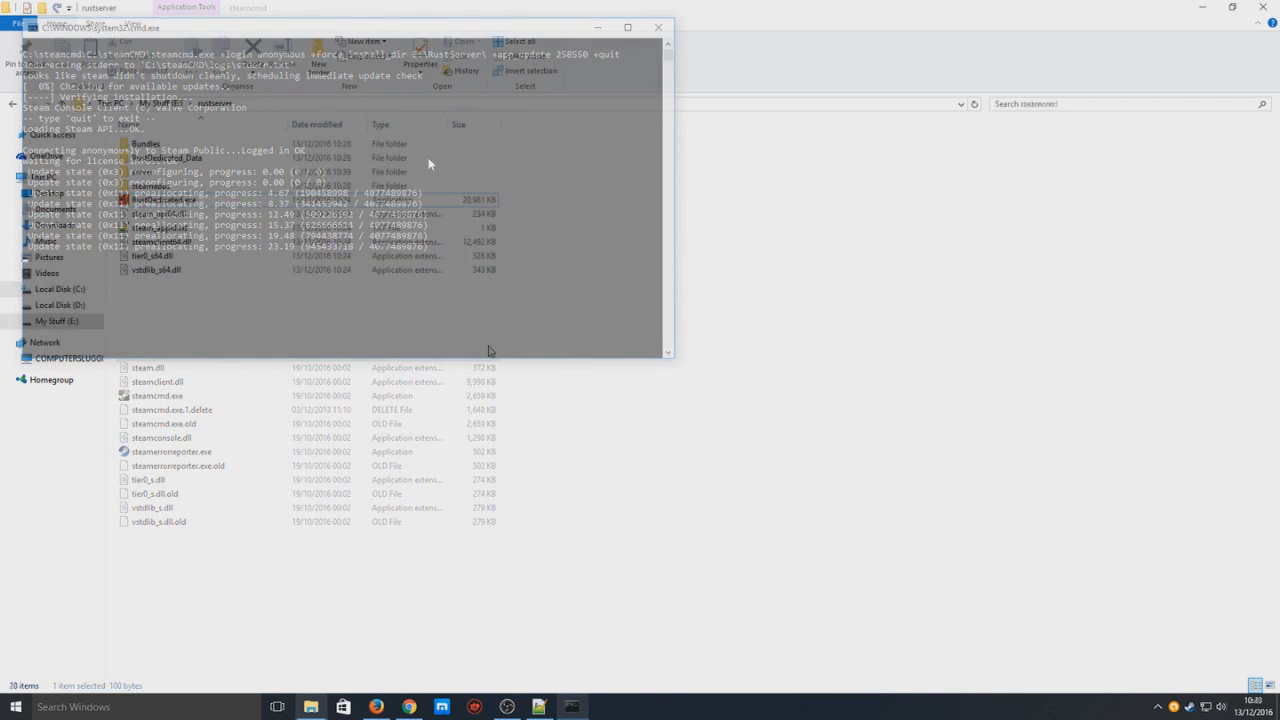
pyautogui.rightClick(245, 359)
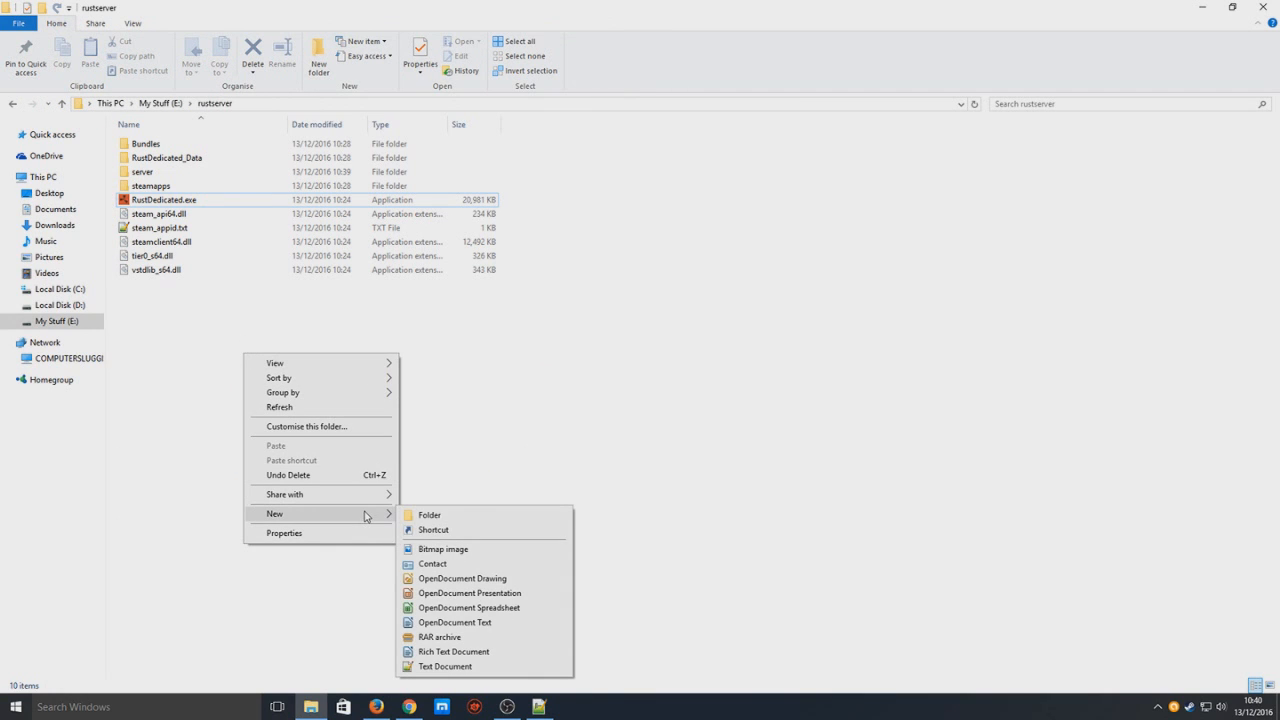
# Create a New Text Document in E:\rustserver and open it in Notepad.
pyautogui.click(444, 666)
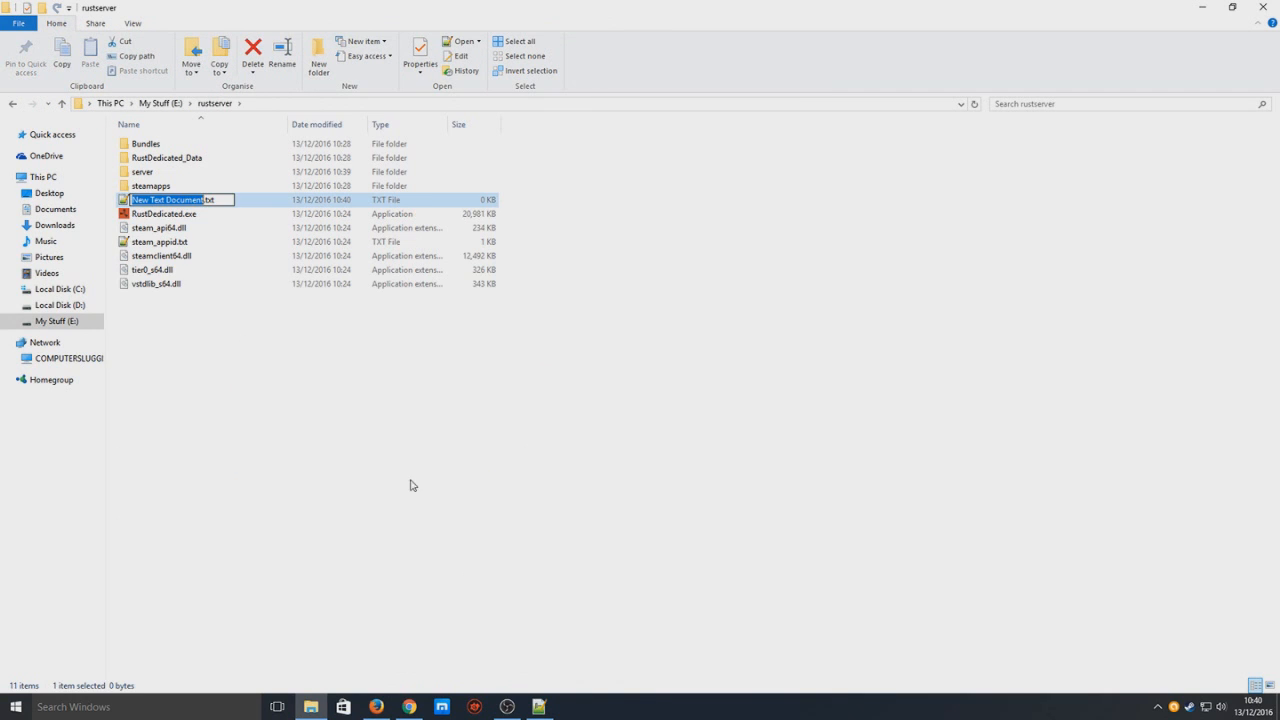
pyautogui.rightClick(180, 199)
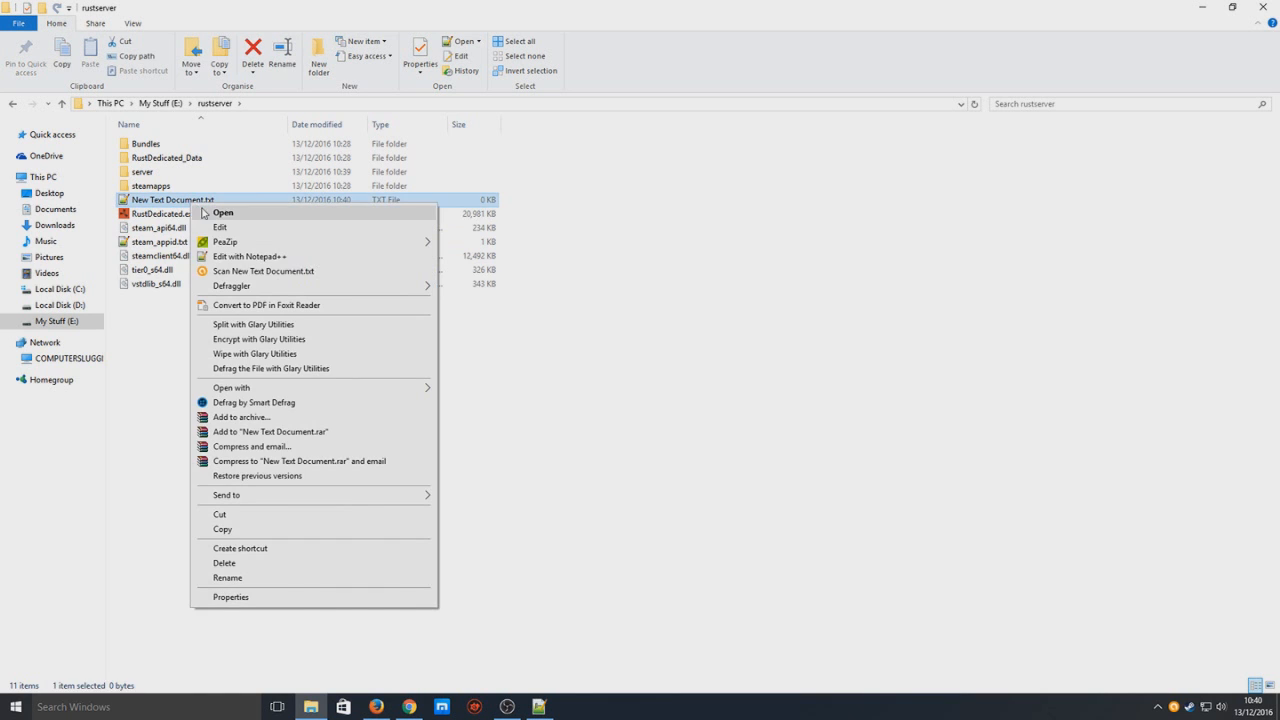
pyautogui.click(223, 212)
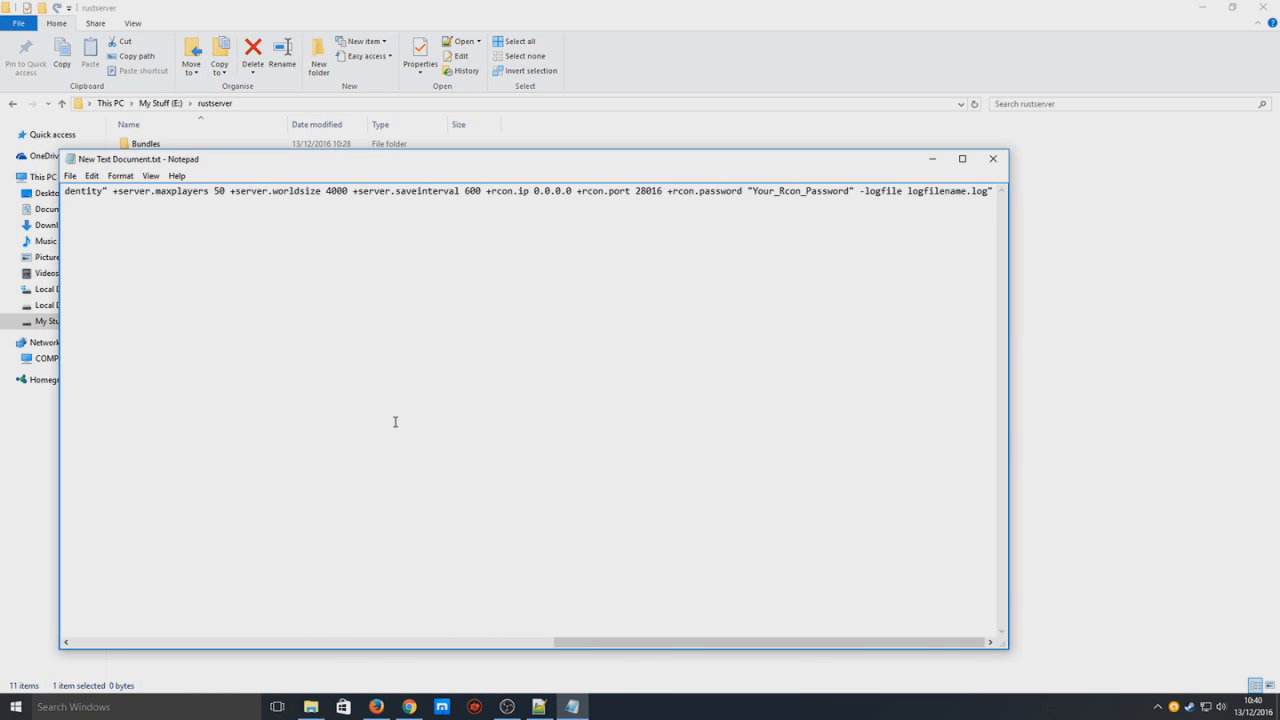
# Replace 'Your Server Name' and your_server_identity with computersluggish, then review the line.
pyautogui.moveTo(555, 642); pyautogui.dragTo(585, 642)
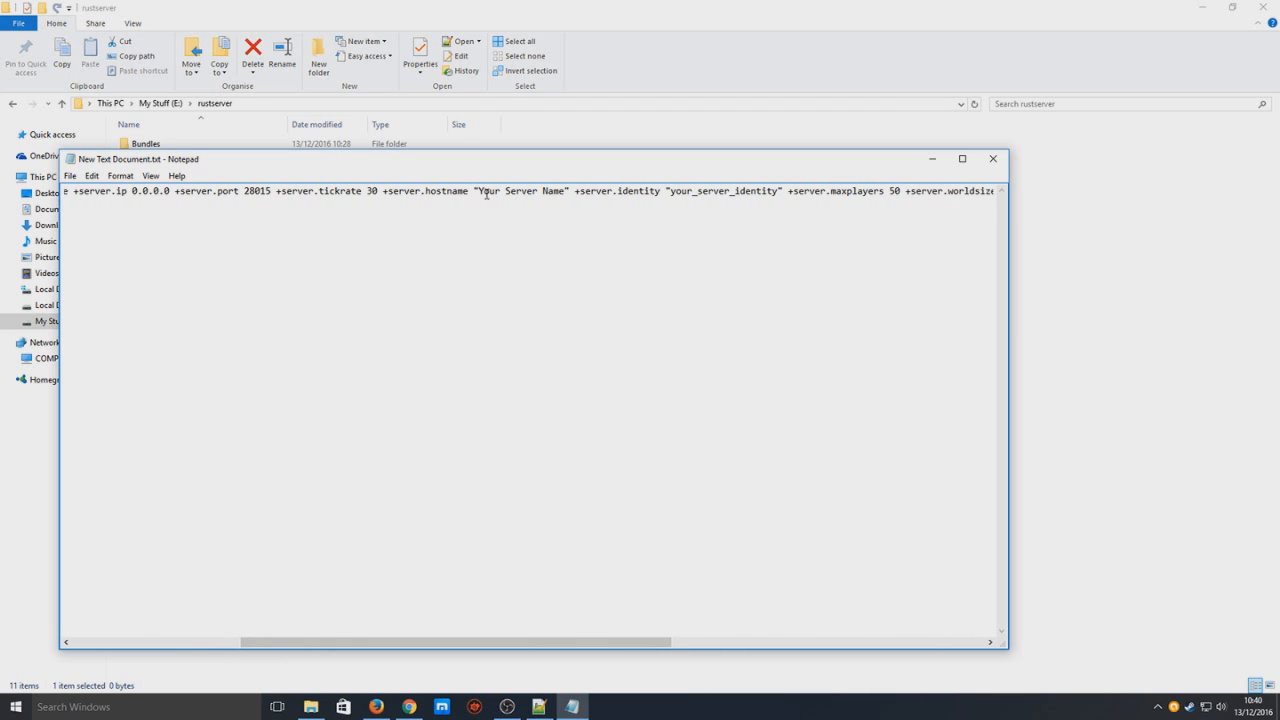
pyautogui.doubleClick(518, 191)
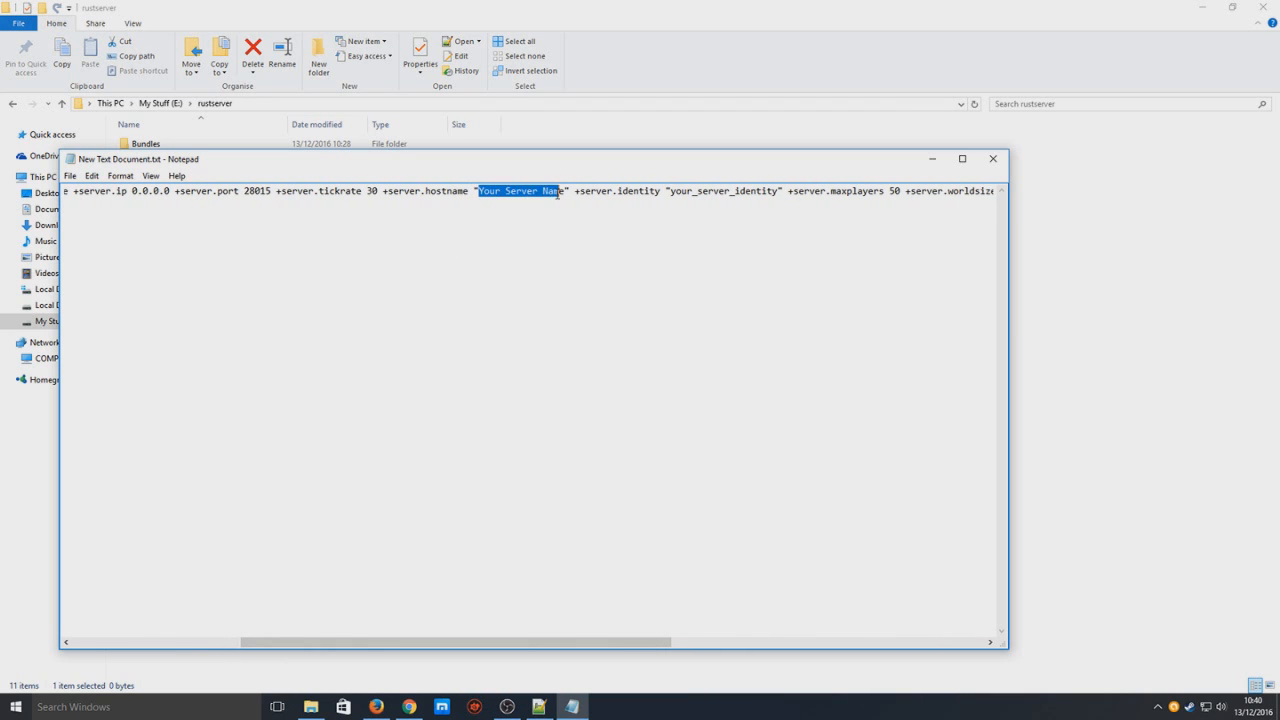
pyautogui.write('computersluggish')
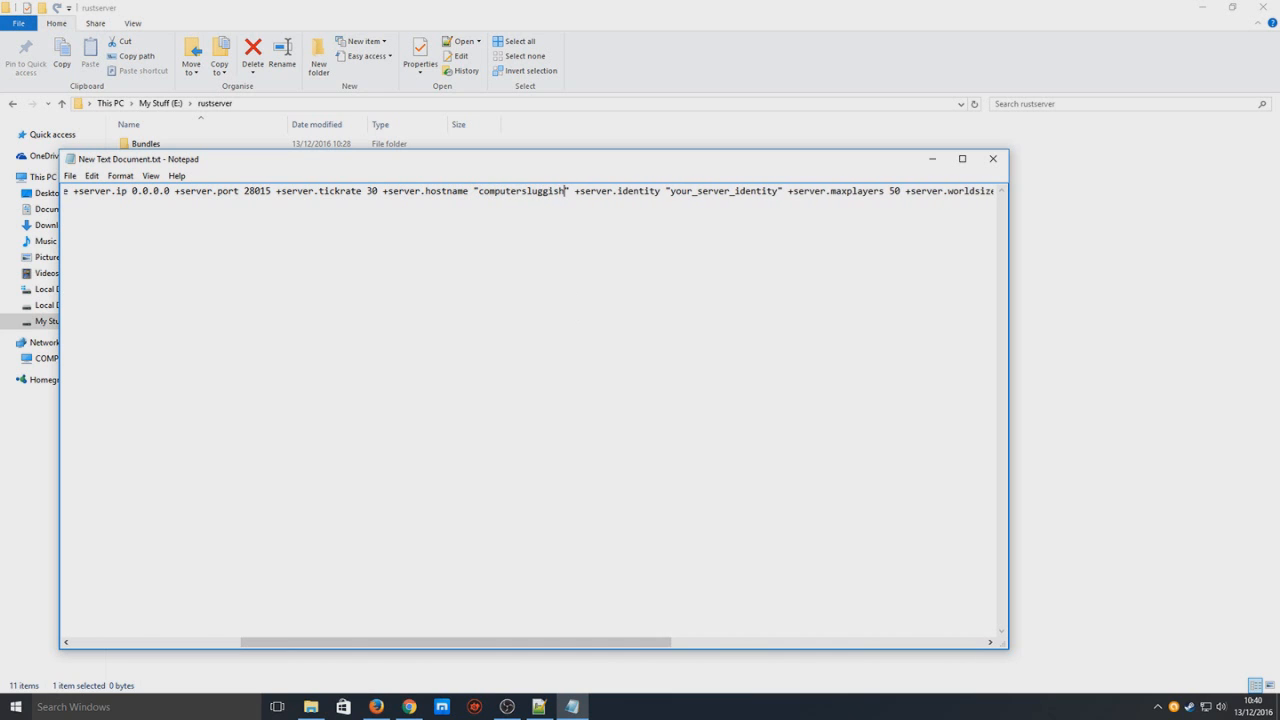
pyautogui.doubleClick(722, 191)
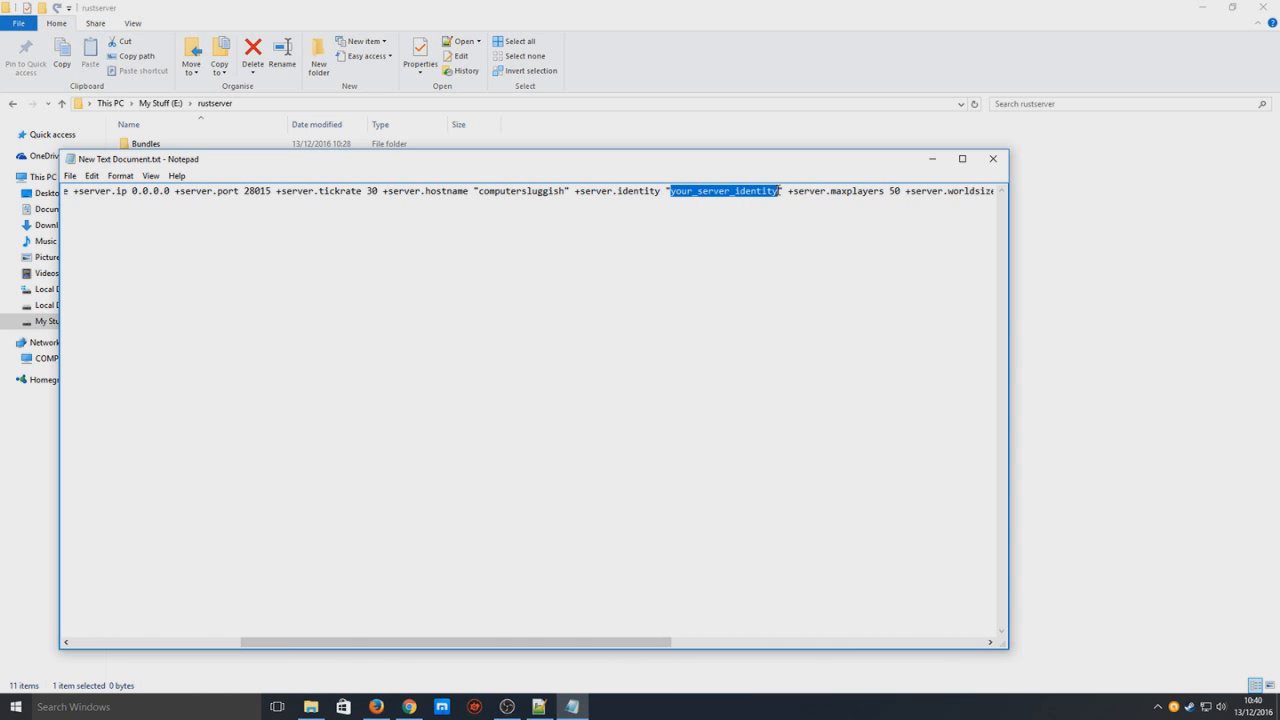
pyautogui.write('computer')
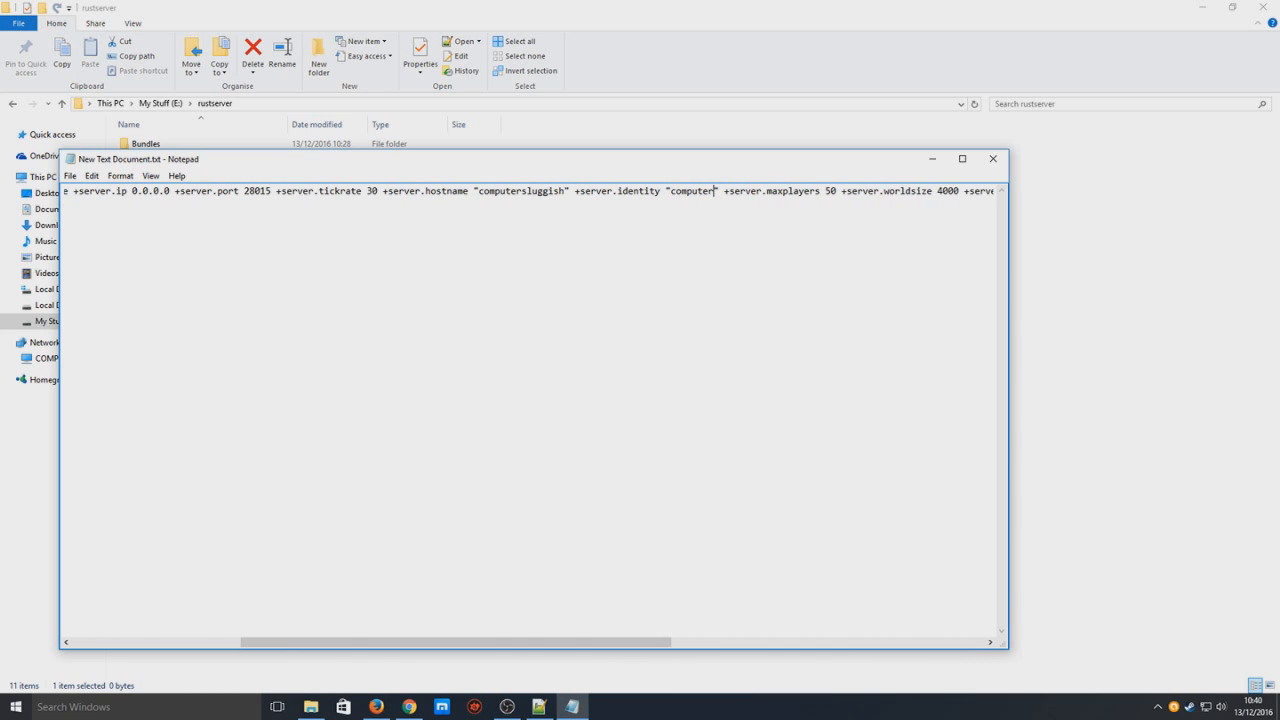
pyautogui.write('sluggish')
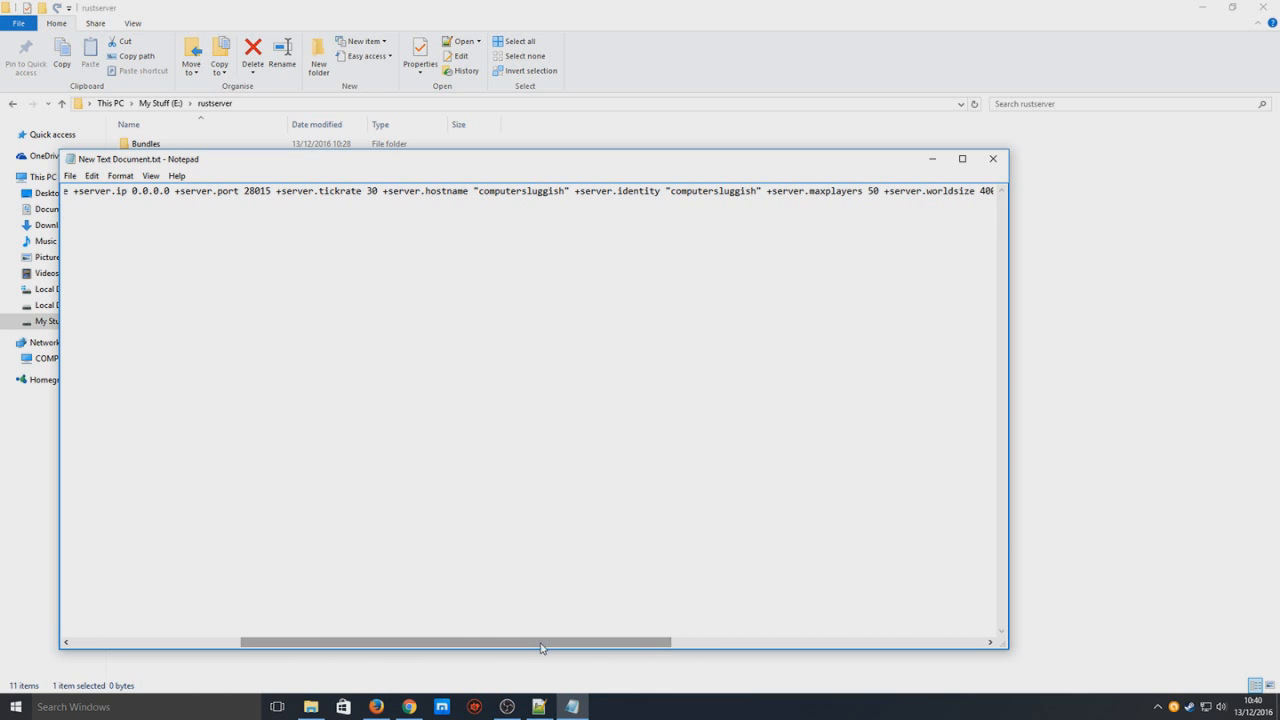
pyautogui.moveTo(543, 642); pyautogui.dragTo(655, 642)
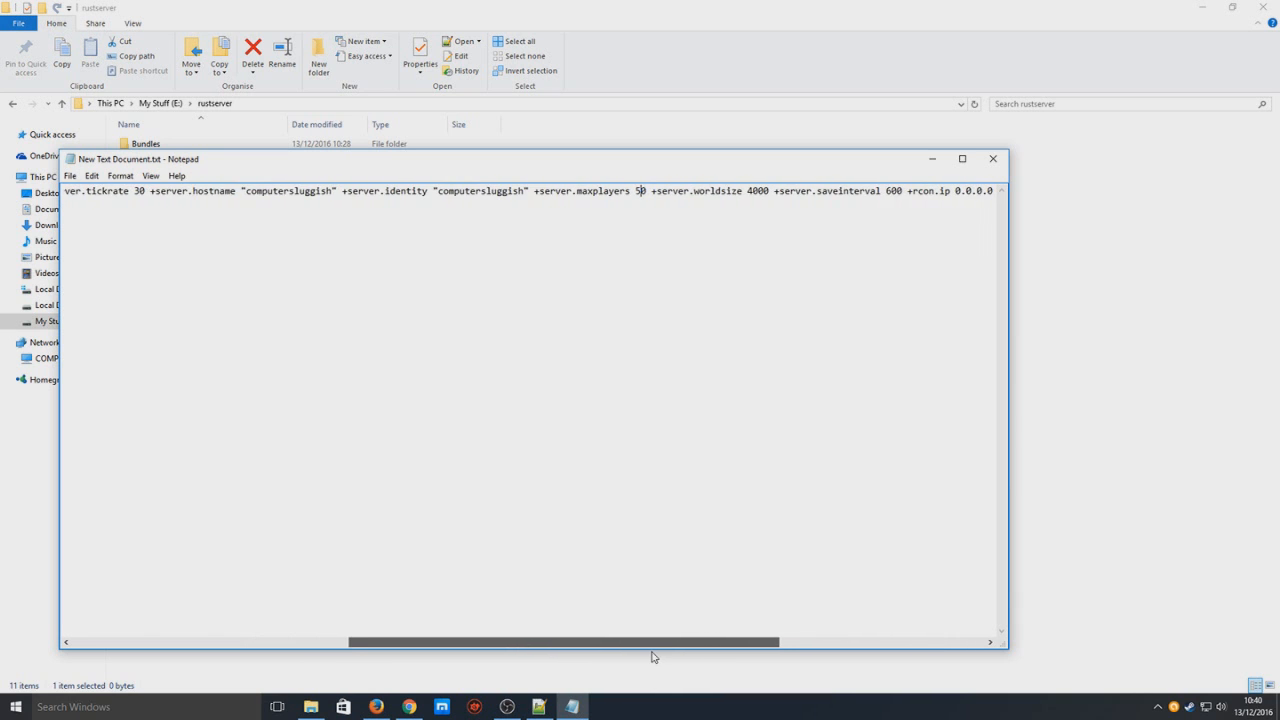
pyautogui.hscroll(3)
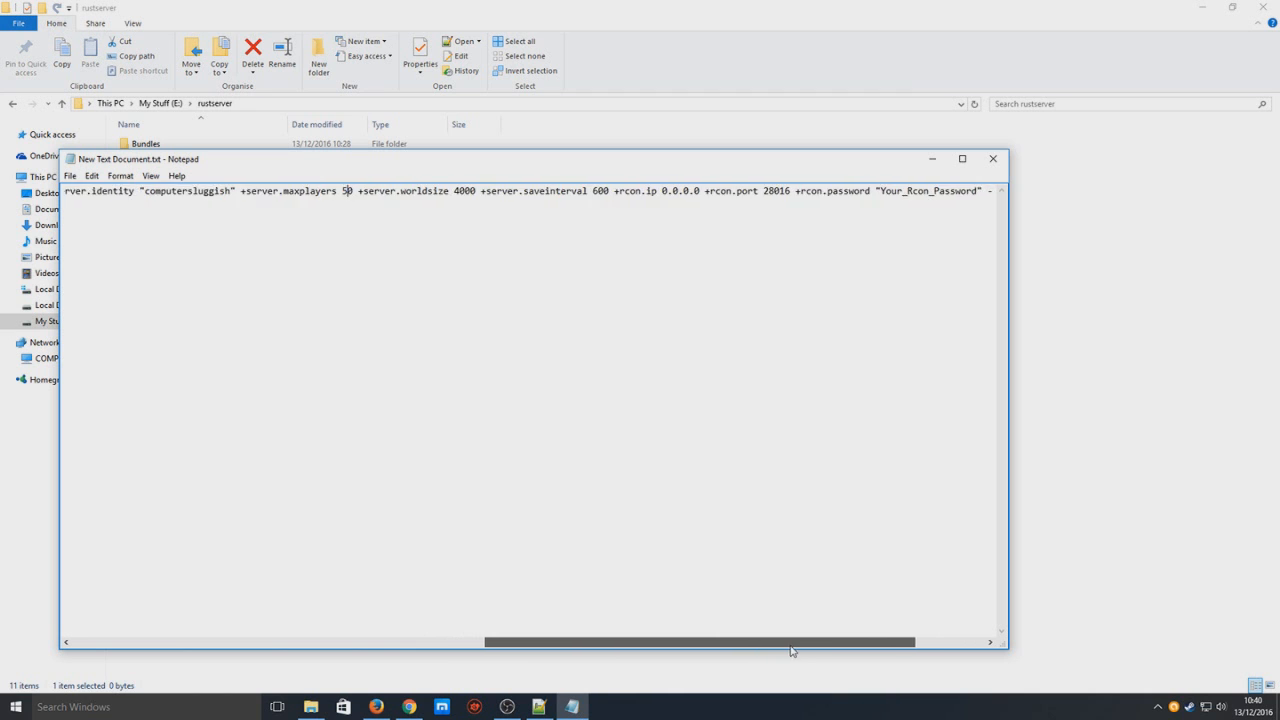
pyautogui.hscroll(3)
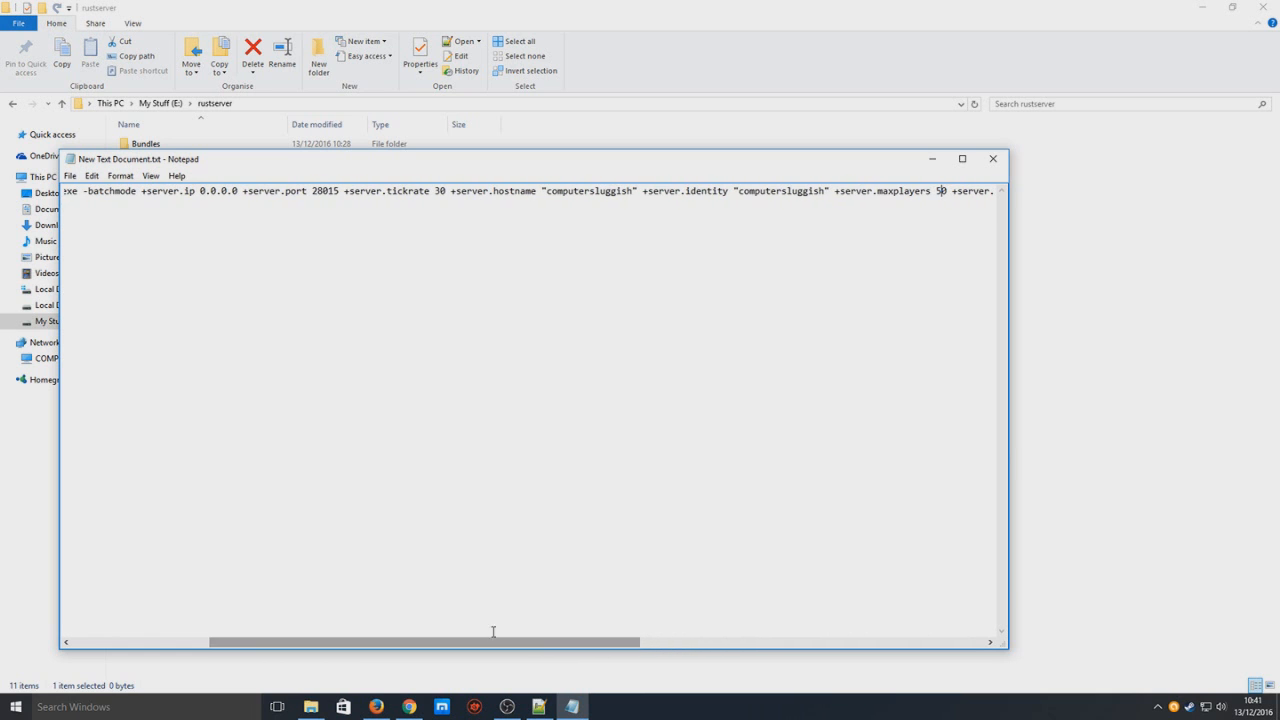
# Save the launch line as startserver.bat using the All Files save type.
pyautogui.click(70, 176)
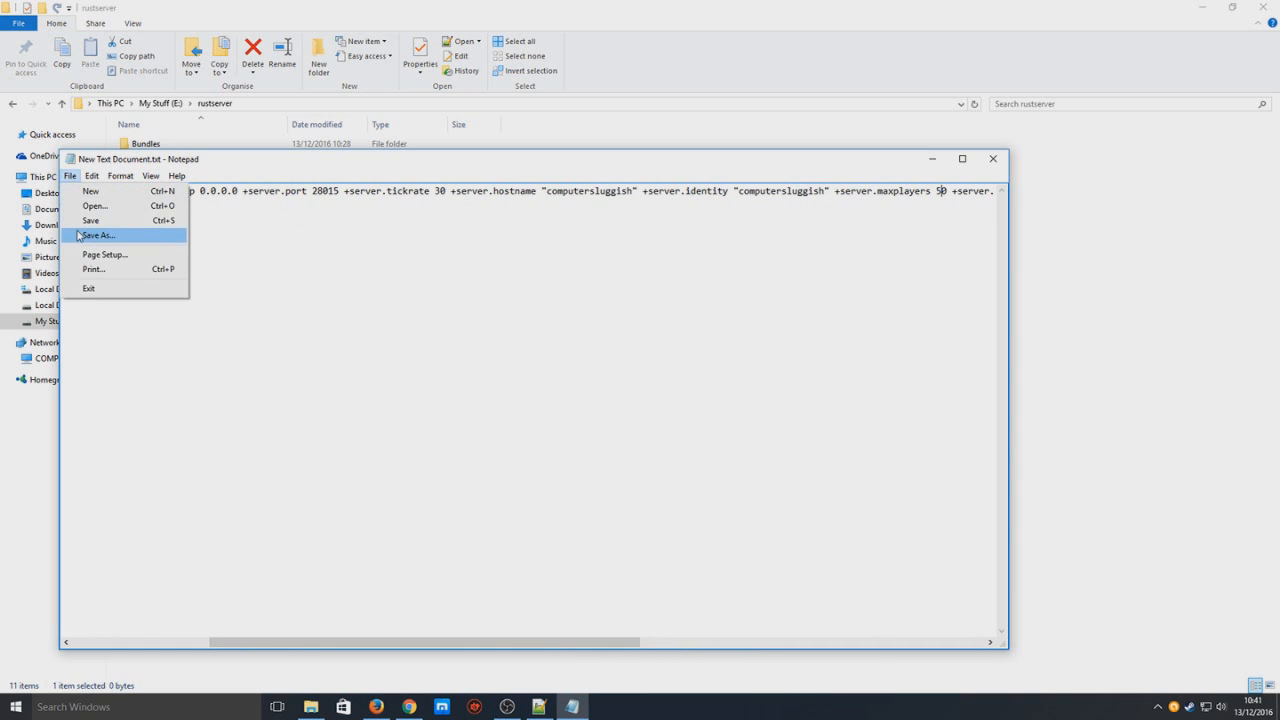
pyautogui.click(98, 235)
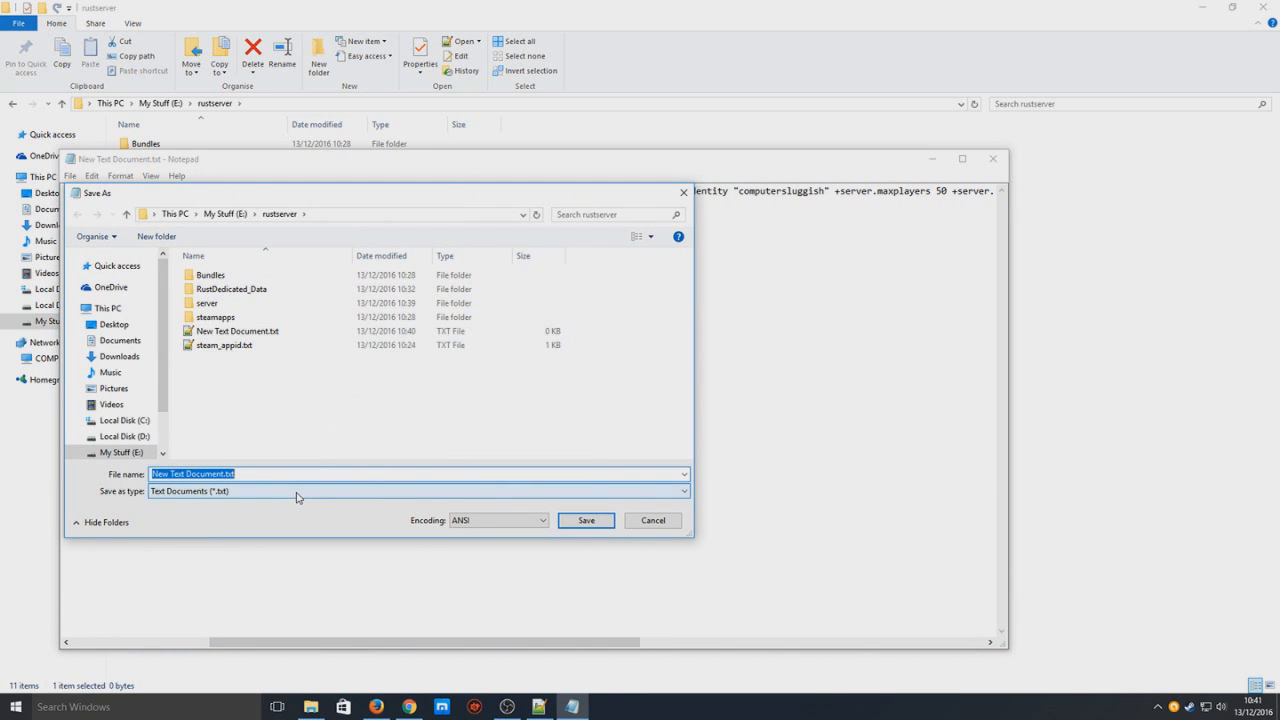
pyautogui.click(417, 490)
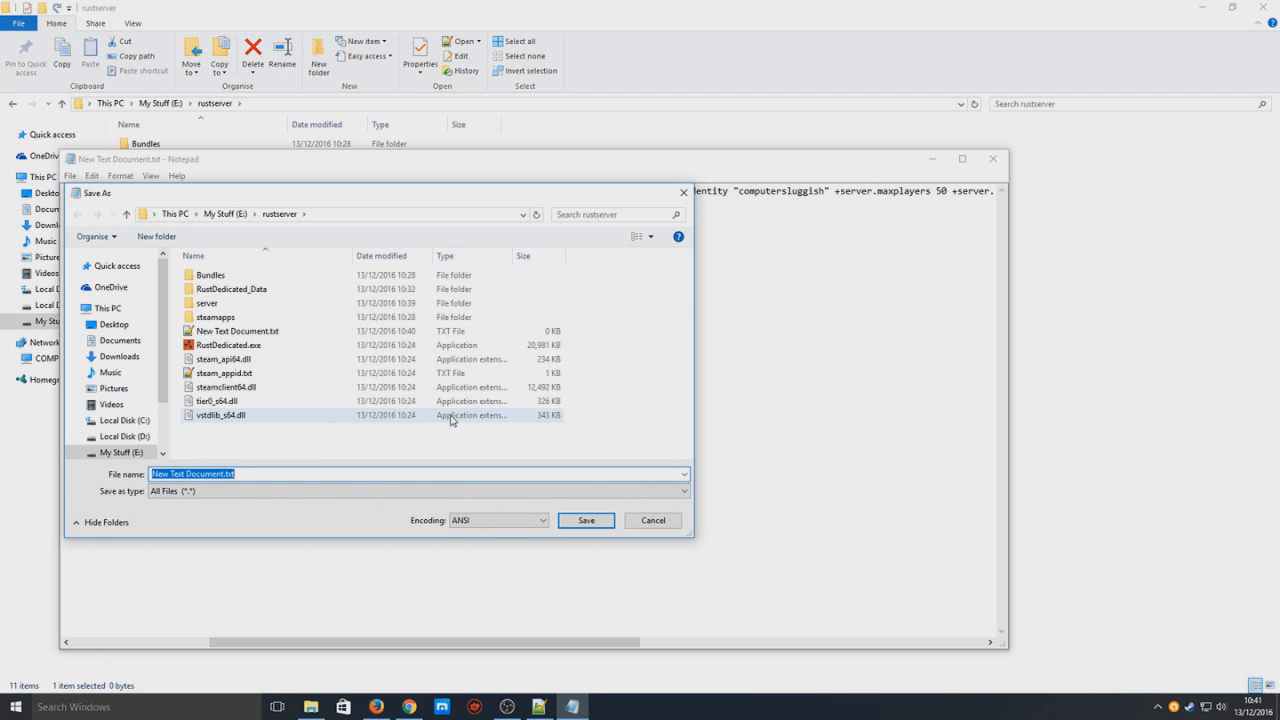
pyautogui.write('start')
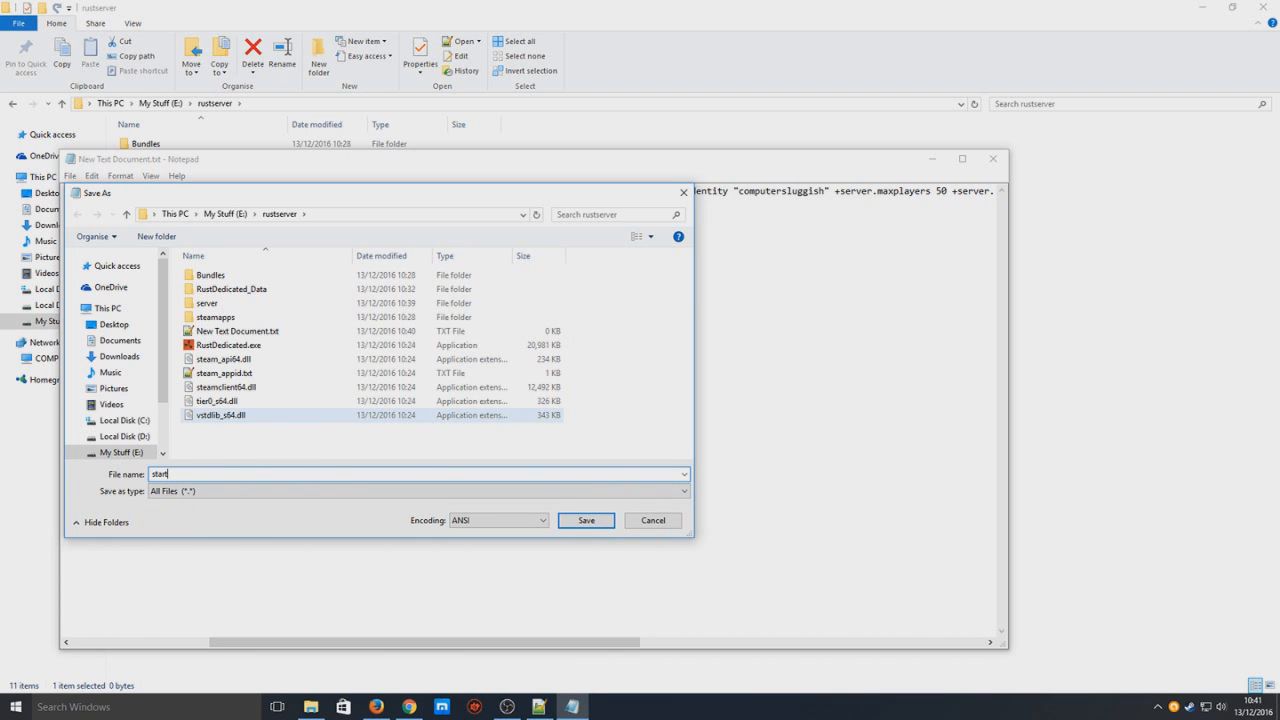
pyautogui.write('server')
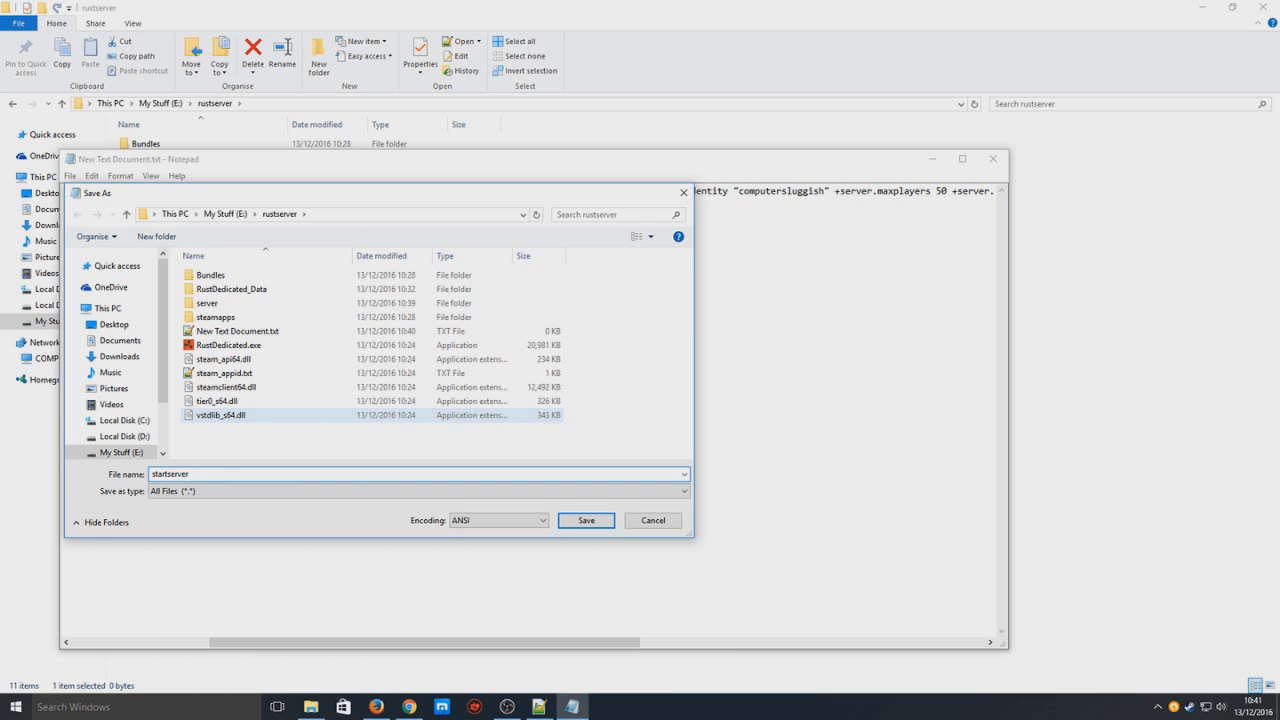
pyautogui.write('.bat')
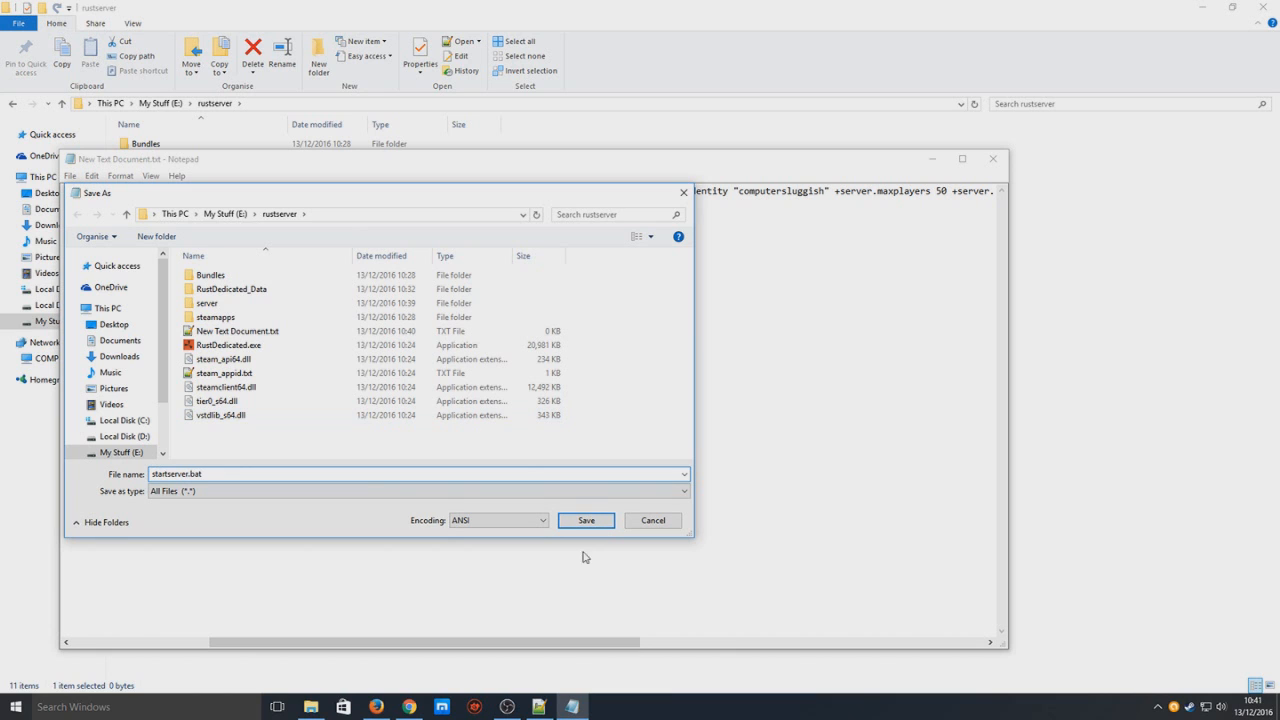
pyautogui.click(585, 520)
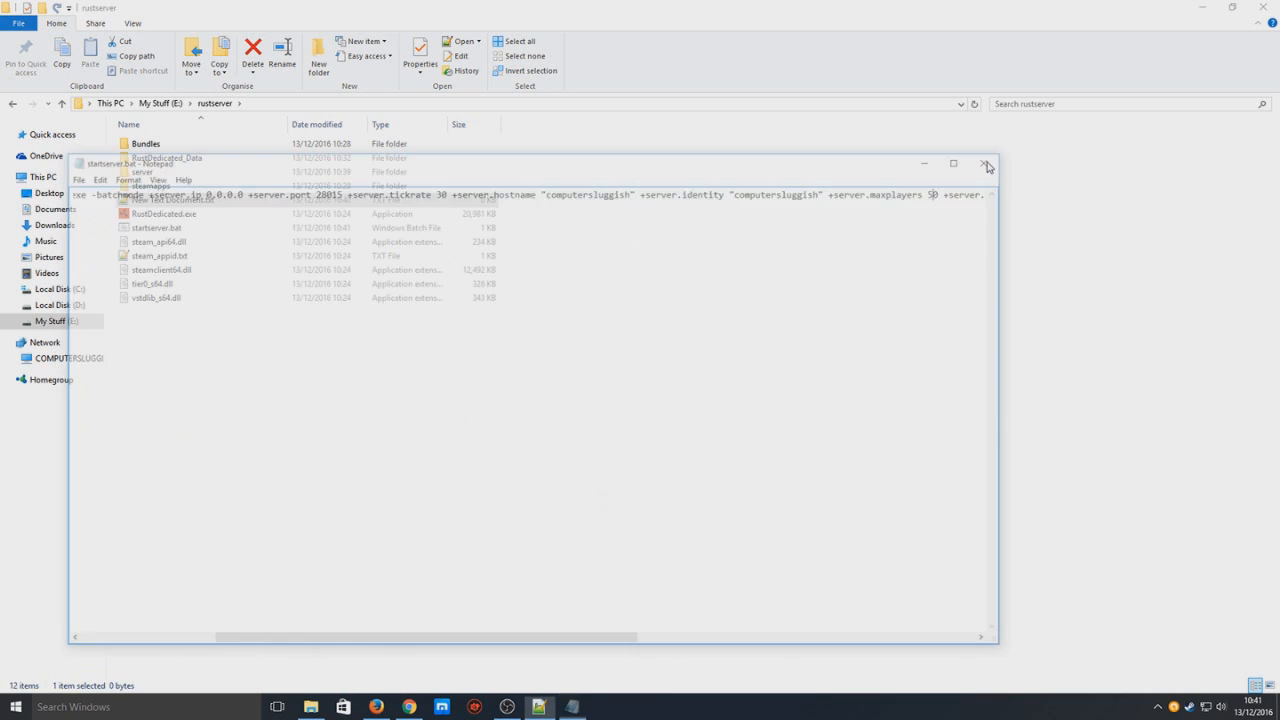
# Close Notepad and run startserver.bat until the server reports startup complete.
pyautogui.click(987, 164)
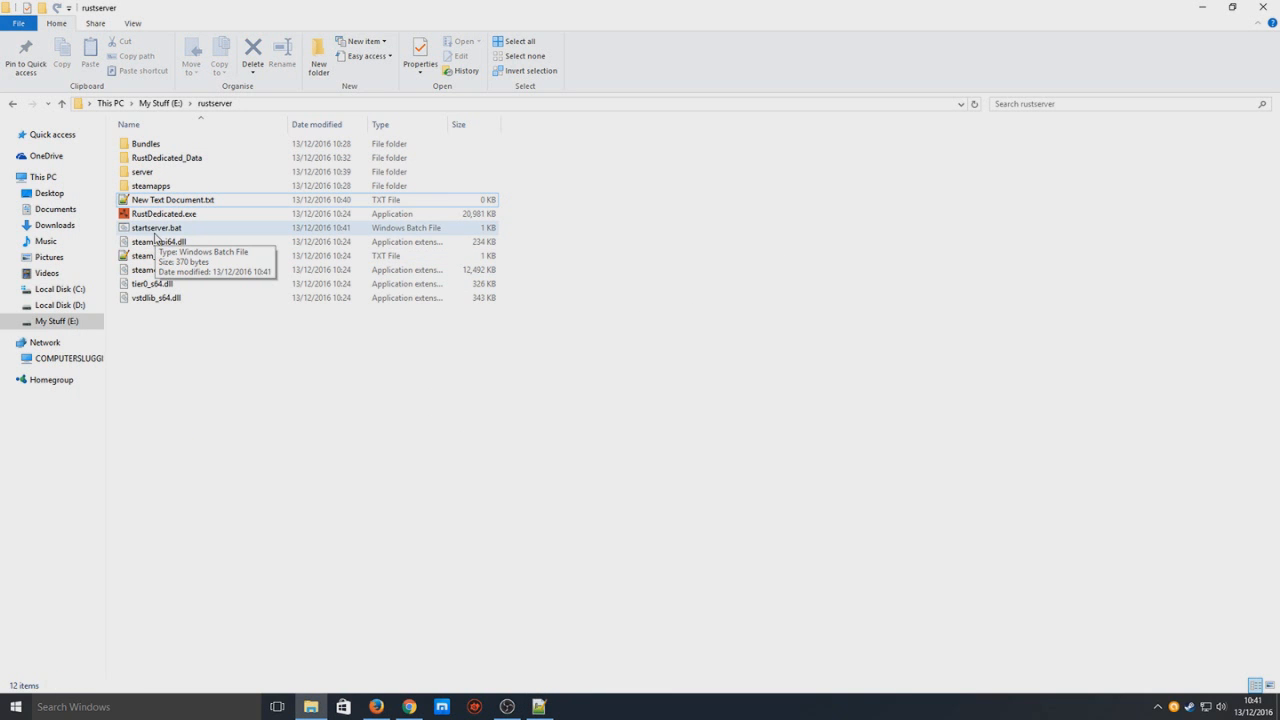
pyautogui.doubleClick(155, 227)
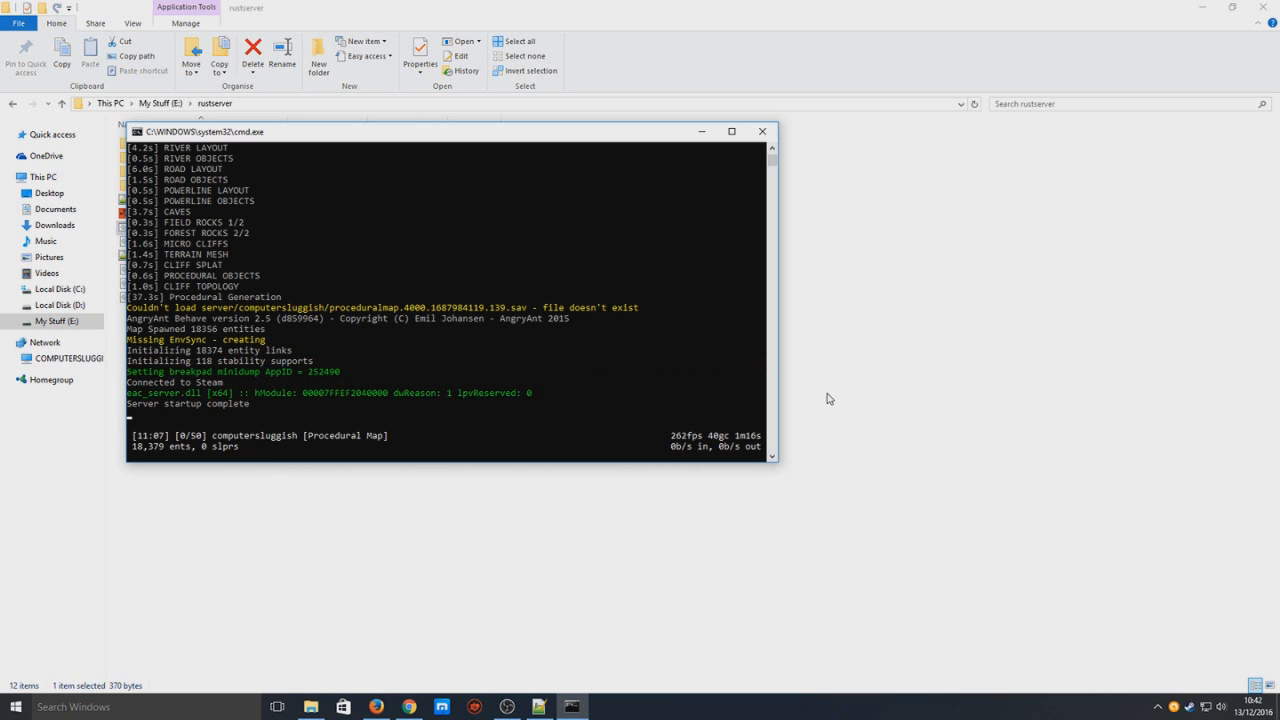
pyautogui.moveTo(840, 394)
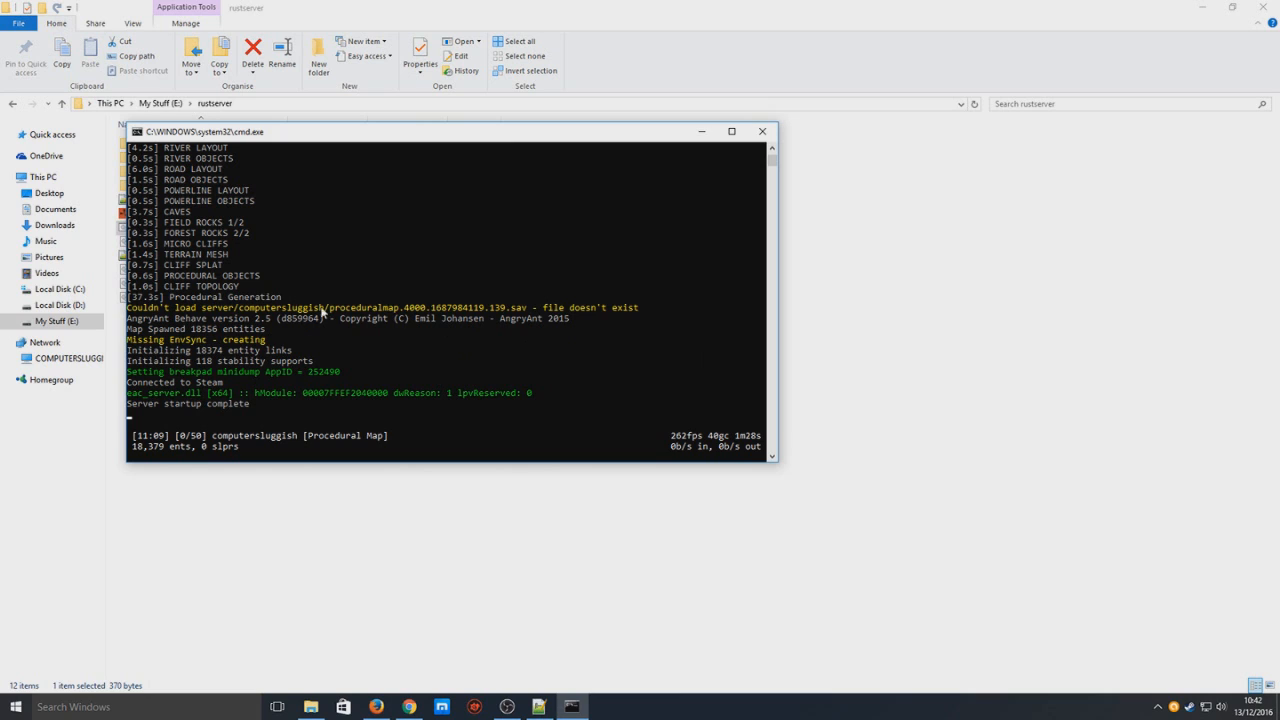
pyautogui.moveTo(597, 436)
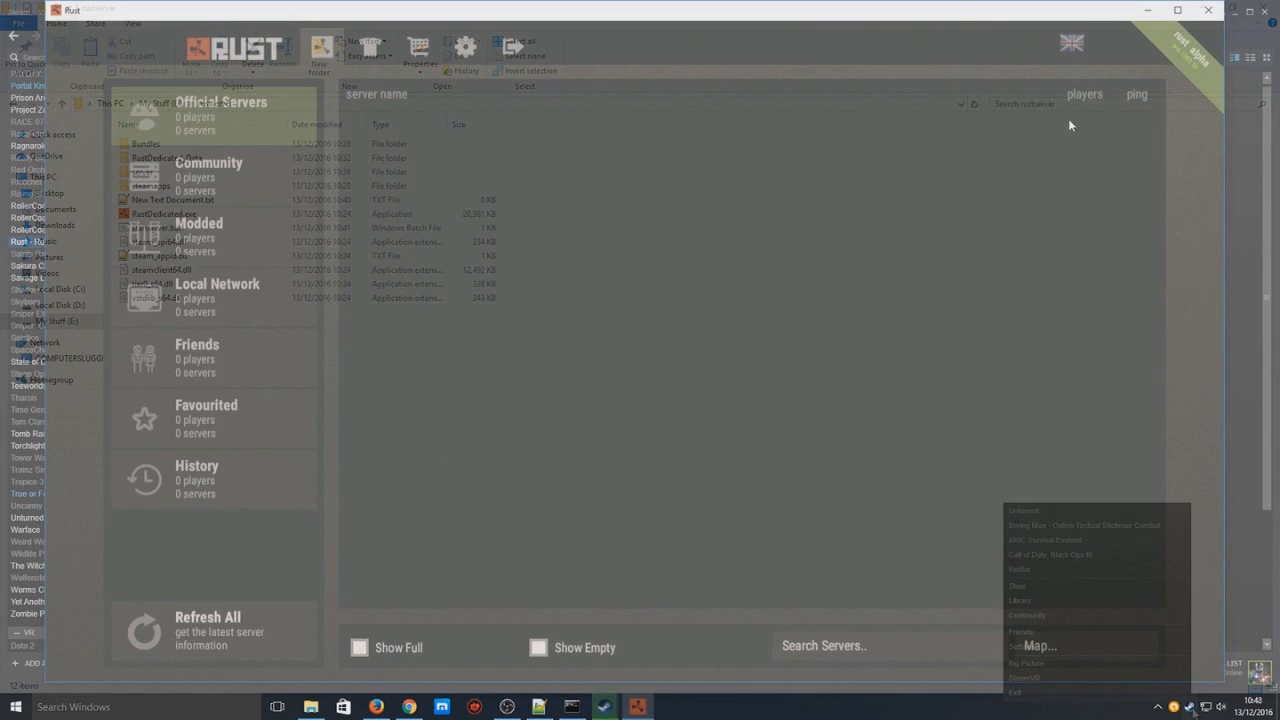
# Open the Rust server browser and console, typing connect 127.0.0.1:28015.
pyautogui.click(637, 706)
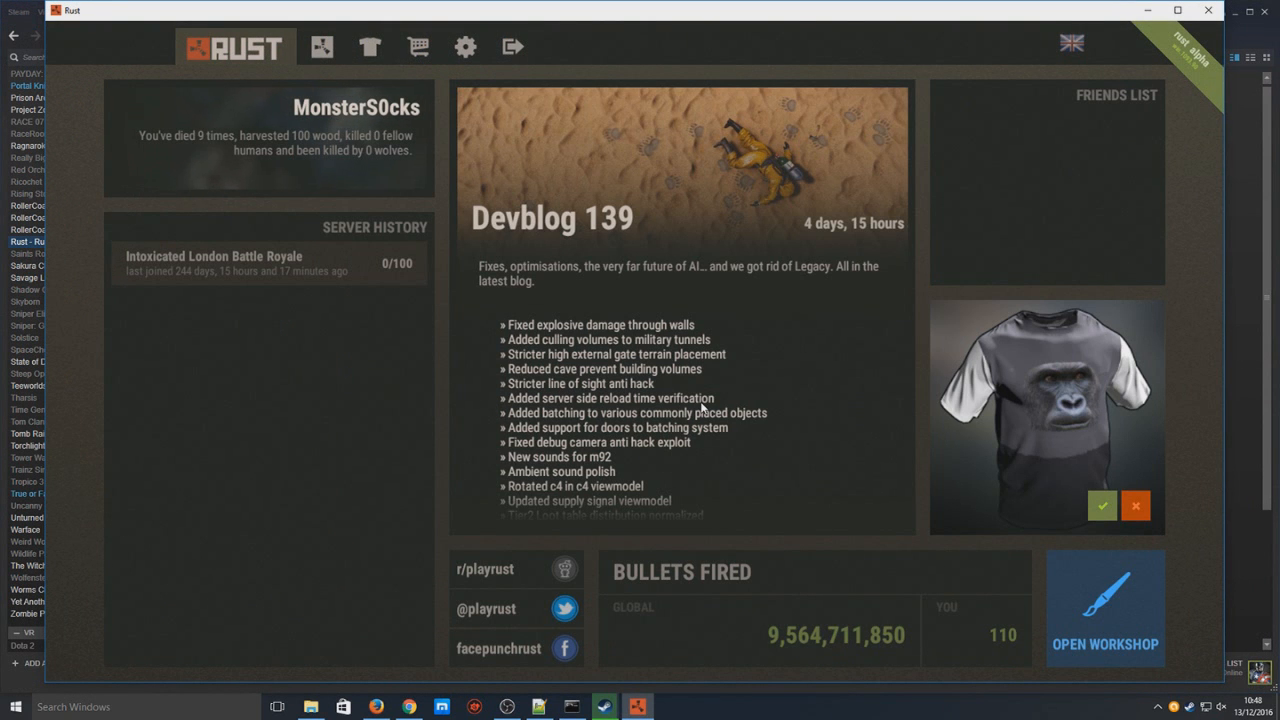
pyautogui.click(321, 46)
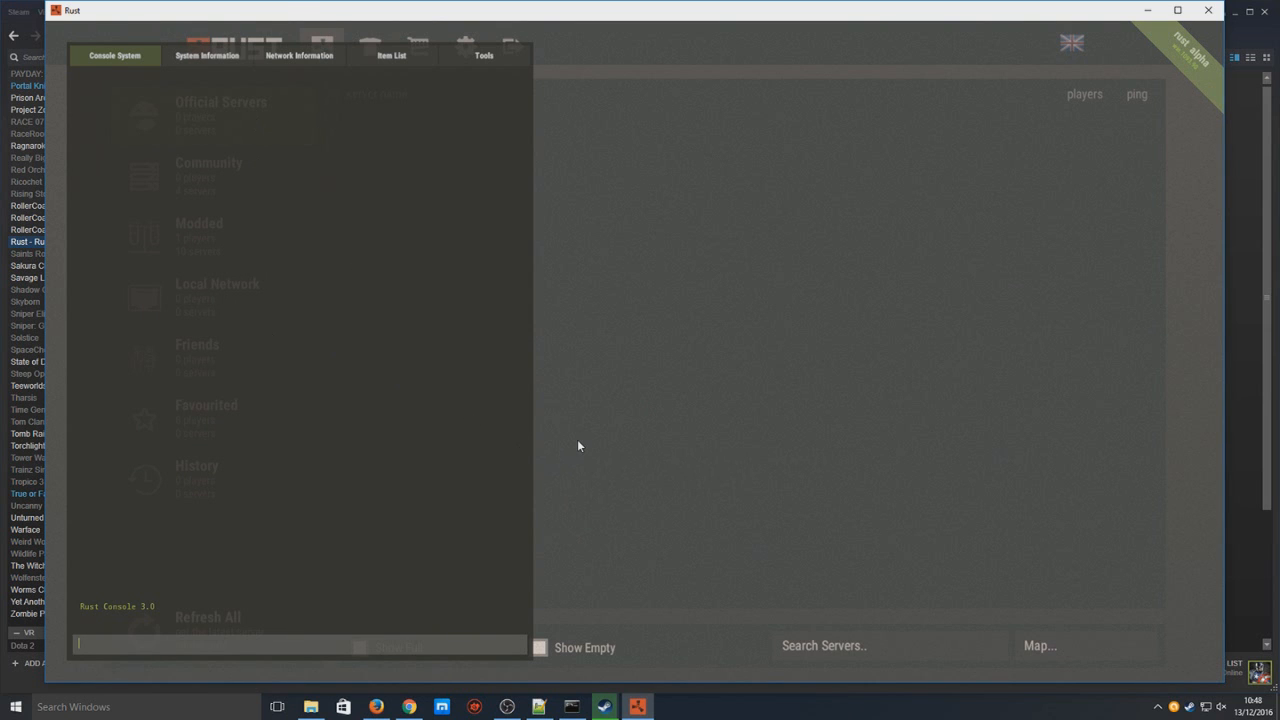
pyautogui.write('connect 127.0.0.')
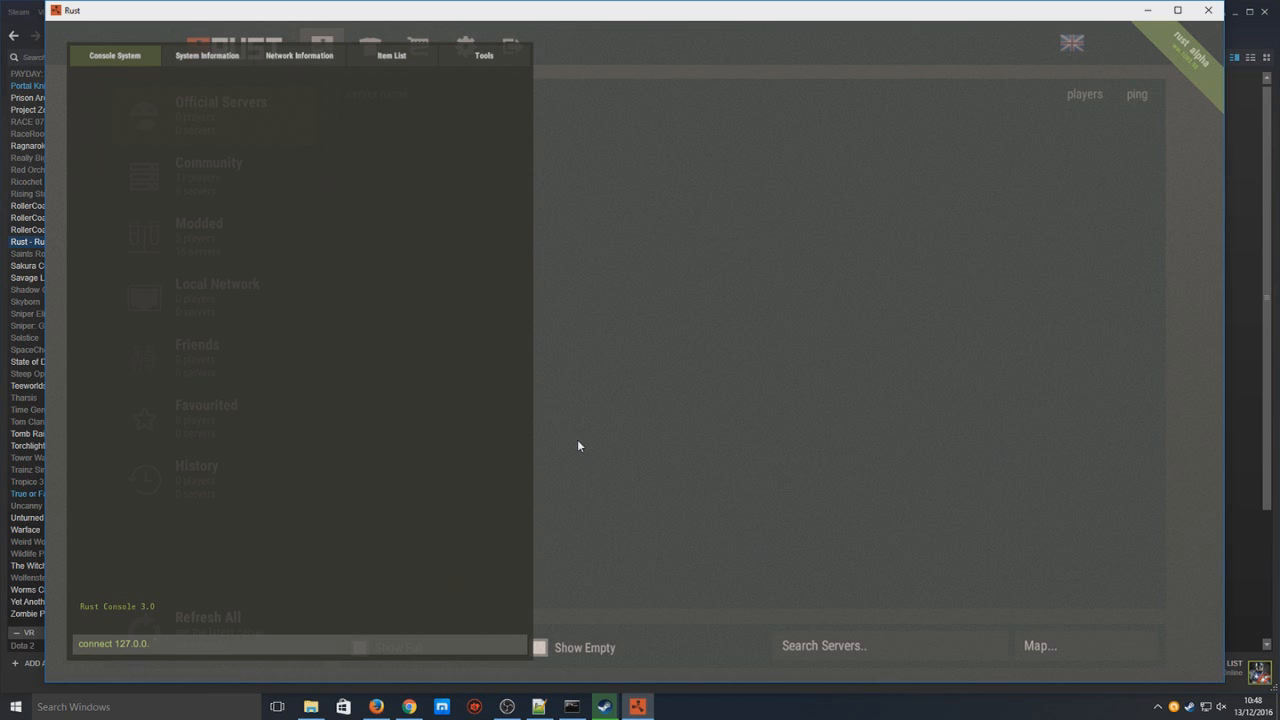
pyautogui.write('1:')
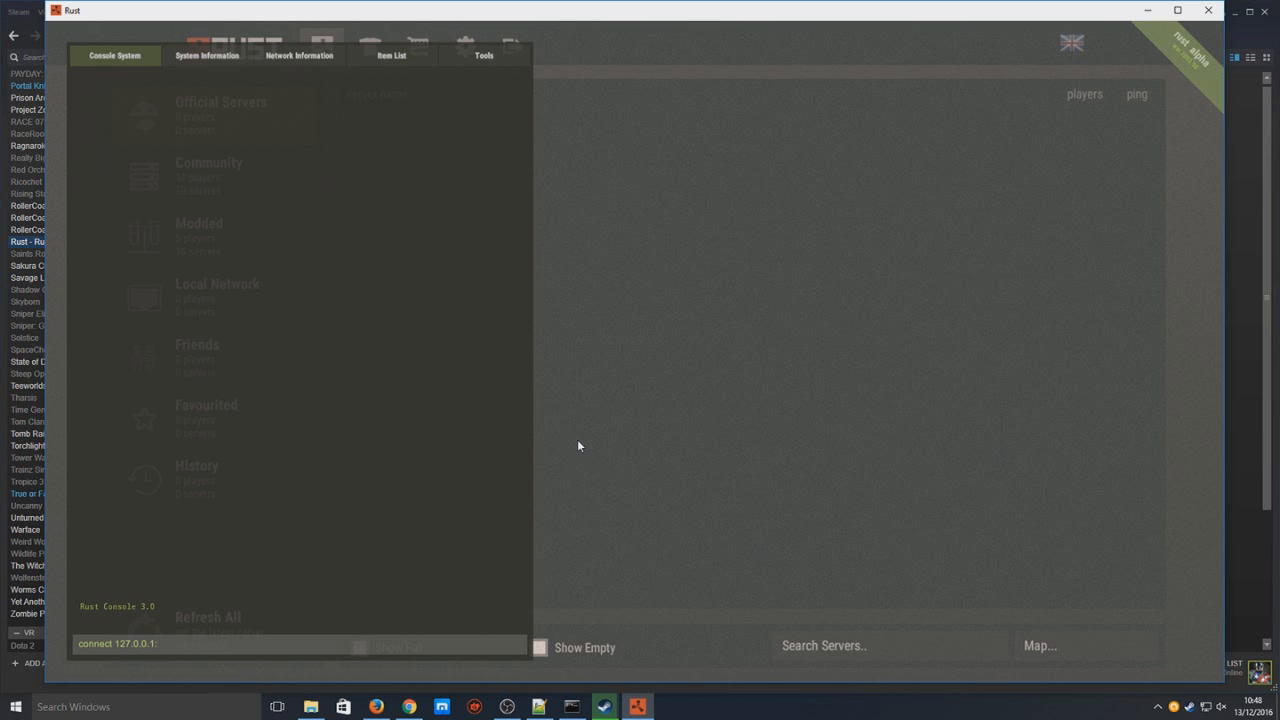
pyautogui.write('280')
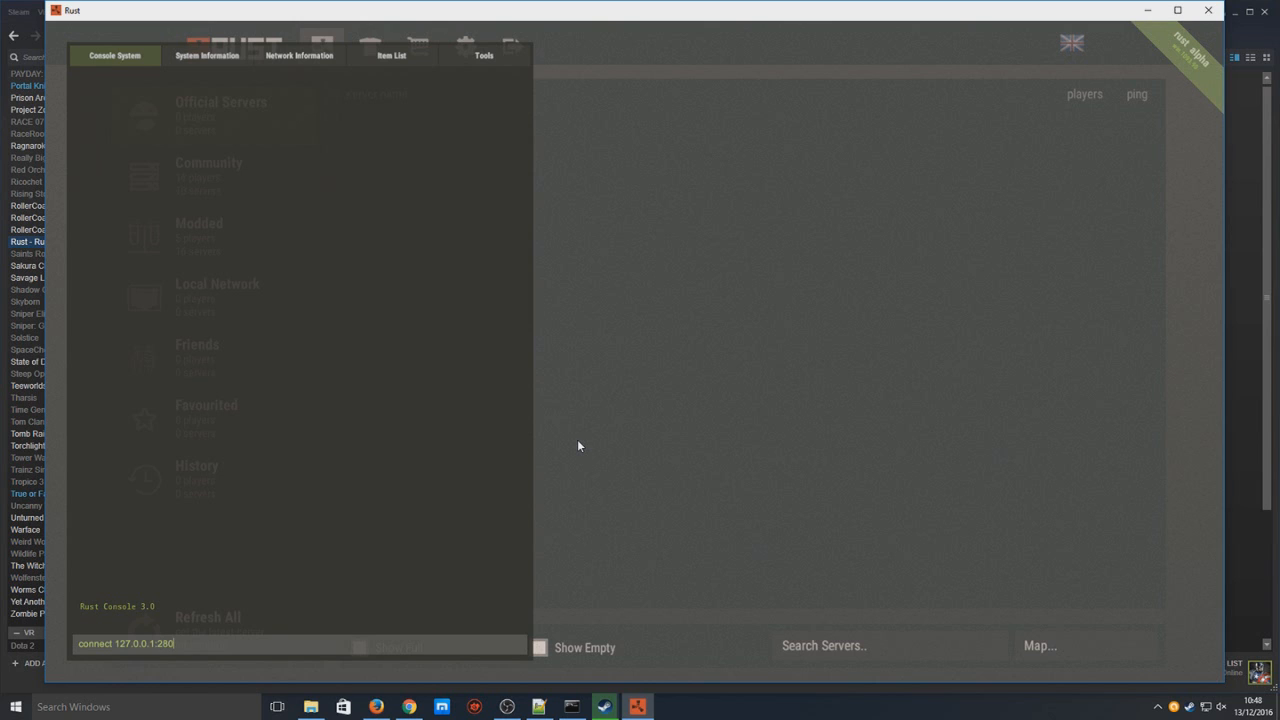